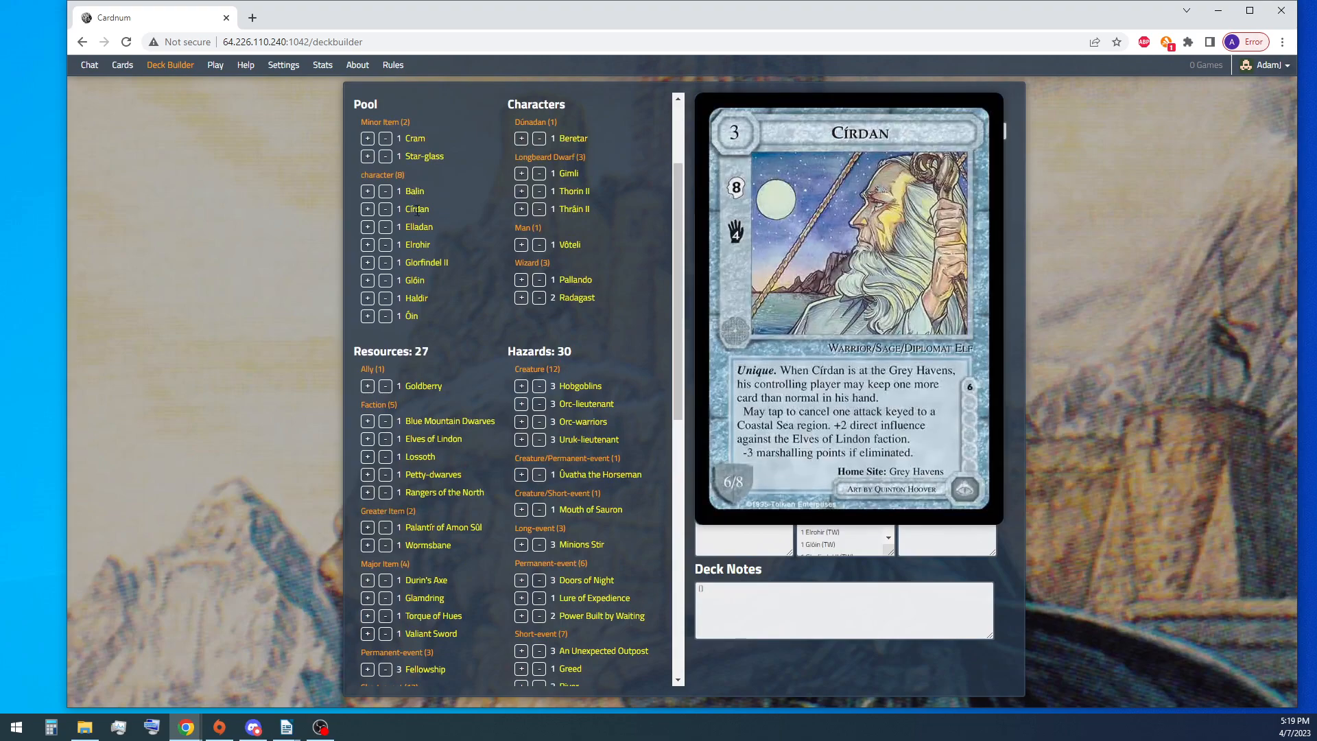
Step: Search the card catalogue for 'unhappy' to view the Unhappy Blows card
{"action": "left_click", "coordinate": [122, 64]}
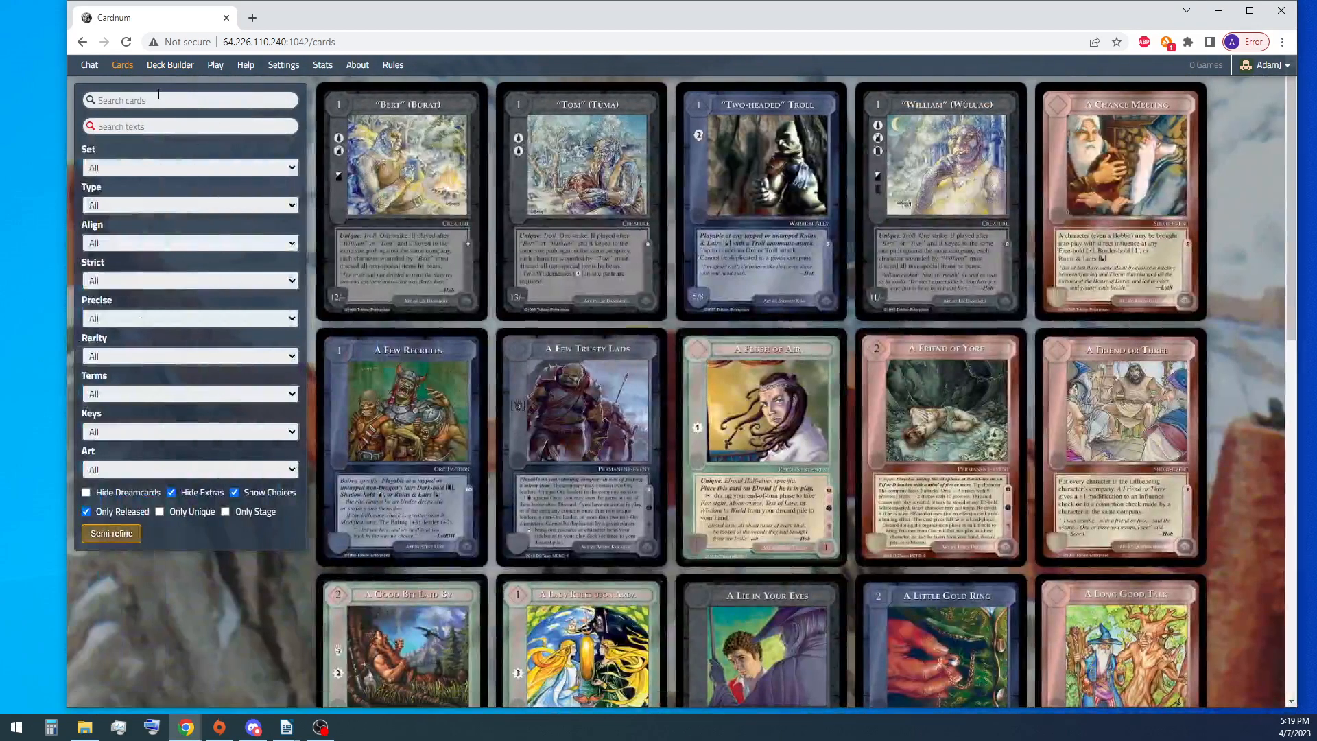
{"action": "type", "text": "unhappy blows"}
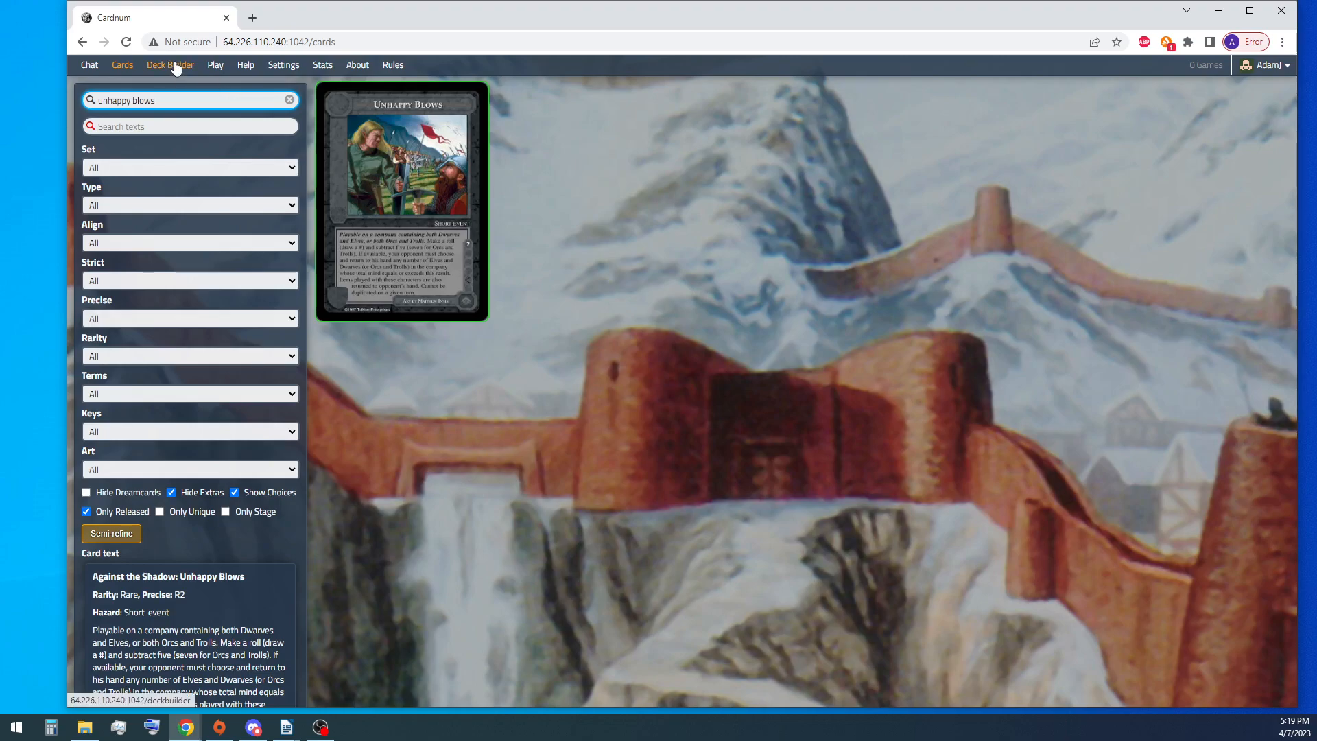
Step: Remove Glorfindel II and other non-dwarves from the pool, keeping four dwarves with Thráin II
{"action": "left_click", "coordinate": [168, 65]}
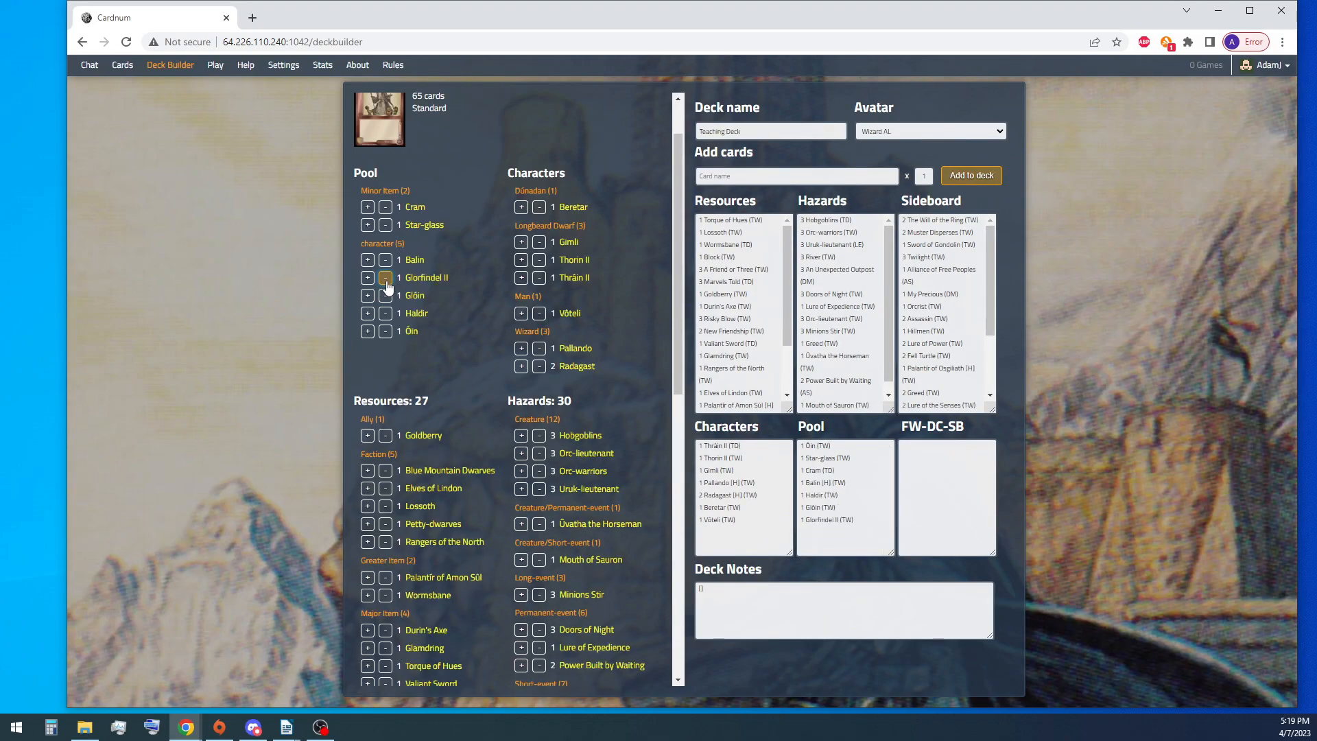
{"action": "left_click", "coordinate": [384, 277]}
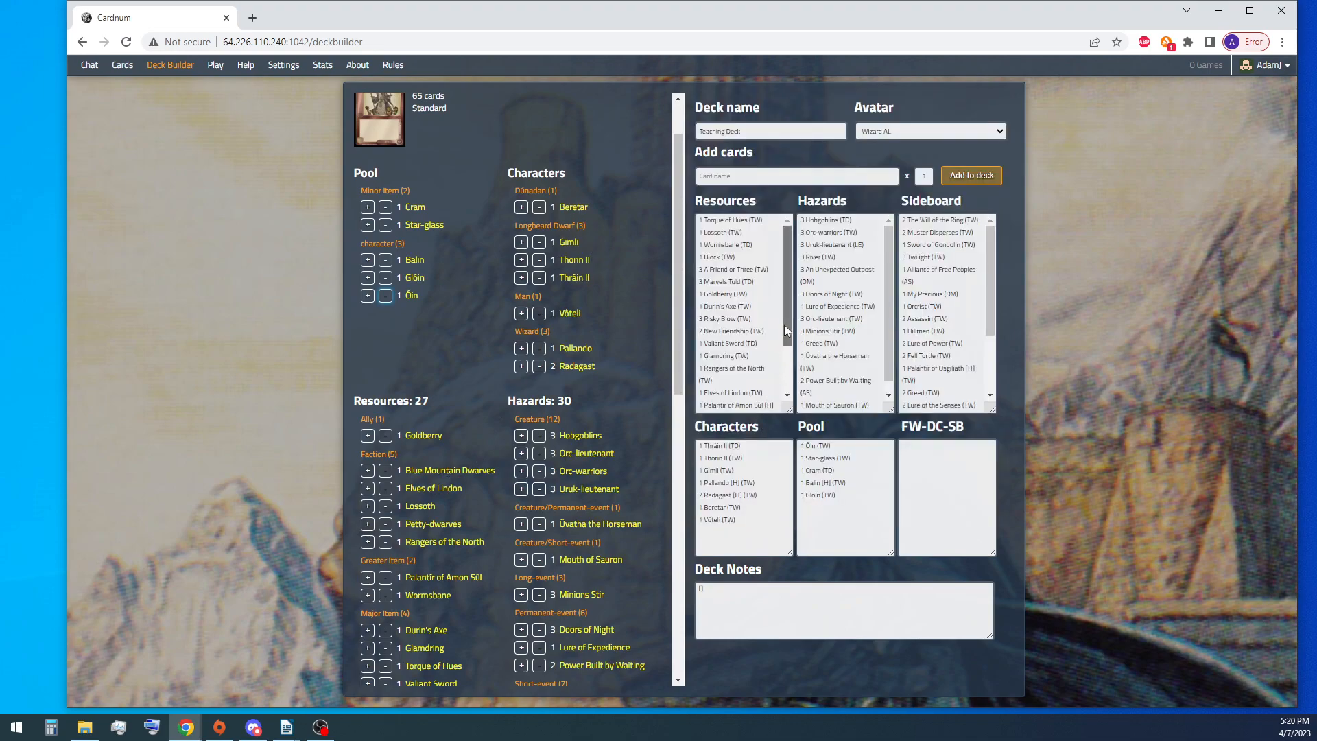
{"action": "scroll", "scroll_direction": "down", "scroll_amount": 3}
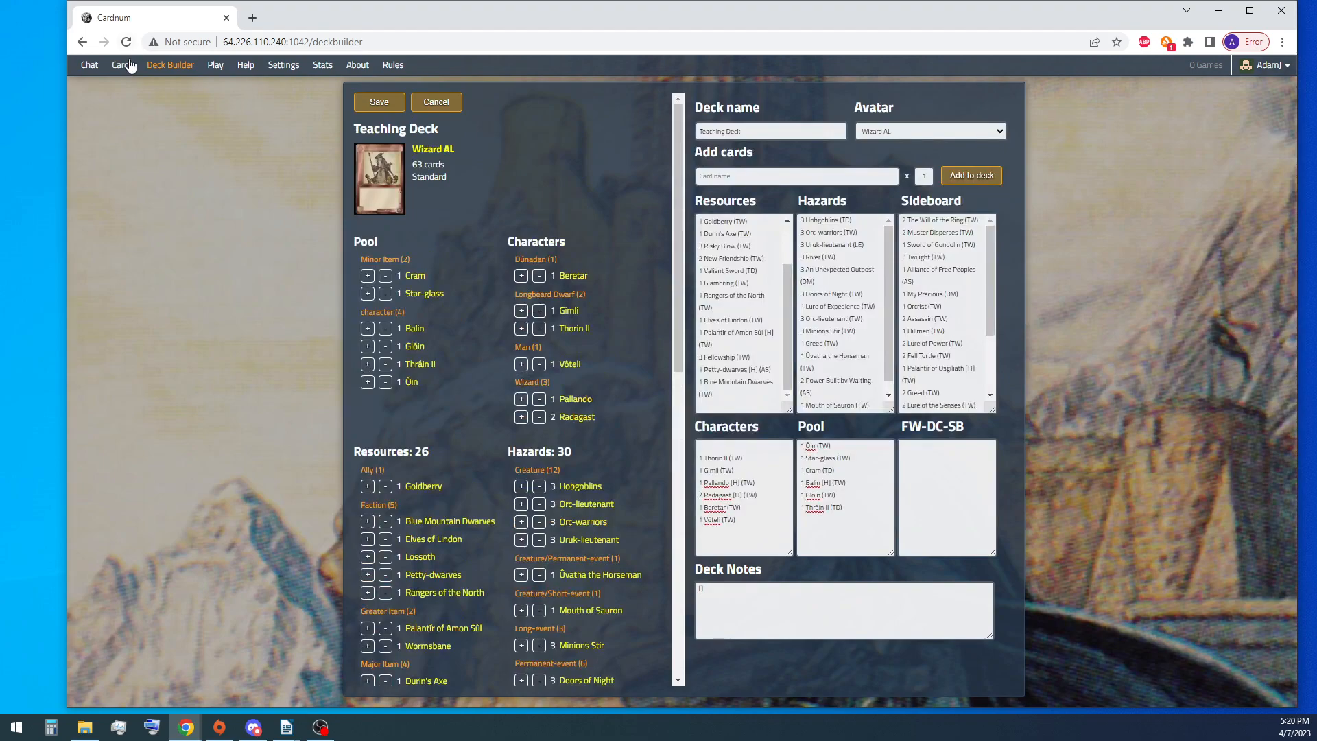
{"action": "left_click", "coordinate": [122, 64]}
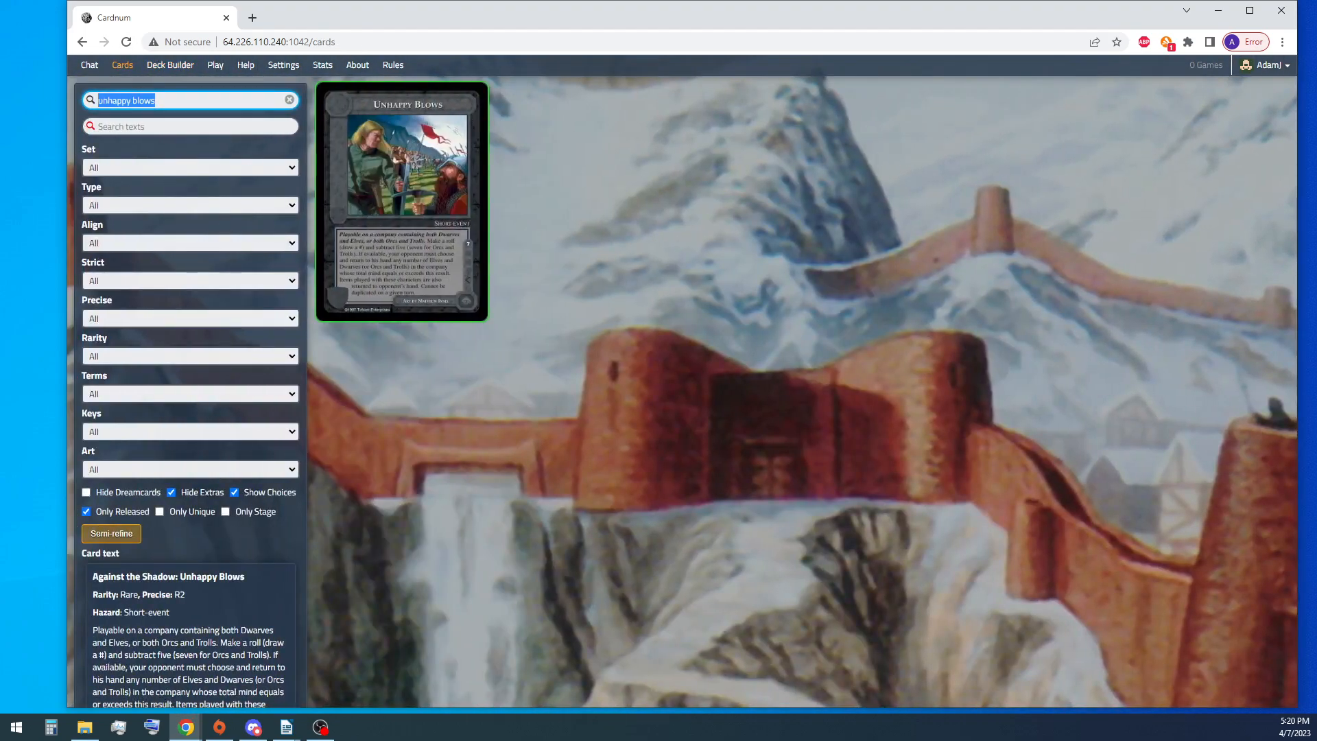
{"action": "type", "text": "Arkens"}
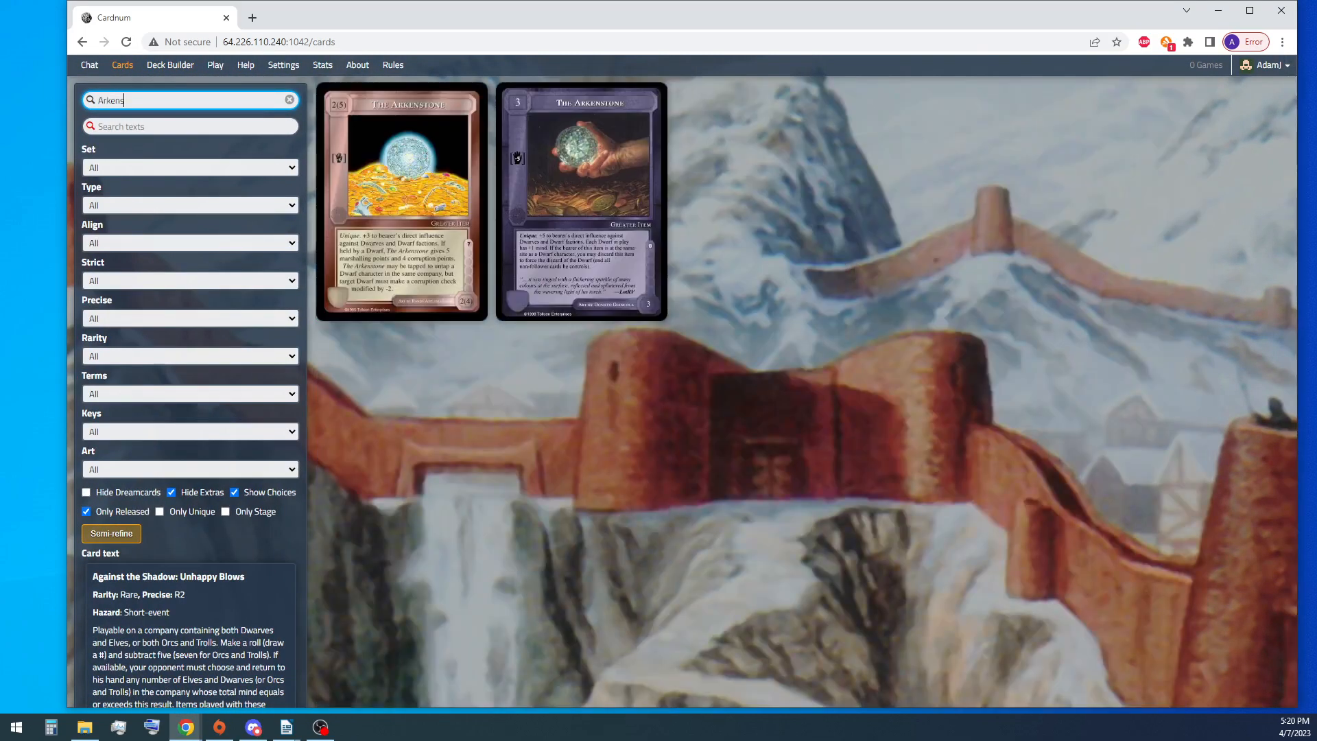
{"action": "left_click", "coordinate": [402, 202]}
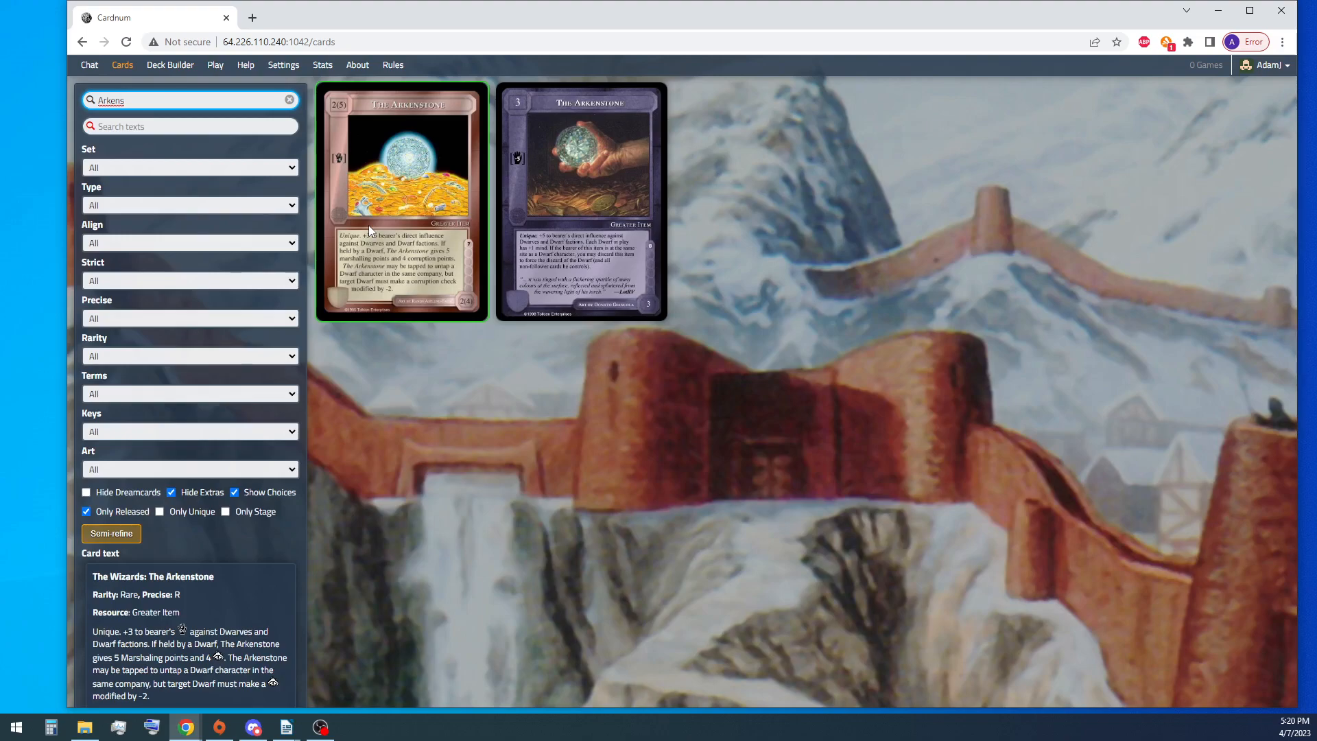
{"action": "mouse_move", "coordinate": [170, 65]}
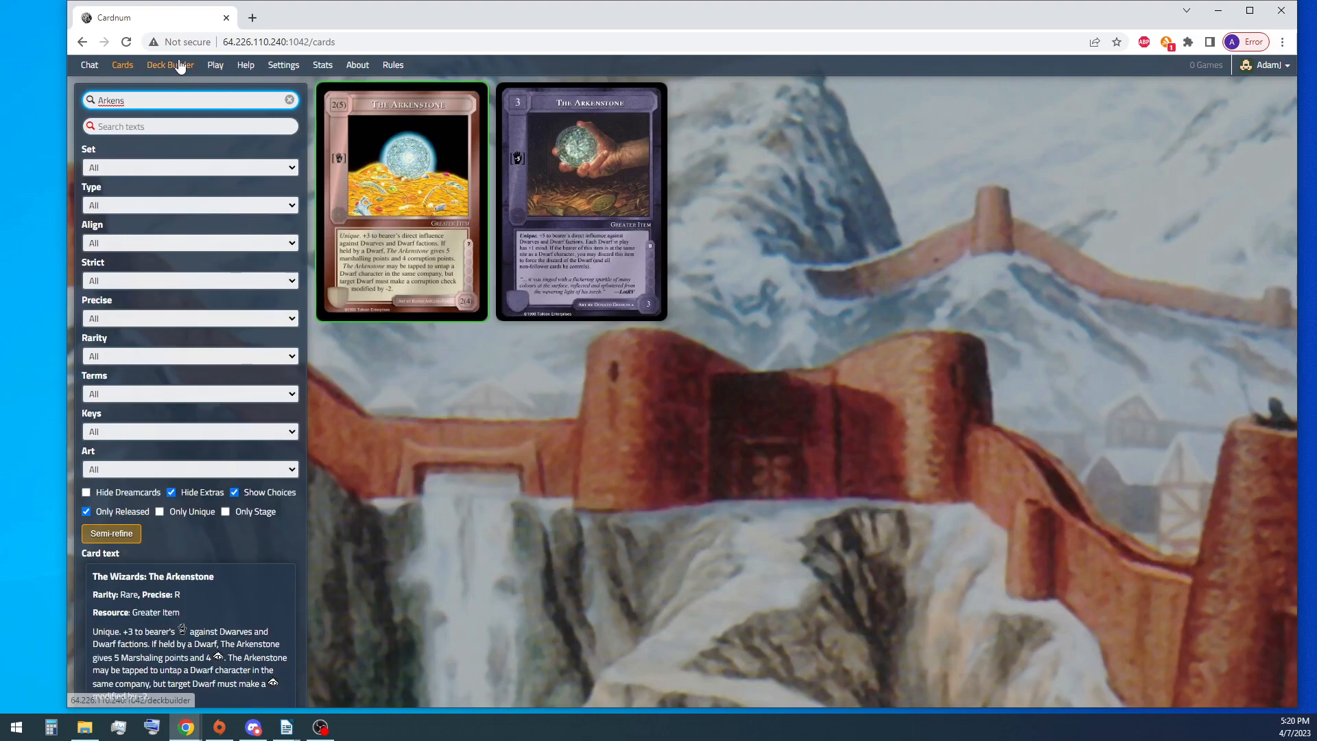
{"action": "left_click", "coordinate": [170, 65]}
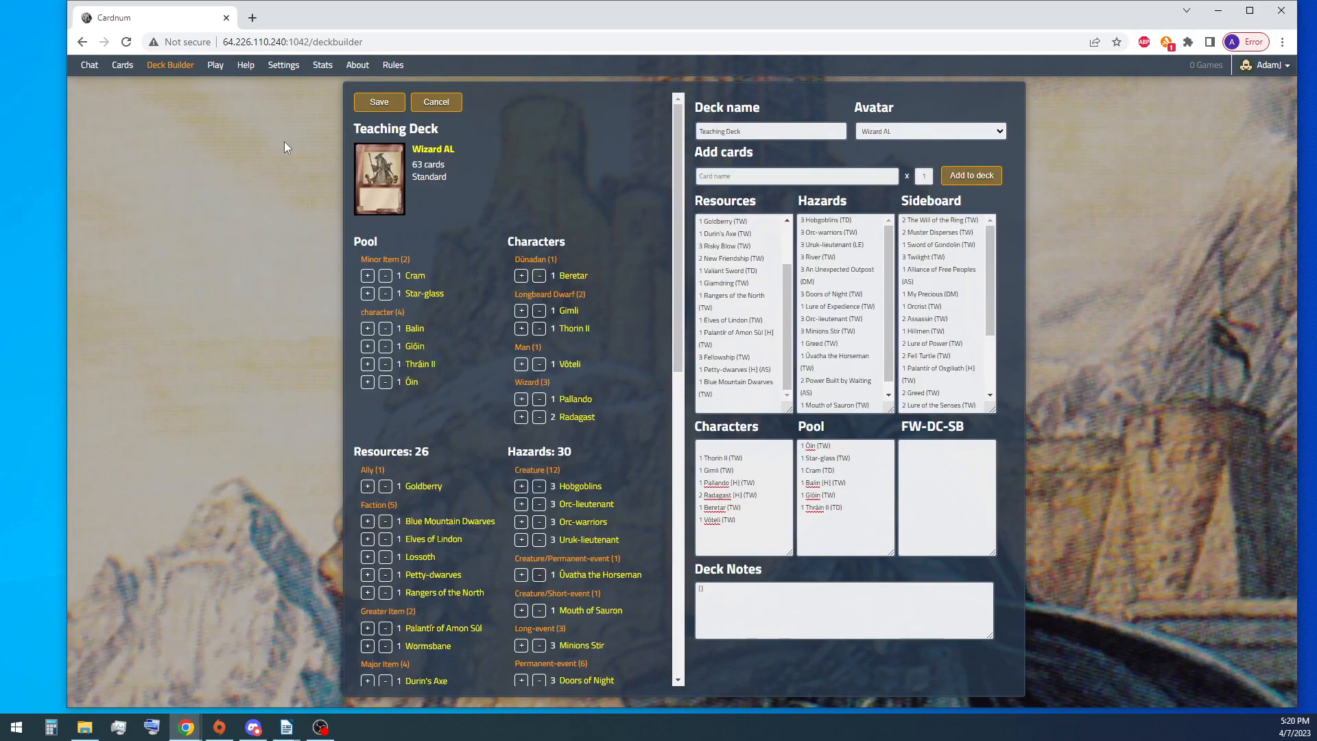
Step: Add The Arkenstone to the deck's resources from the card-name suggestions
{"action": "left_click", "coordinate": [794, 175]}
{"action": "type", "text": "The ARkes"}
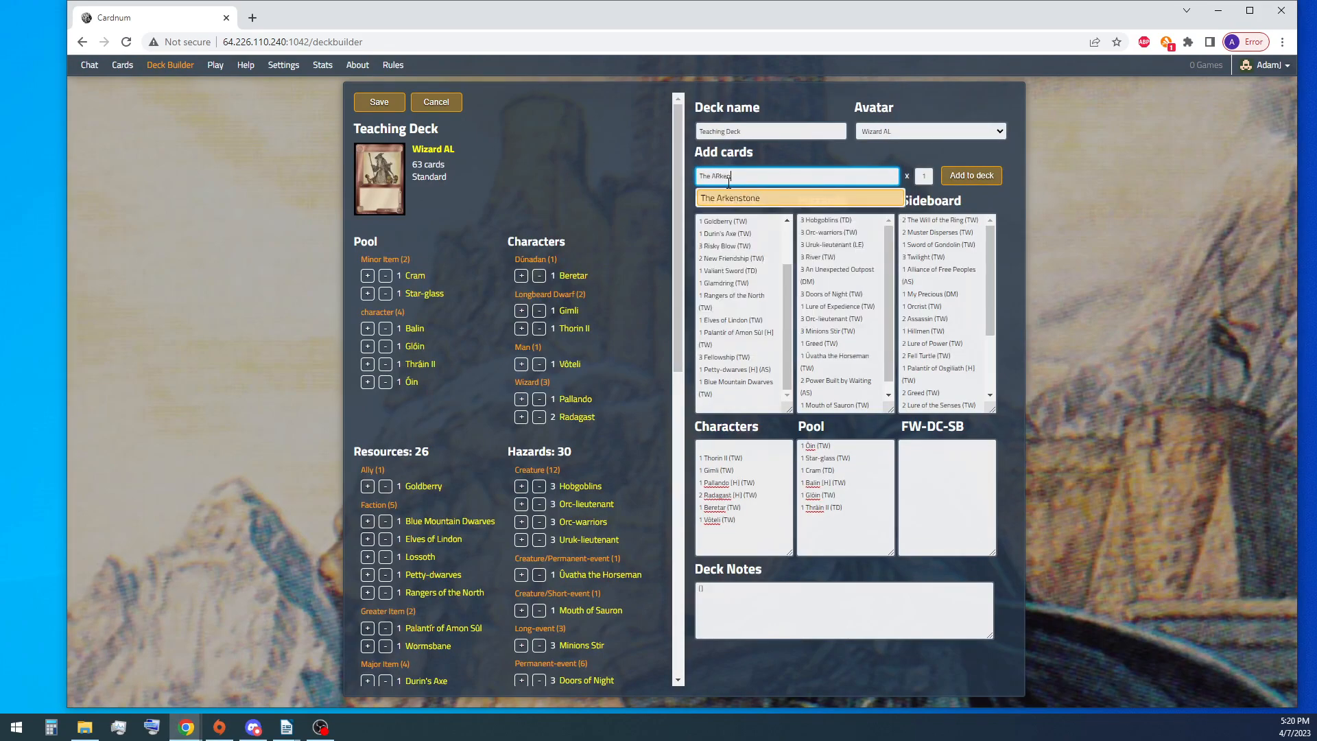
{"action": "left_click", "coordinate": [970, 174]}
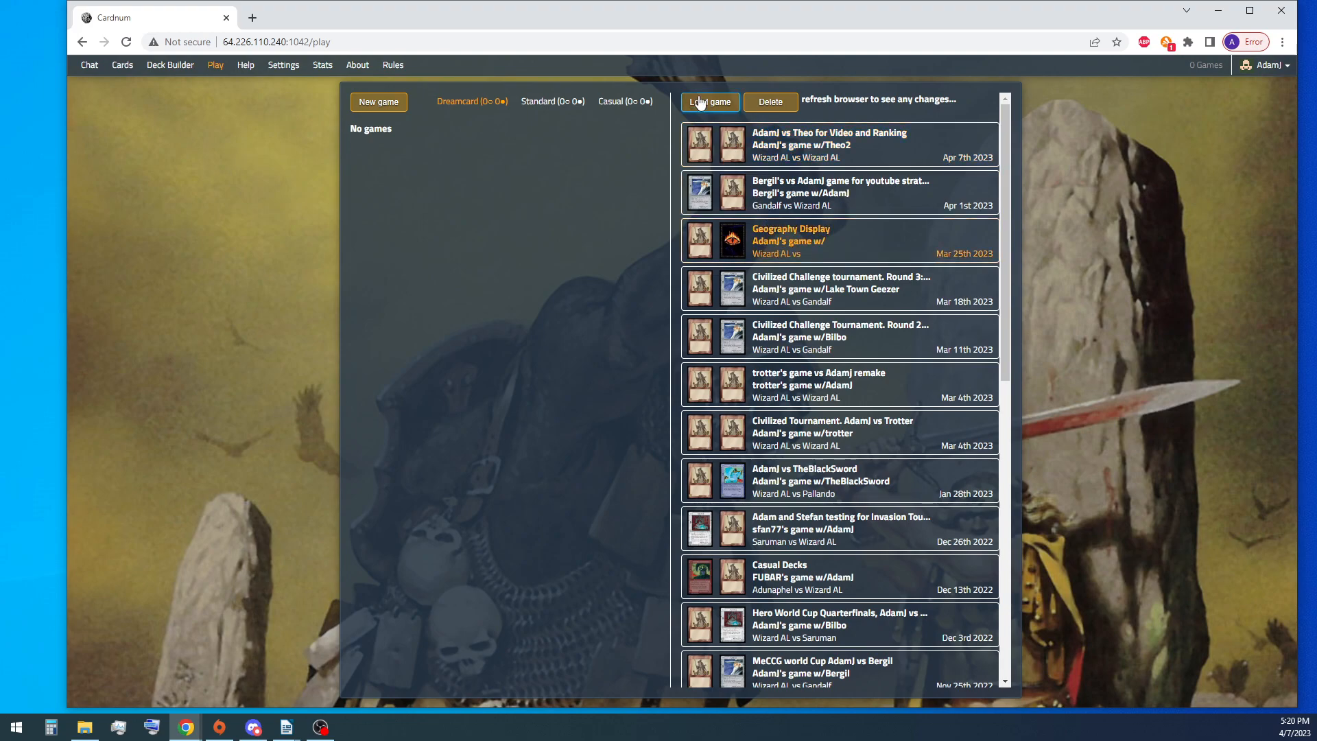
Step: Load a saved game, browse a region's site cards on the map, then return to the catalogue
{"action": "left_click", "coordinate": [710, 100]}
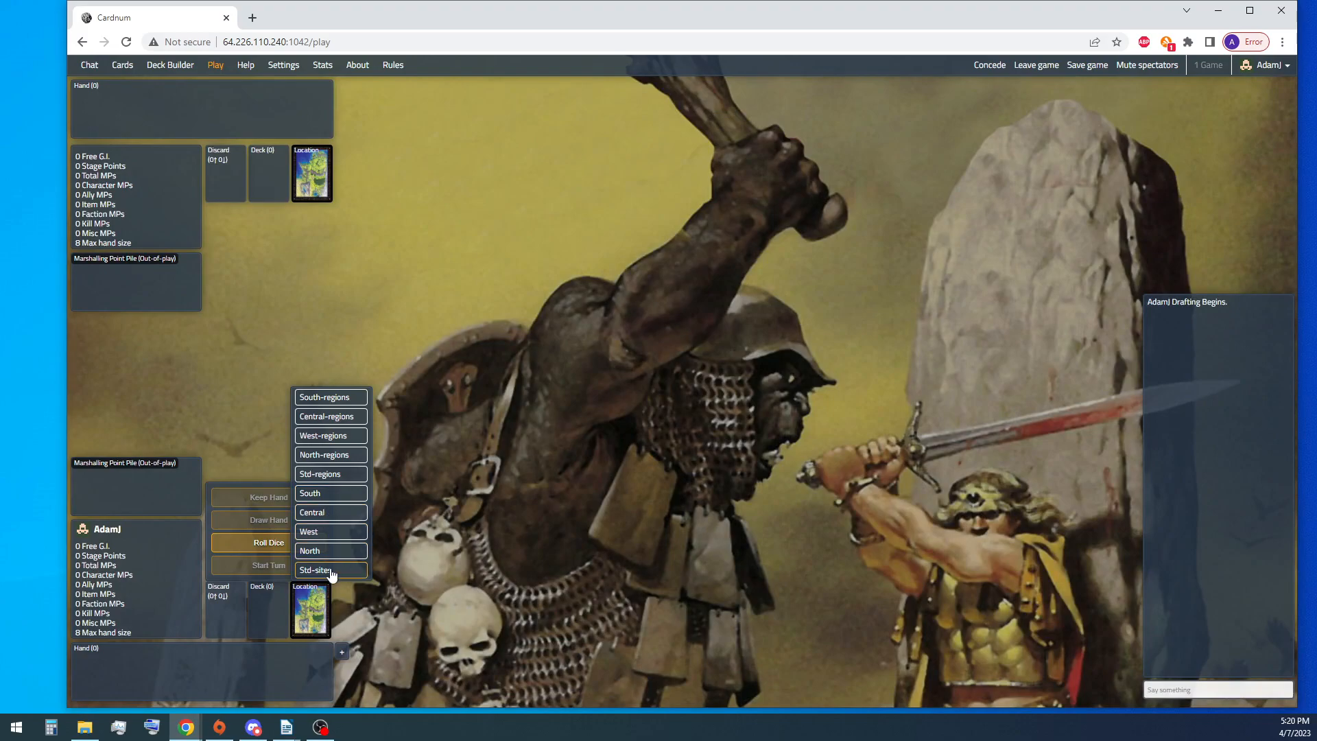
{"action": "left_click", "coordinate": [328, 569]}
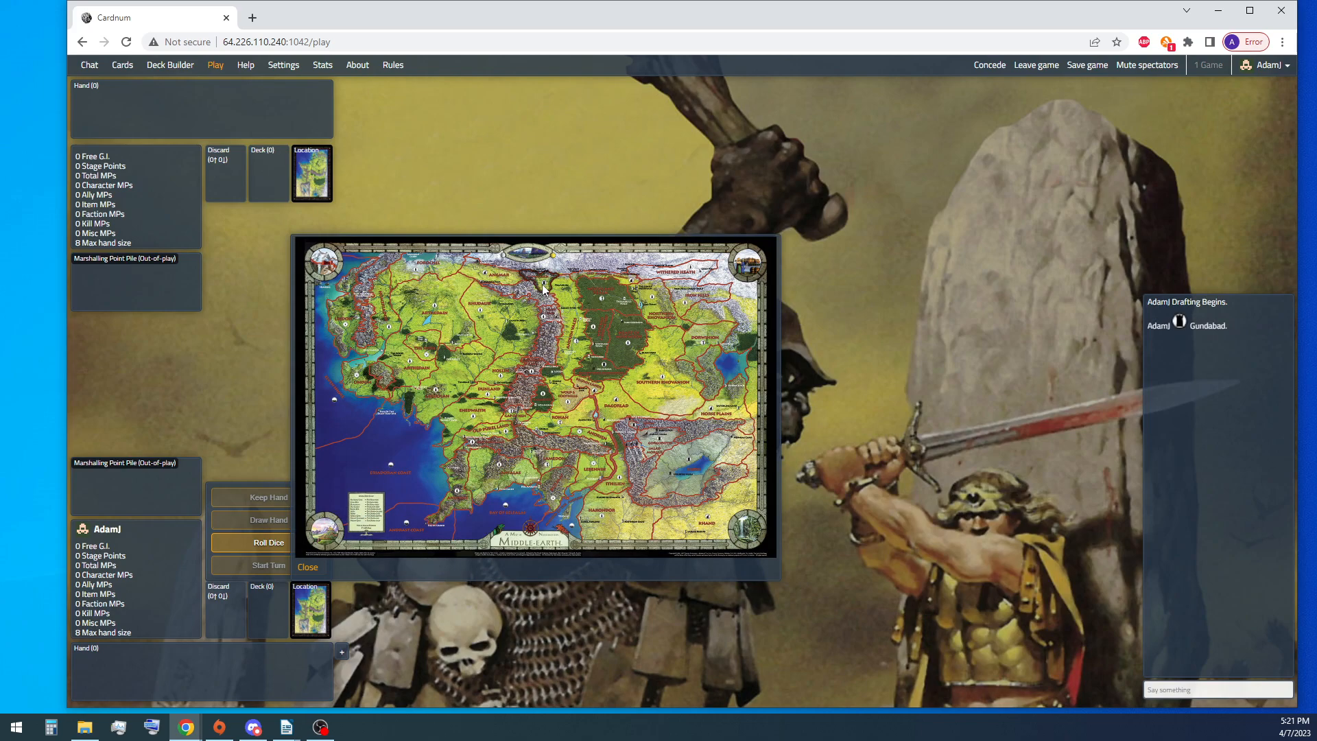
{"action": "left_click", "coordinate": [307, 567]}
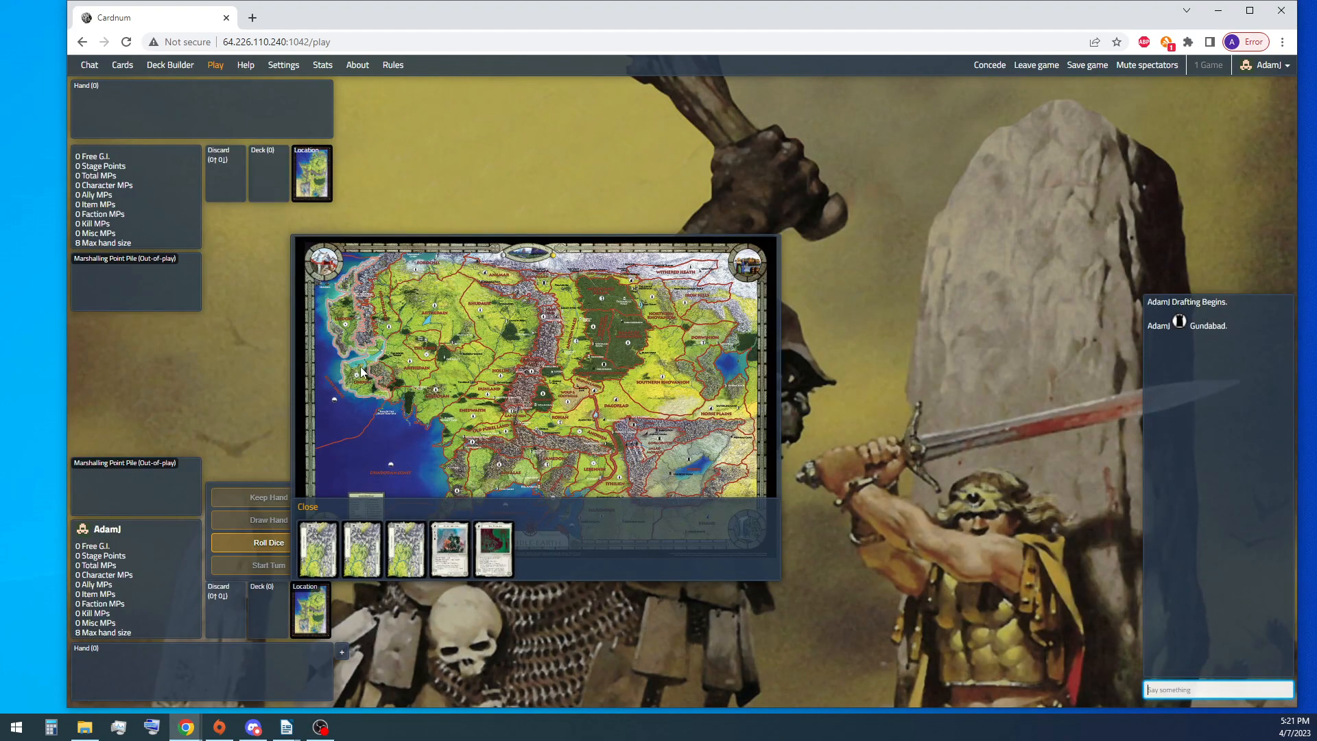
{"action": "left_click", "coordinate": [122, 65]}
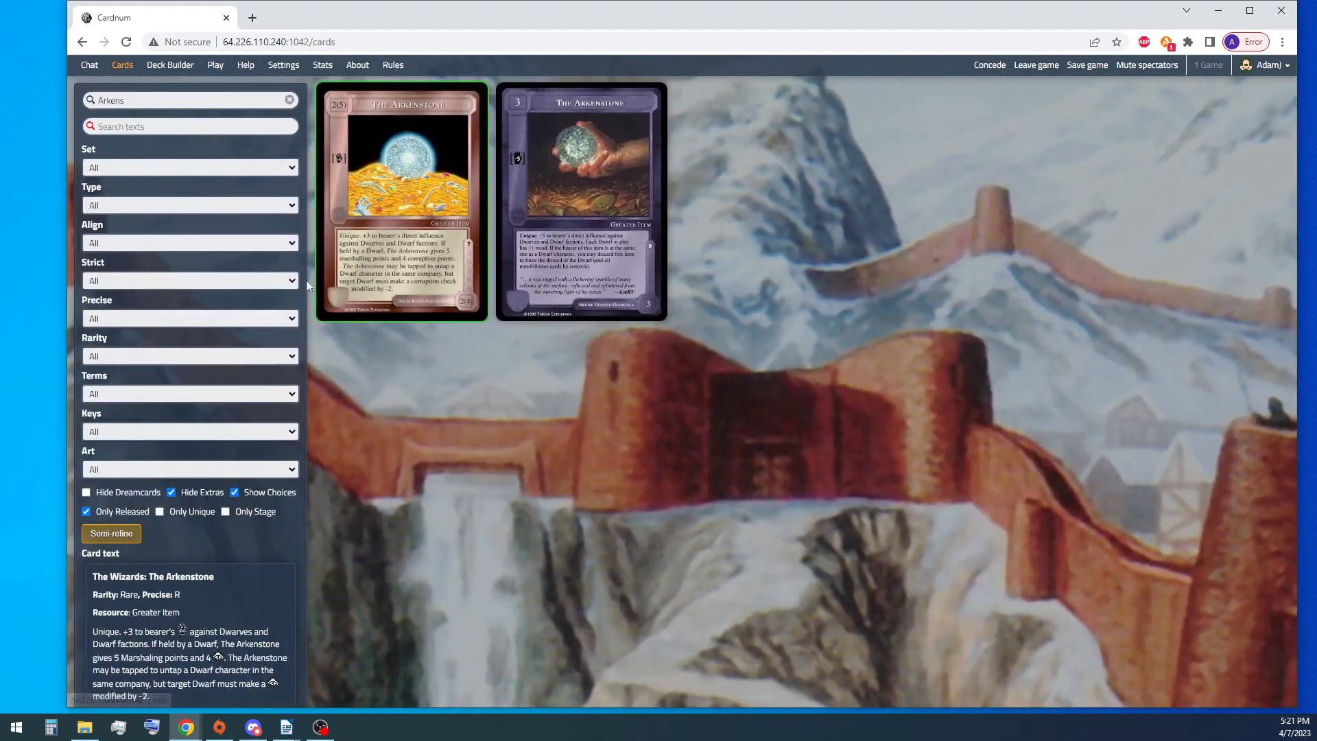
Step: Add Gollum to Teaching Deck's allies, raising resources to 27 and the deck to 64 cards
{"action": "left_click", "coordinate": [170, 64]}
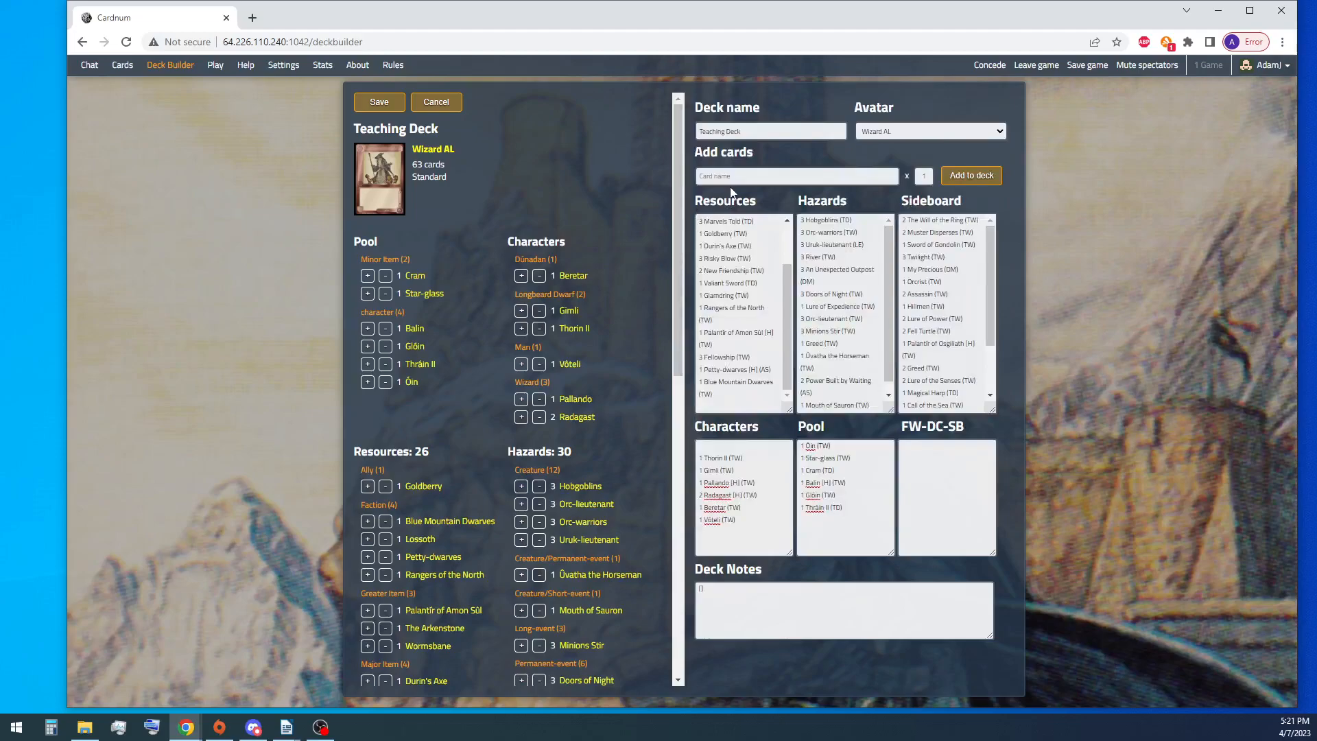
{"action": "type", "text": "Gol"}
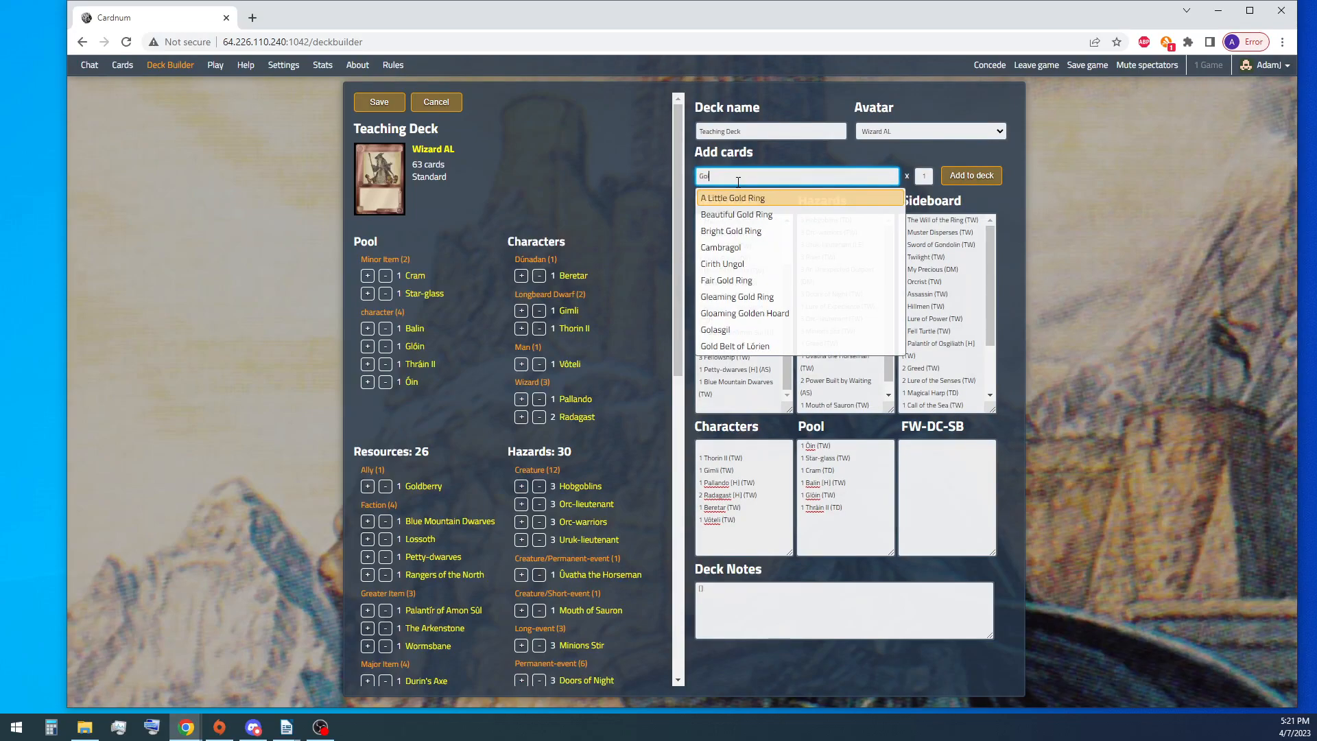
{"action": "left_click", "coordinate": [970, 174]}
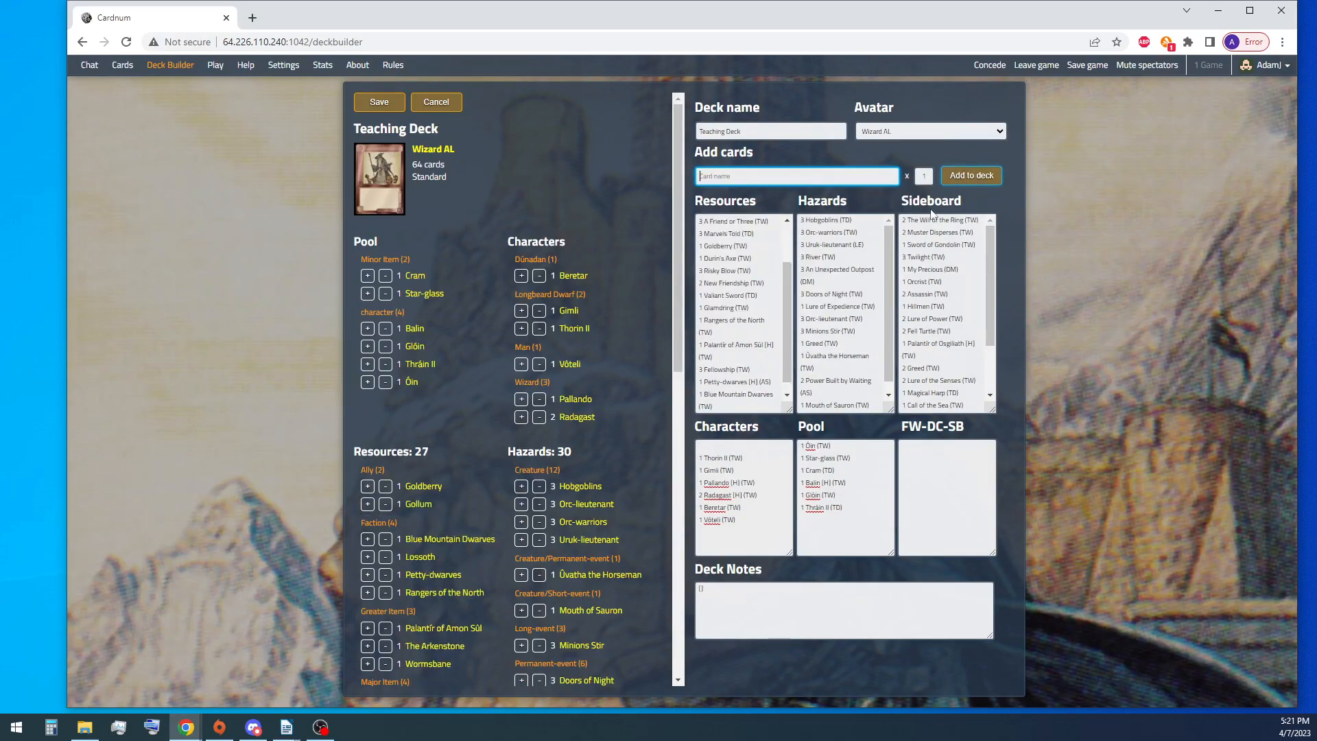
{"action": "mouse_move", "coordinate": [417, 503]}
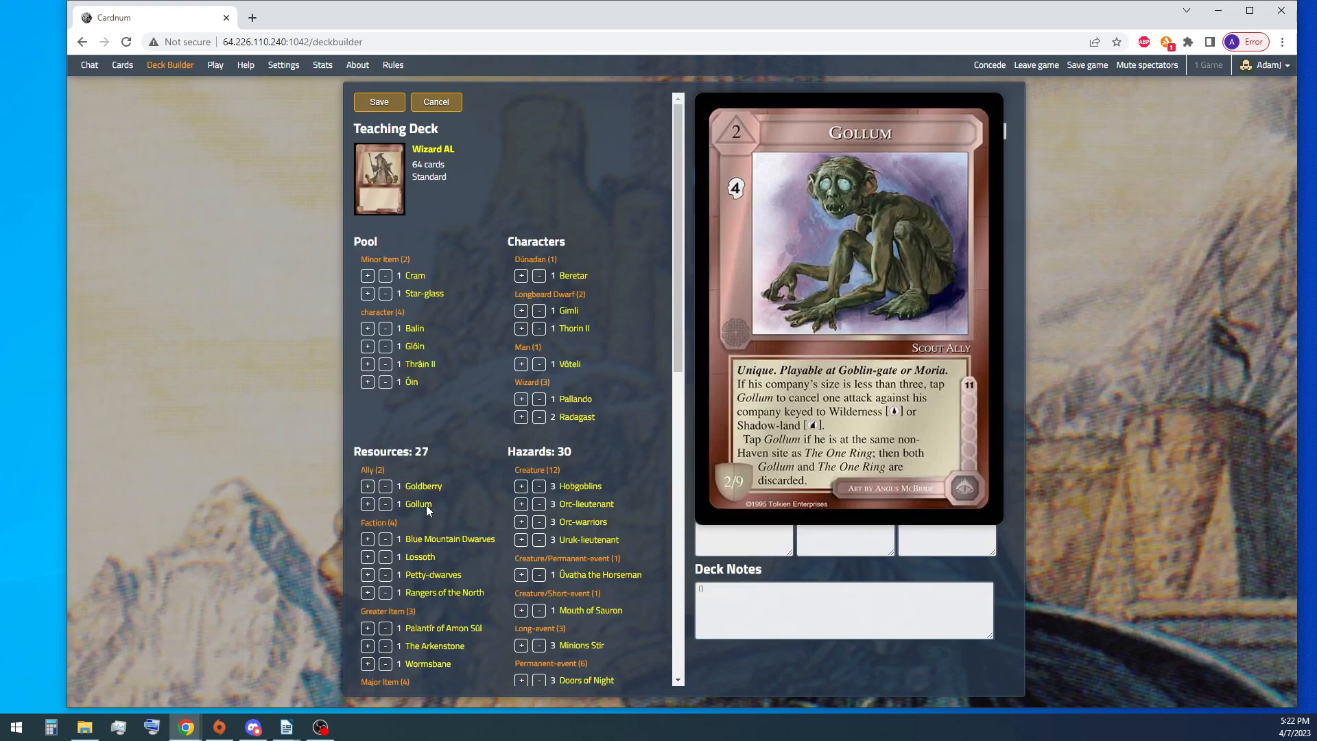
{"action": "mouse_move", "coordinate": [423, 486]}
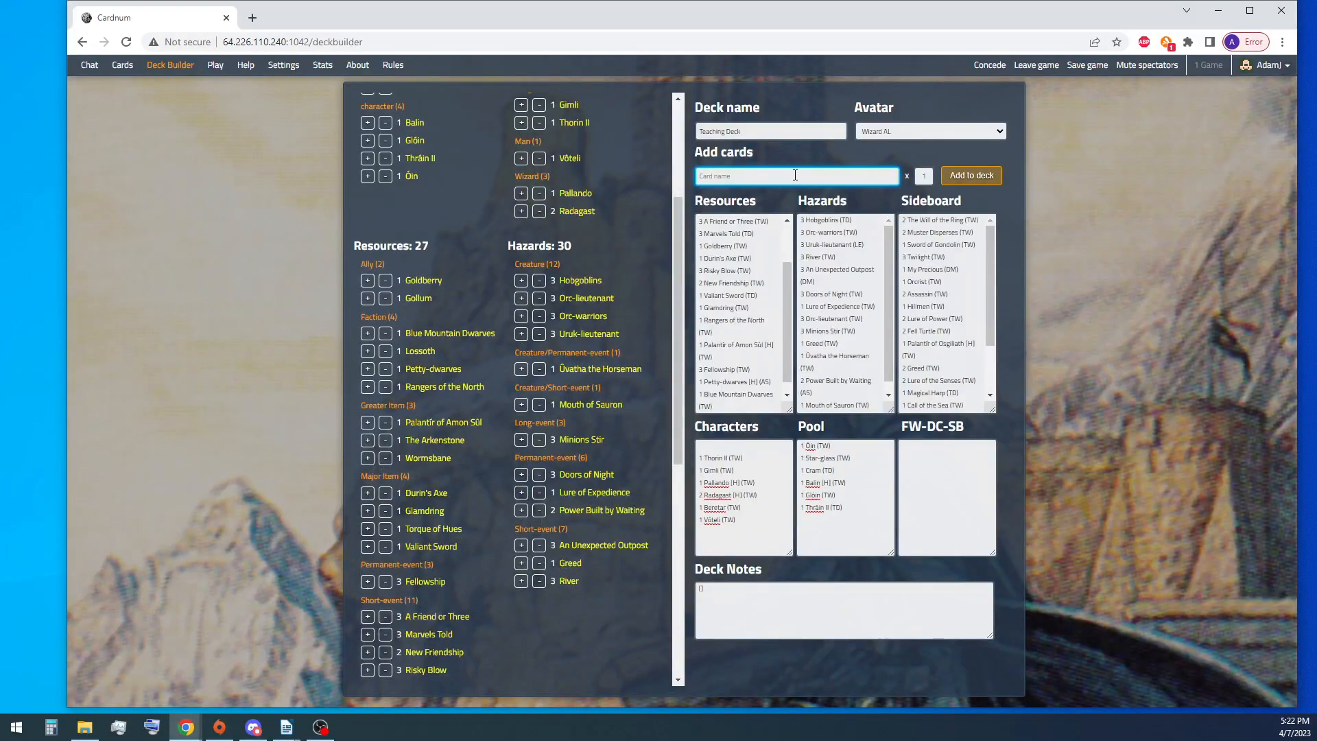
Step: Add three copies of Dark Quarrels, bringing short-events to 14 and resources to 30
{"action": "type", "text": "Dark quar"}
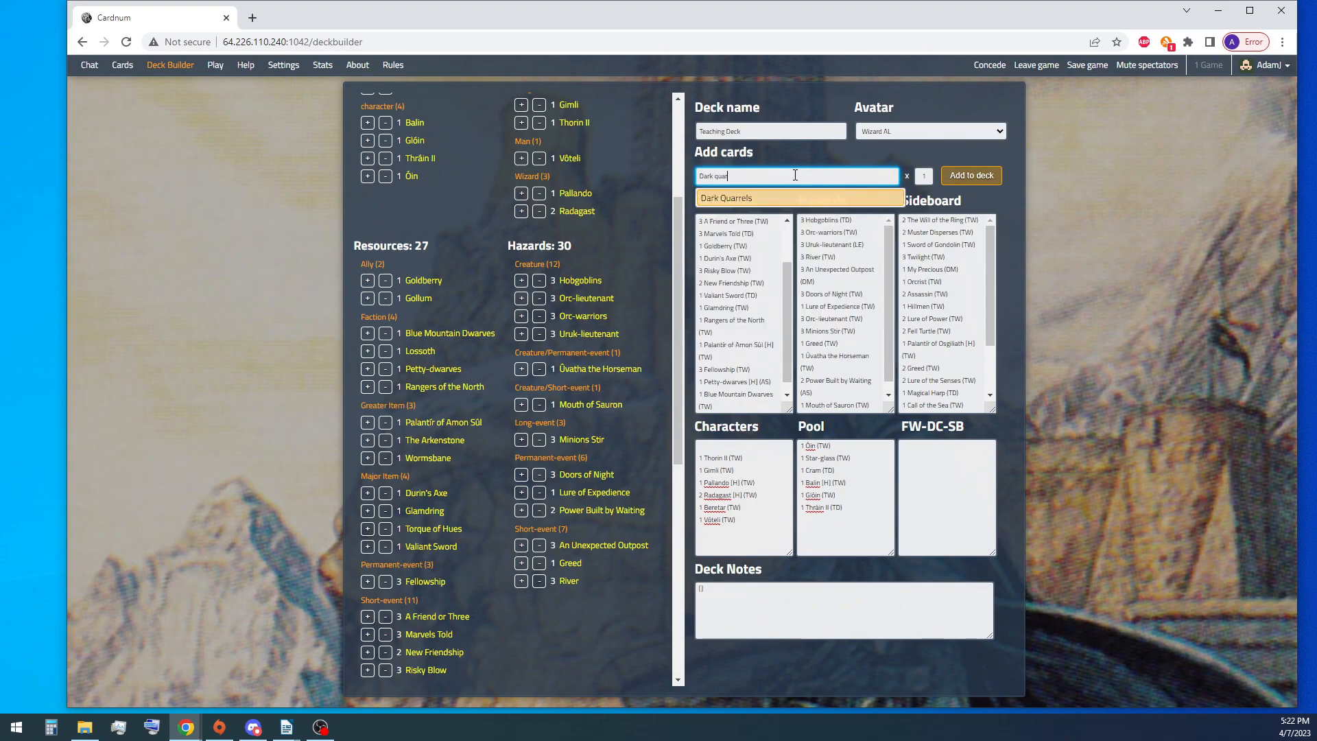
{"action": "left_click", "coordinate": [970, 176]}
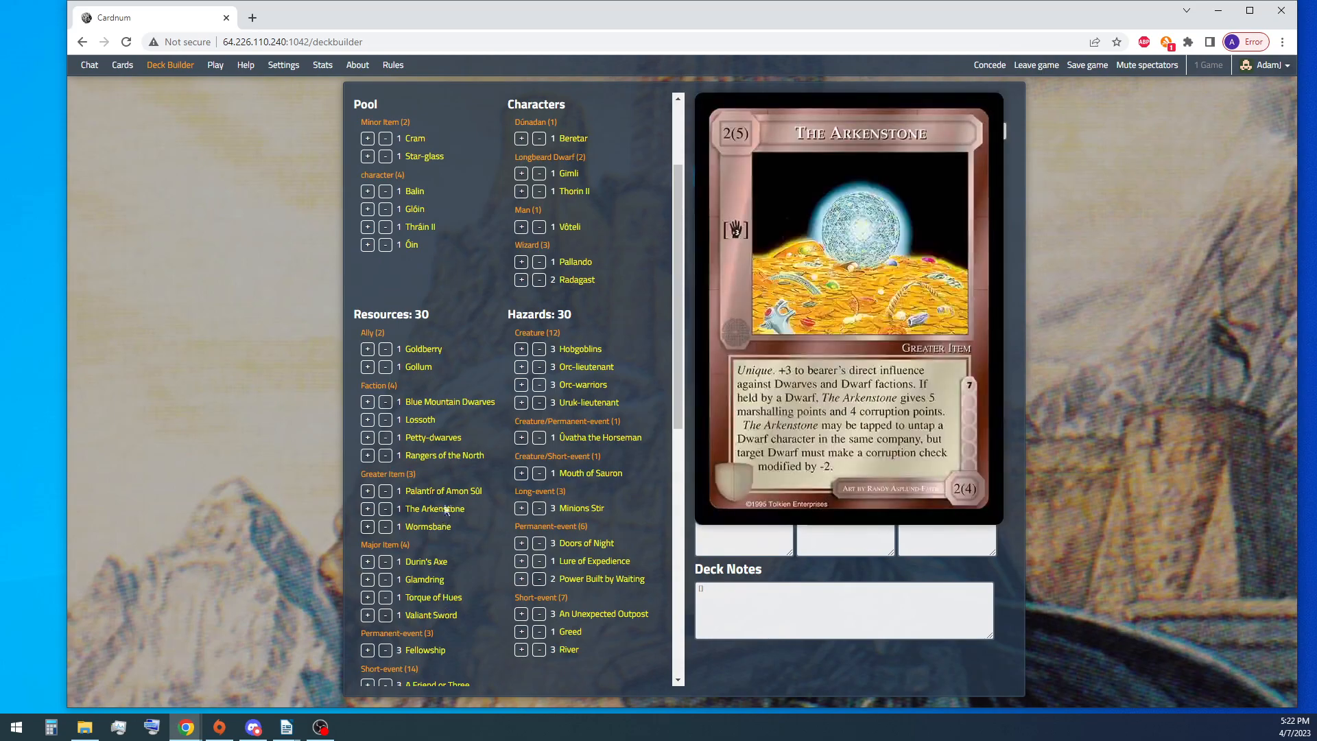
{"action": "mouse_move", "coordinate": [427, 527]}
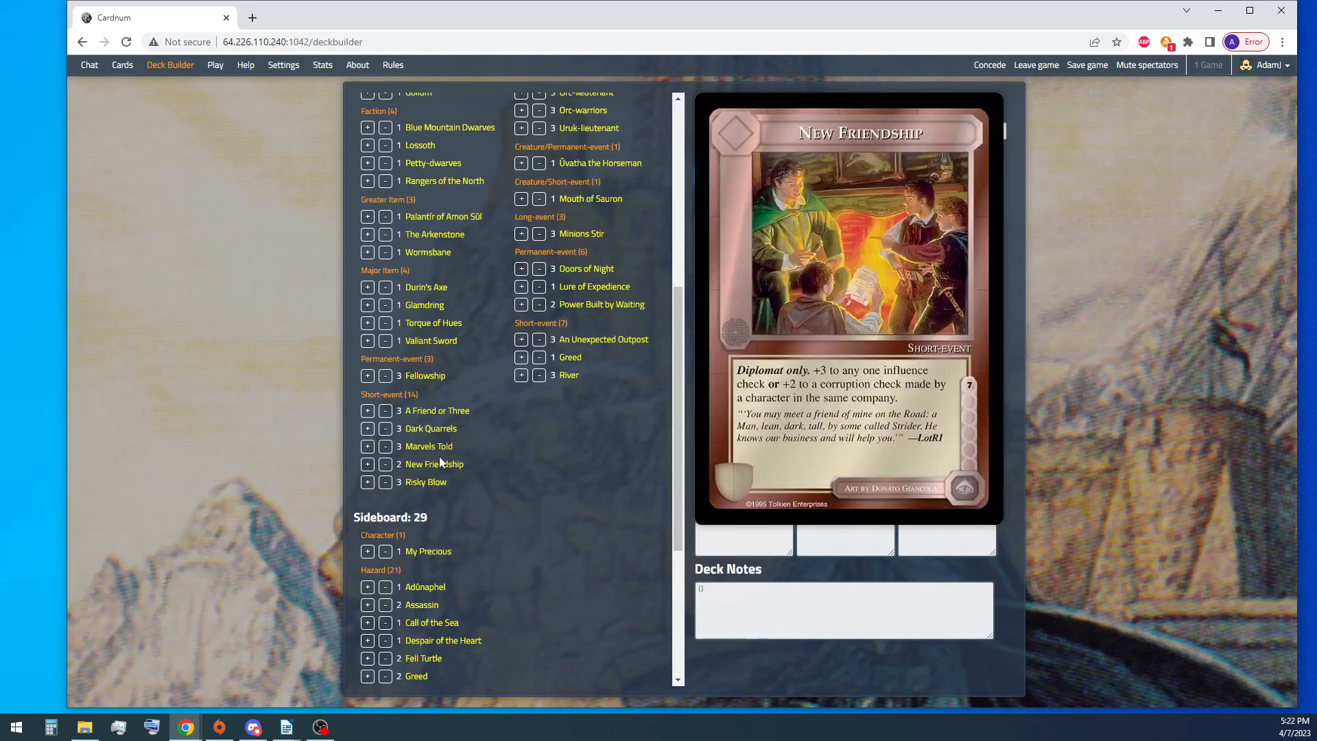
{"action": "mouse_move", "coordinate": [429, 428]}
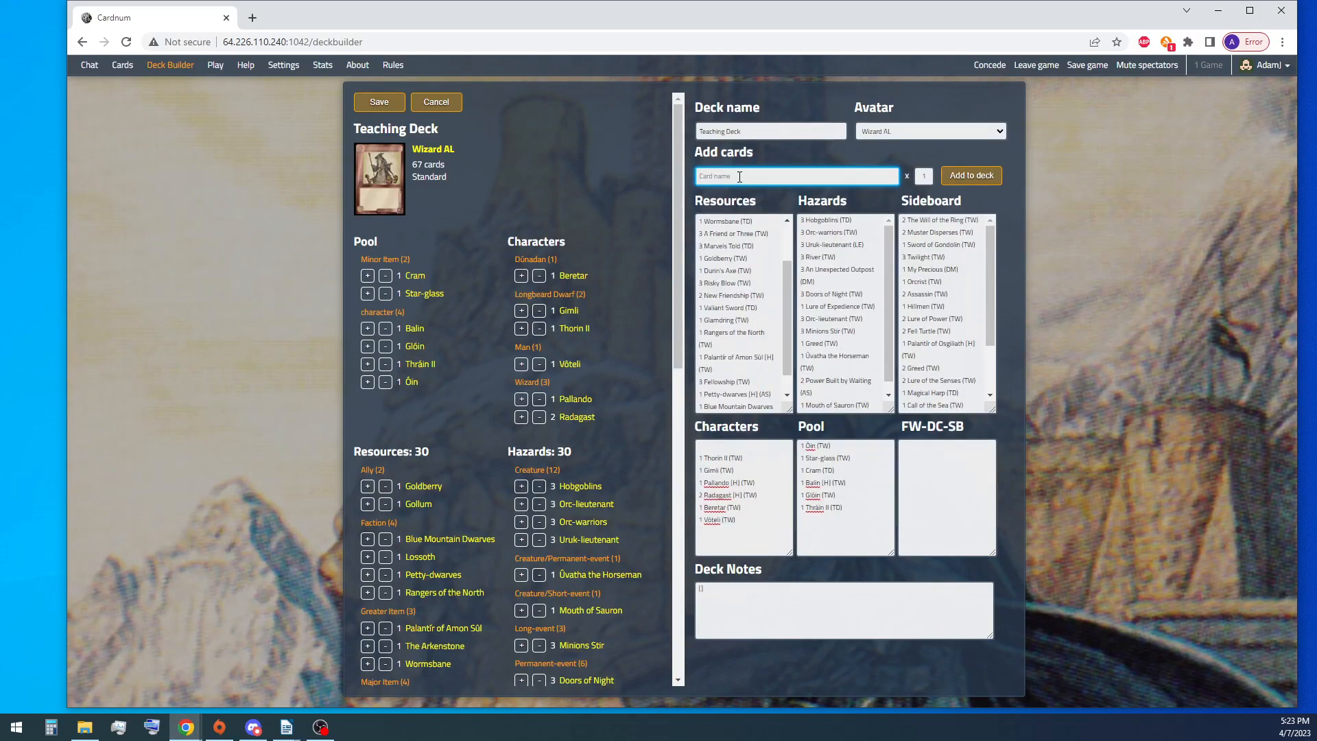
Step: Add the dwarves Bifur, Bofur and Dwalin to the deck's characters
{"action": "type", "text": "Bifur"}
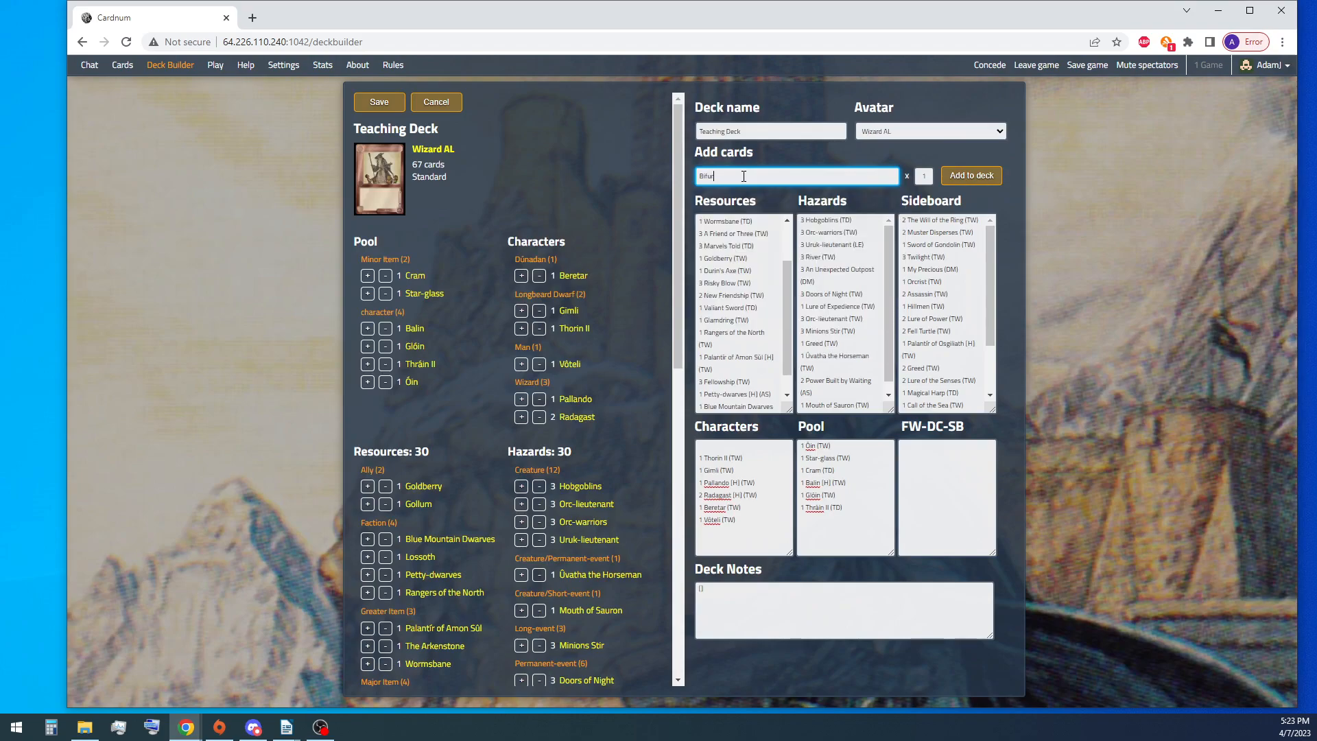
{"action": "left_click", "coordinate": [972, 174]}
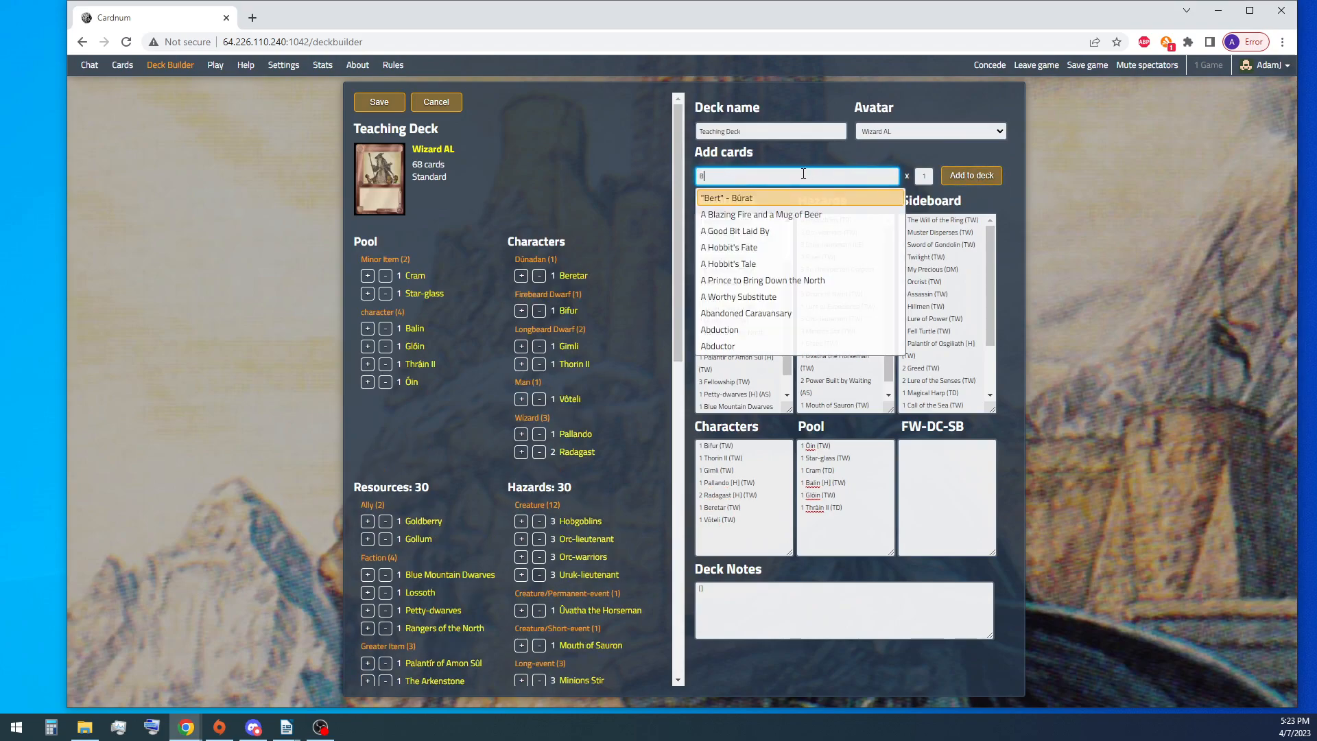
{"action": "type", "text": "of"}
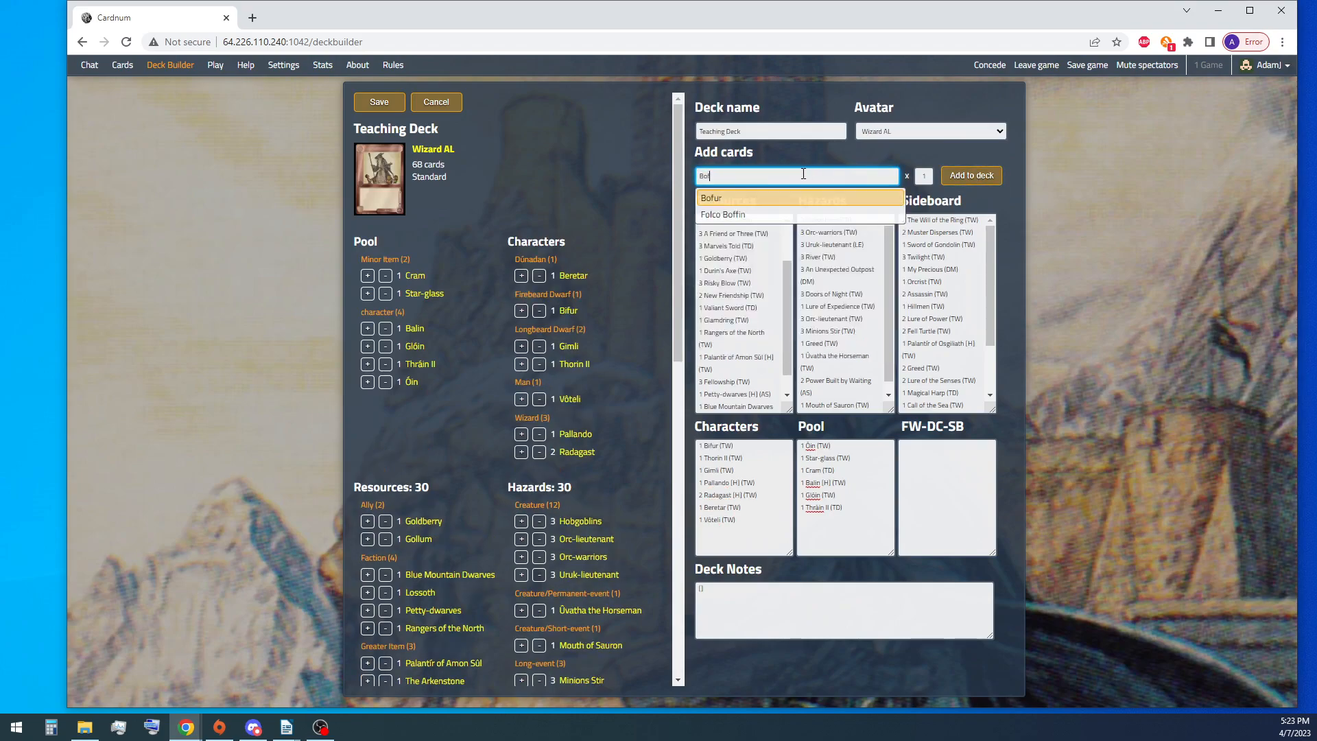
{"action": "left_click", "coordinate": [970, 176]}
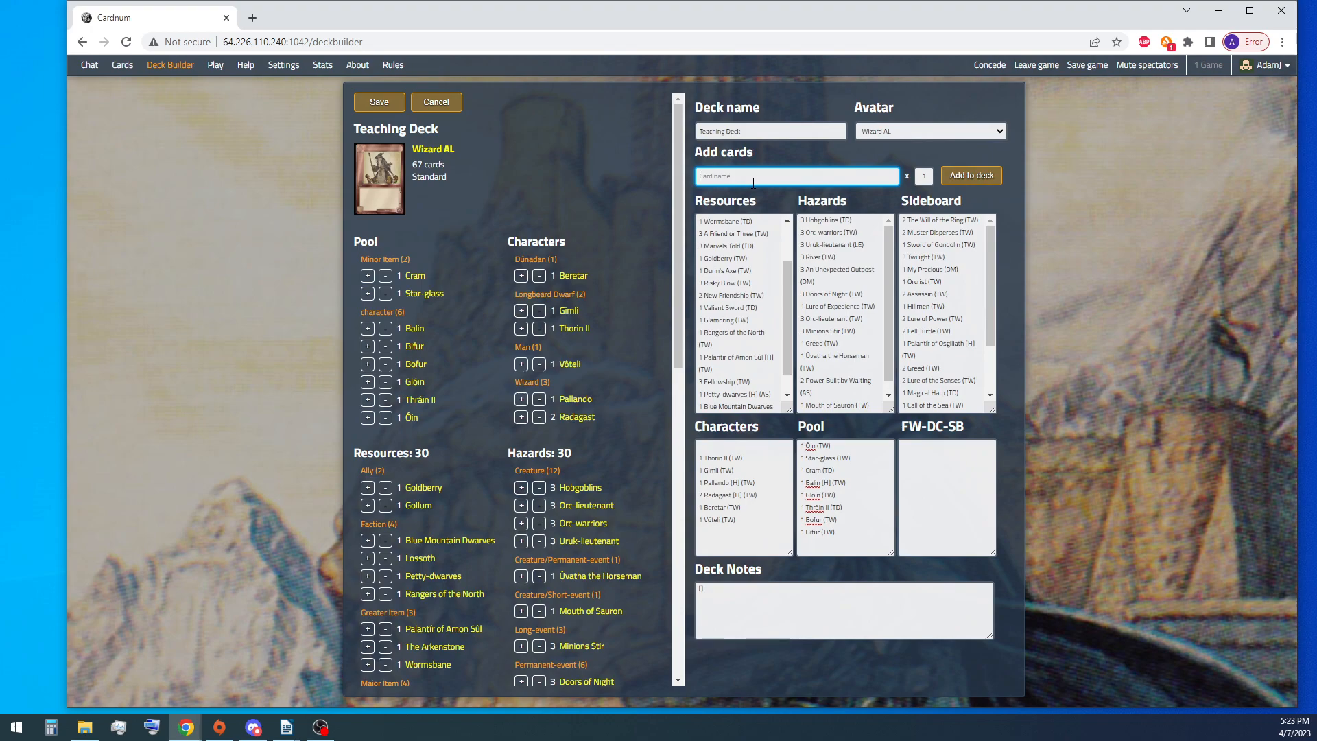
{"action": "type", "text": "Dwalin"}
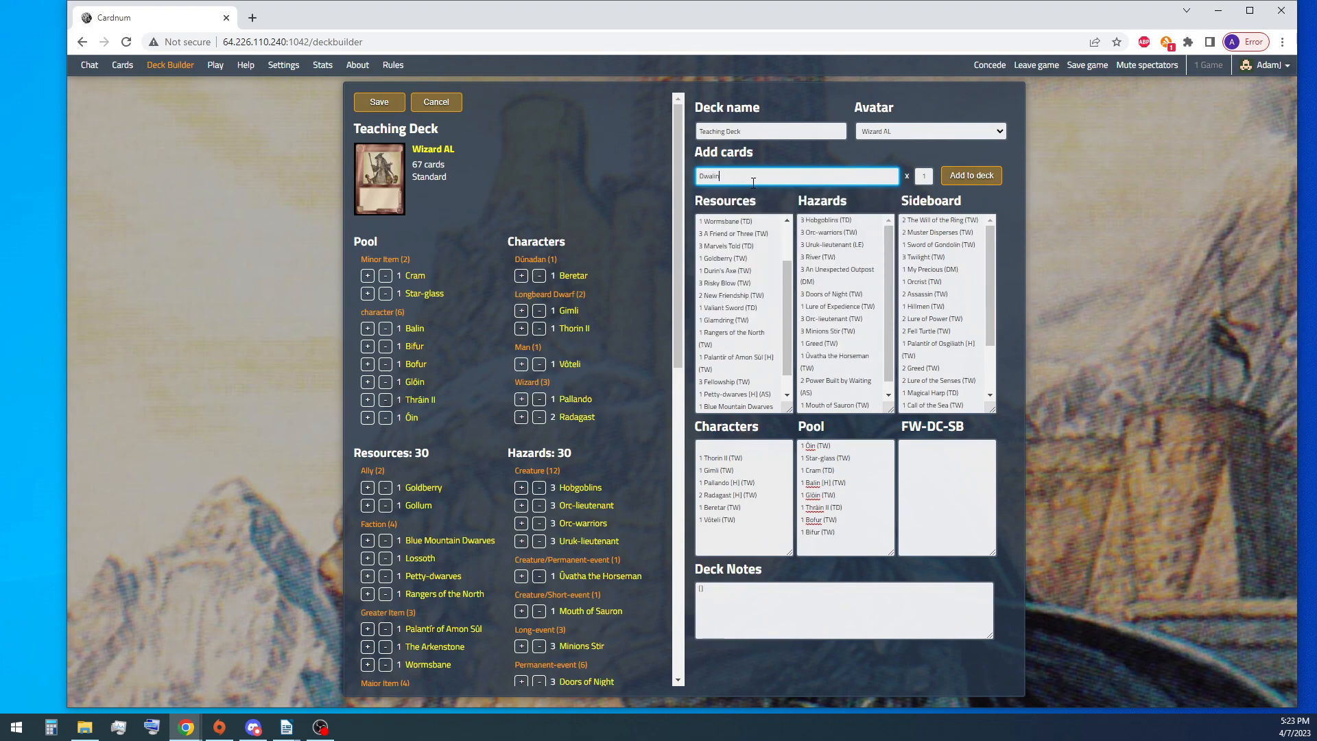
{"action": "left_click", "coordinate": [971, 175]}
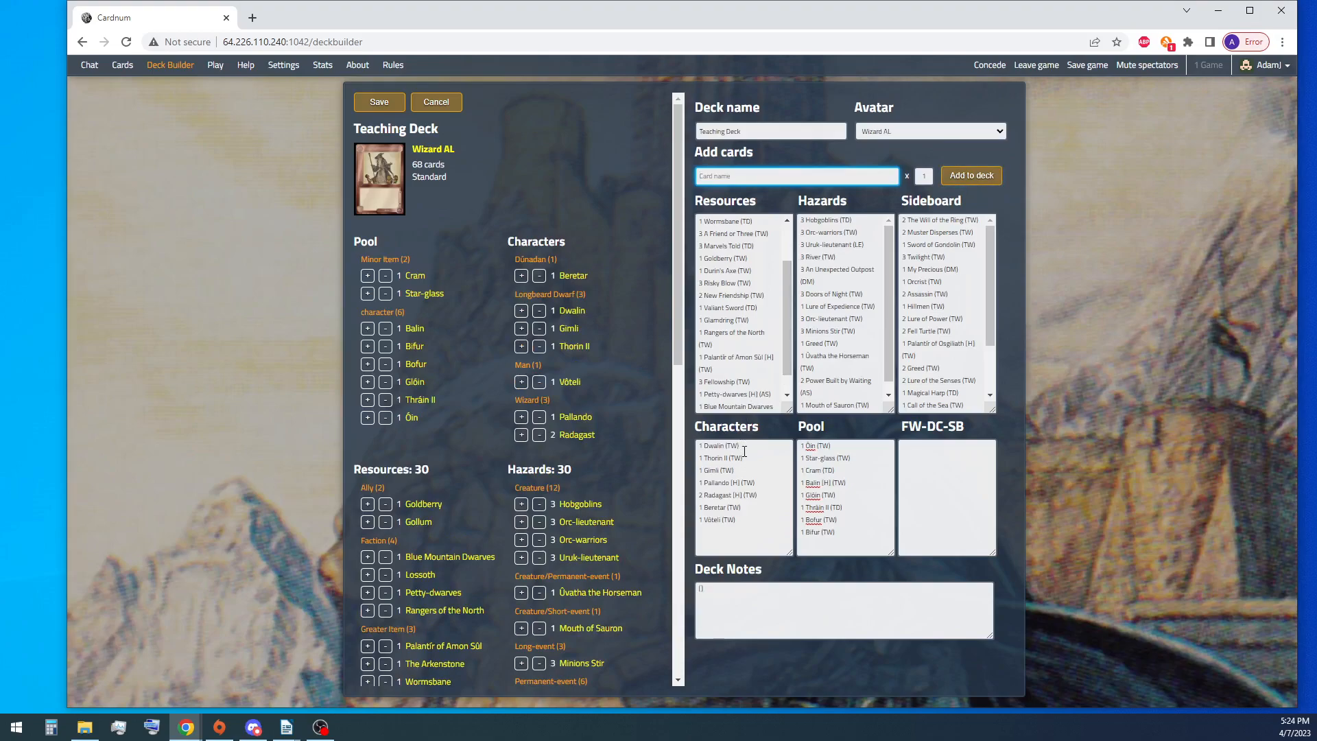
Step: Move the new dwarves into the pool and add Ori, making eight pool characters
{"action": "left_click", "coordinate": [719, 445]}
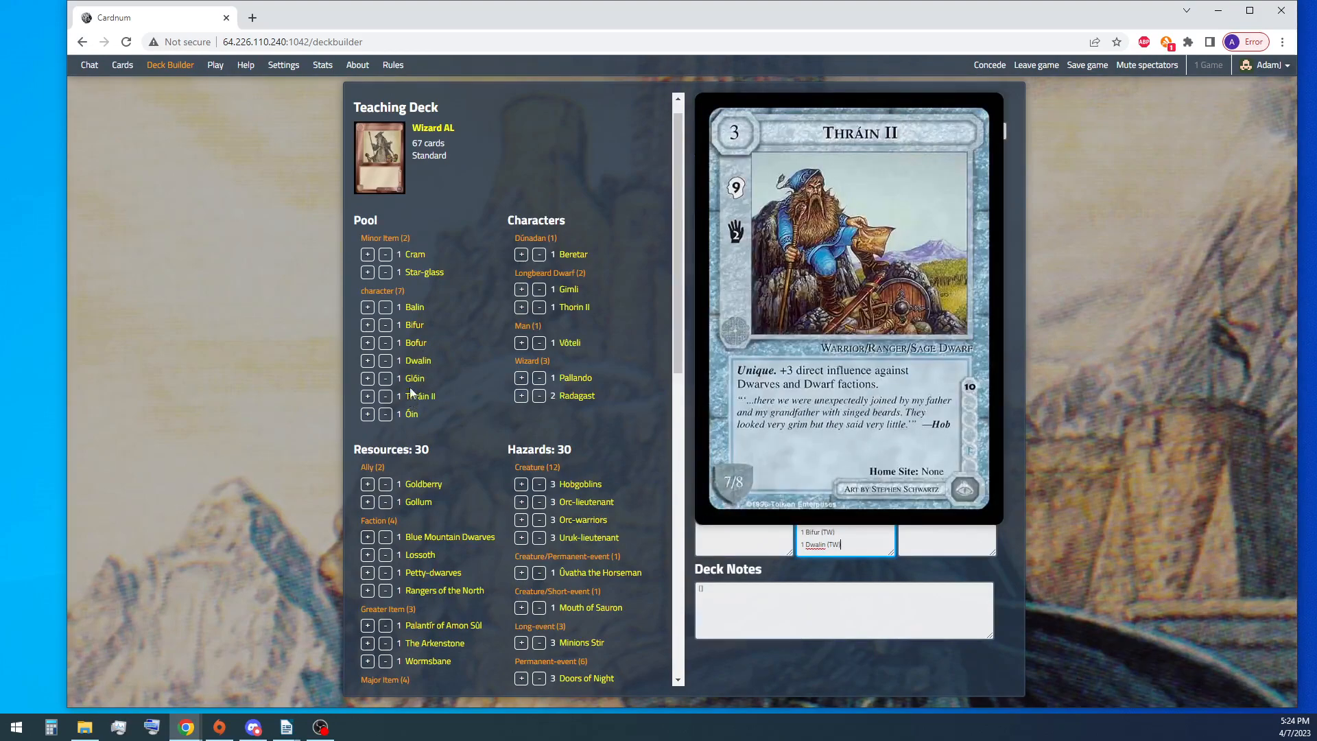
{"action": "mouse_move", "coordinate": [413, 306]}
{"action": "type", "text": "Ori"}
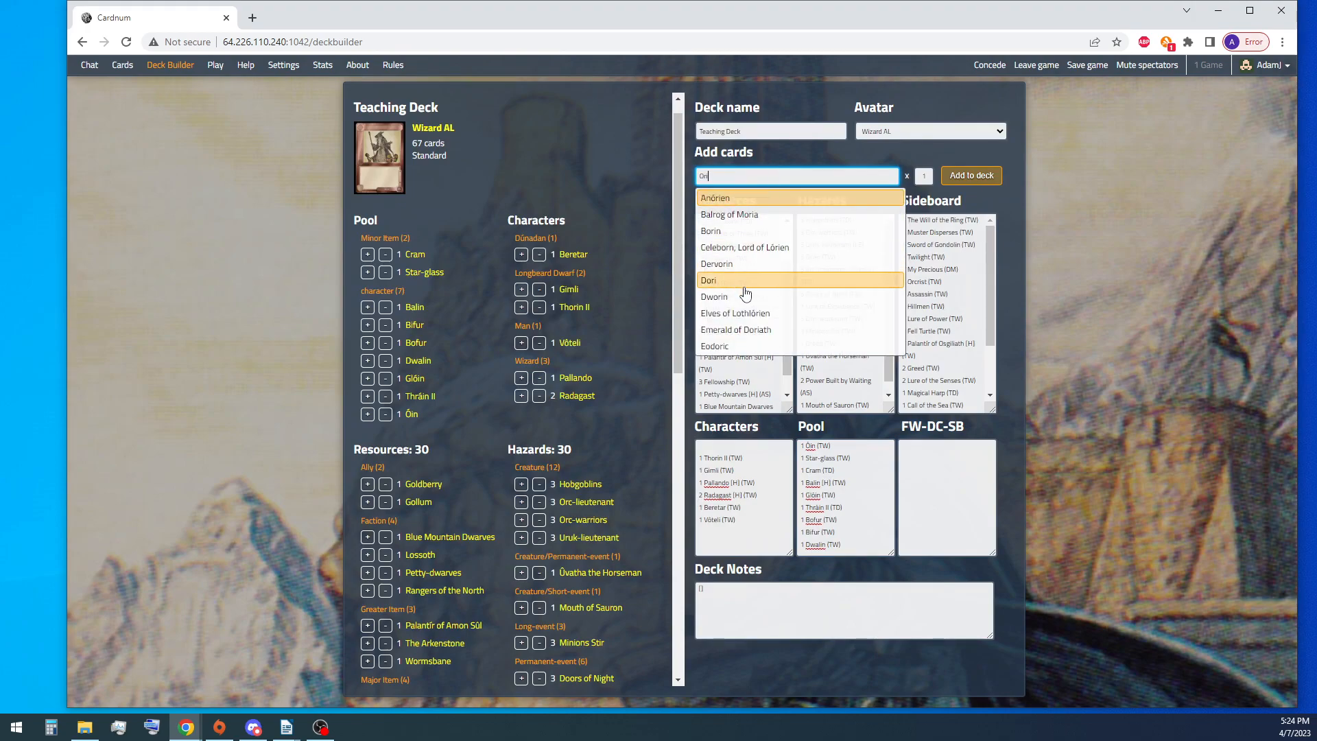
{"action": "mouse_move", "coordinate": [760, 296]}
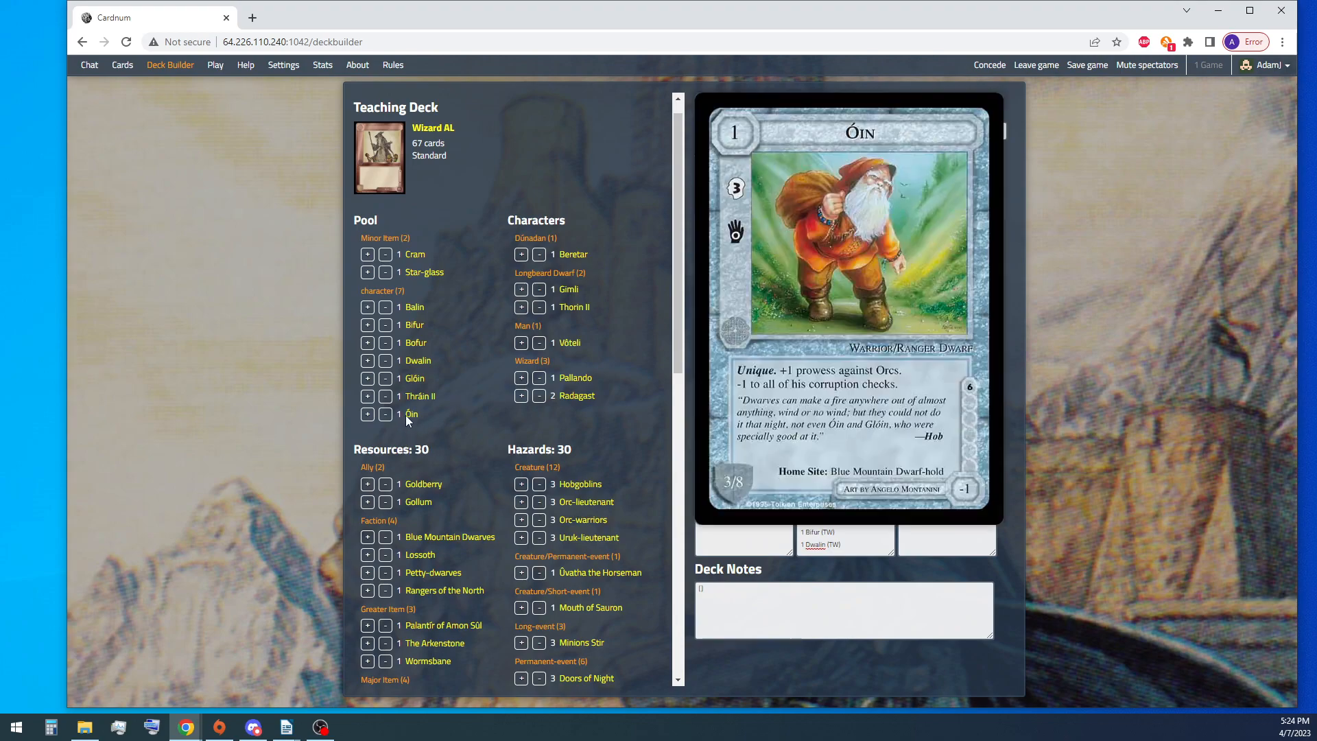
{"action": "type", "text": "6"}
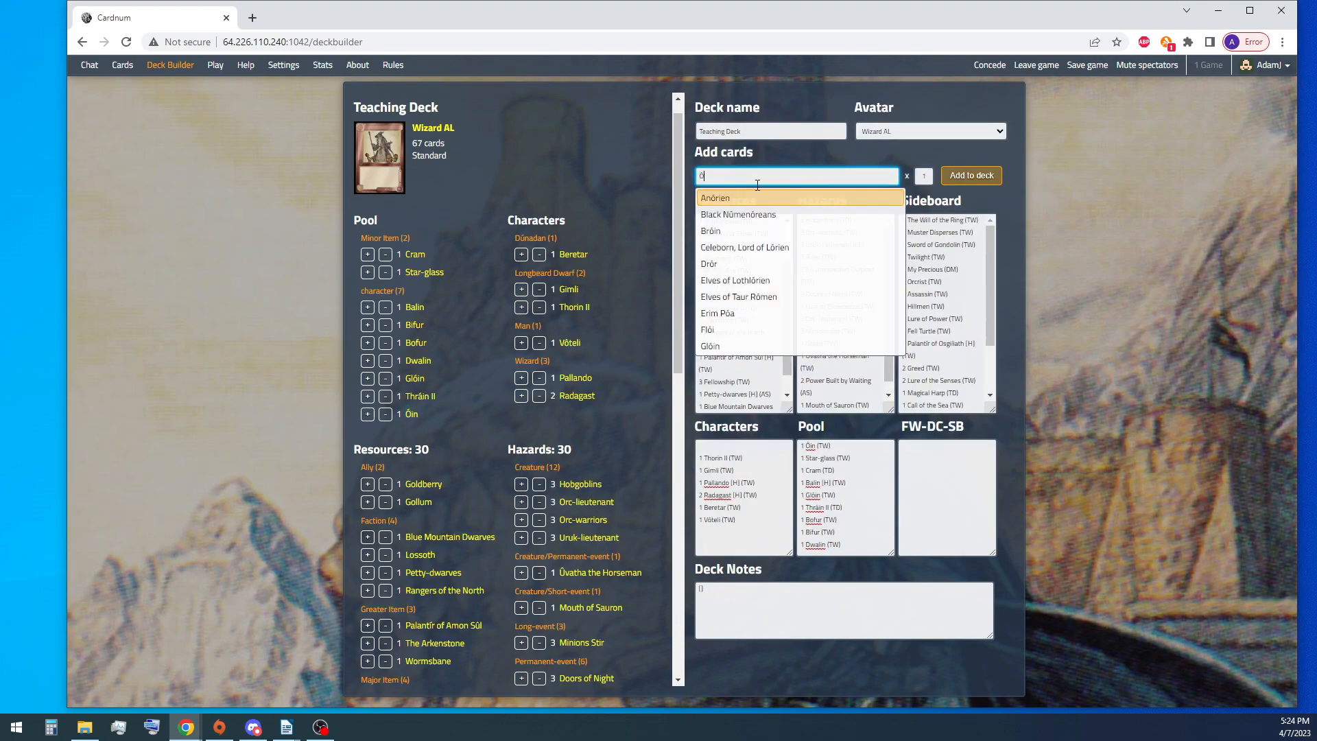
{"action": "type", "text": "Óri"}
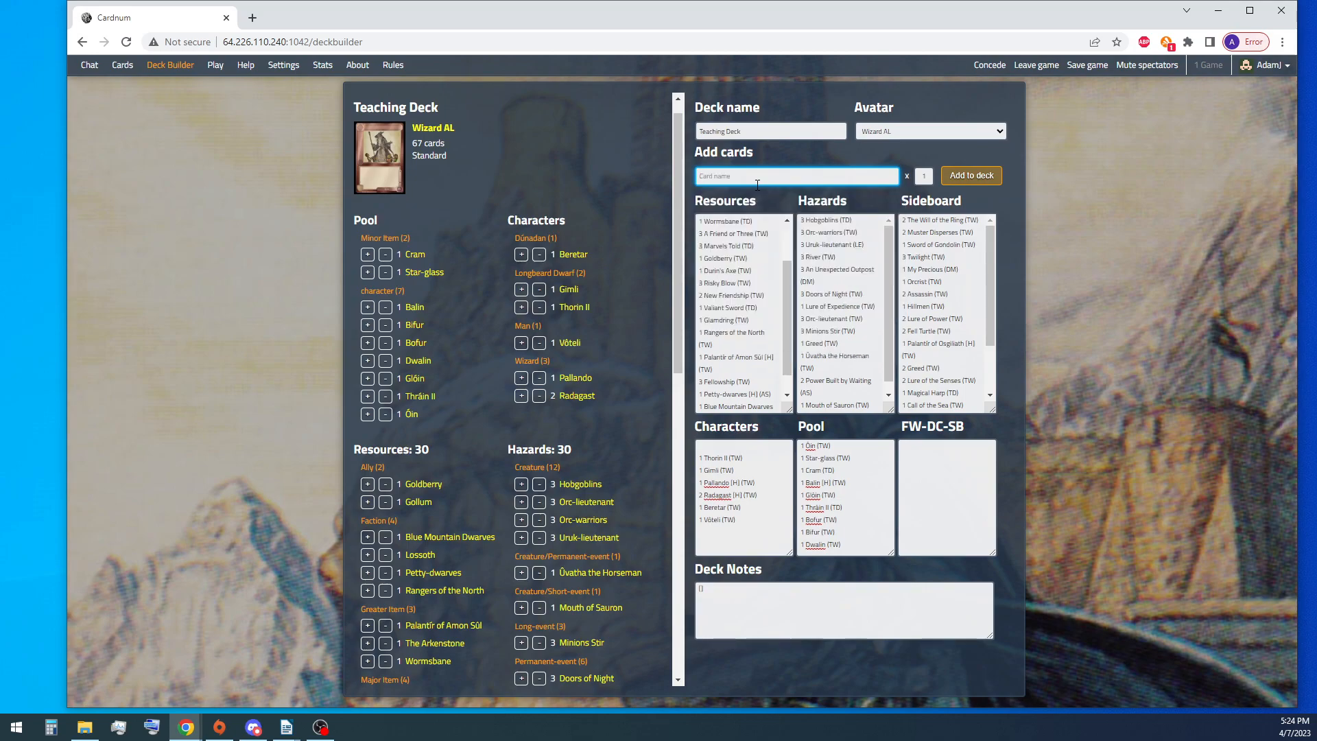
{"action": "type", "text": "or"}
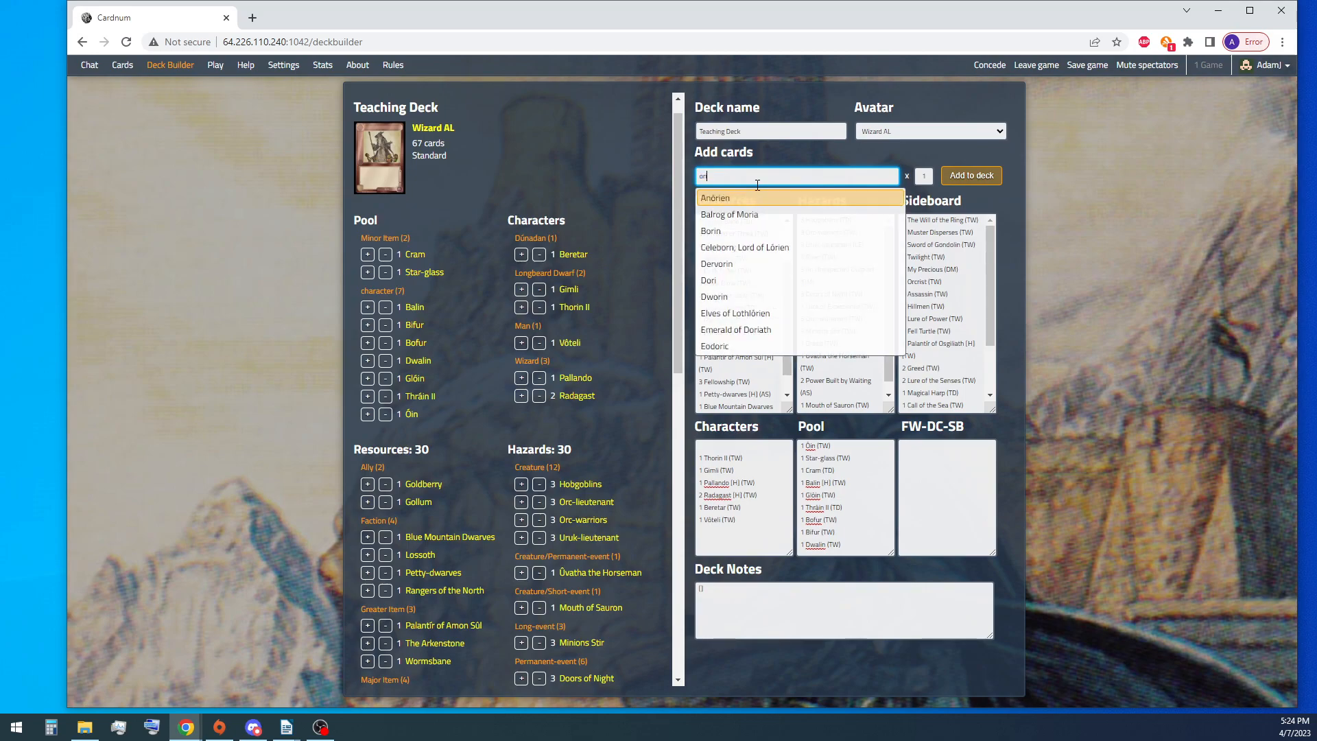
{"action": "mouse_move", "coordinate": [762, 346]}
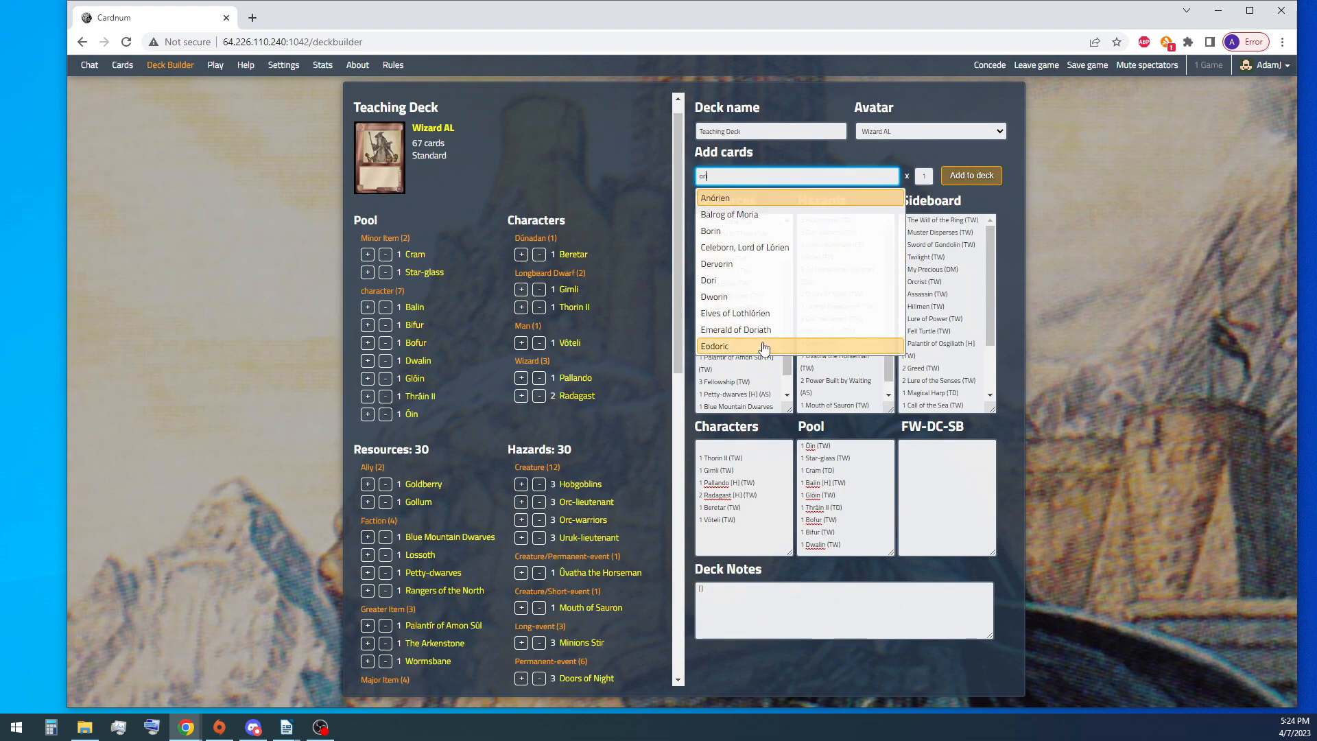
{"action": "mouse_move", "coordinate": [781, 328]}
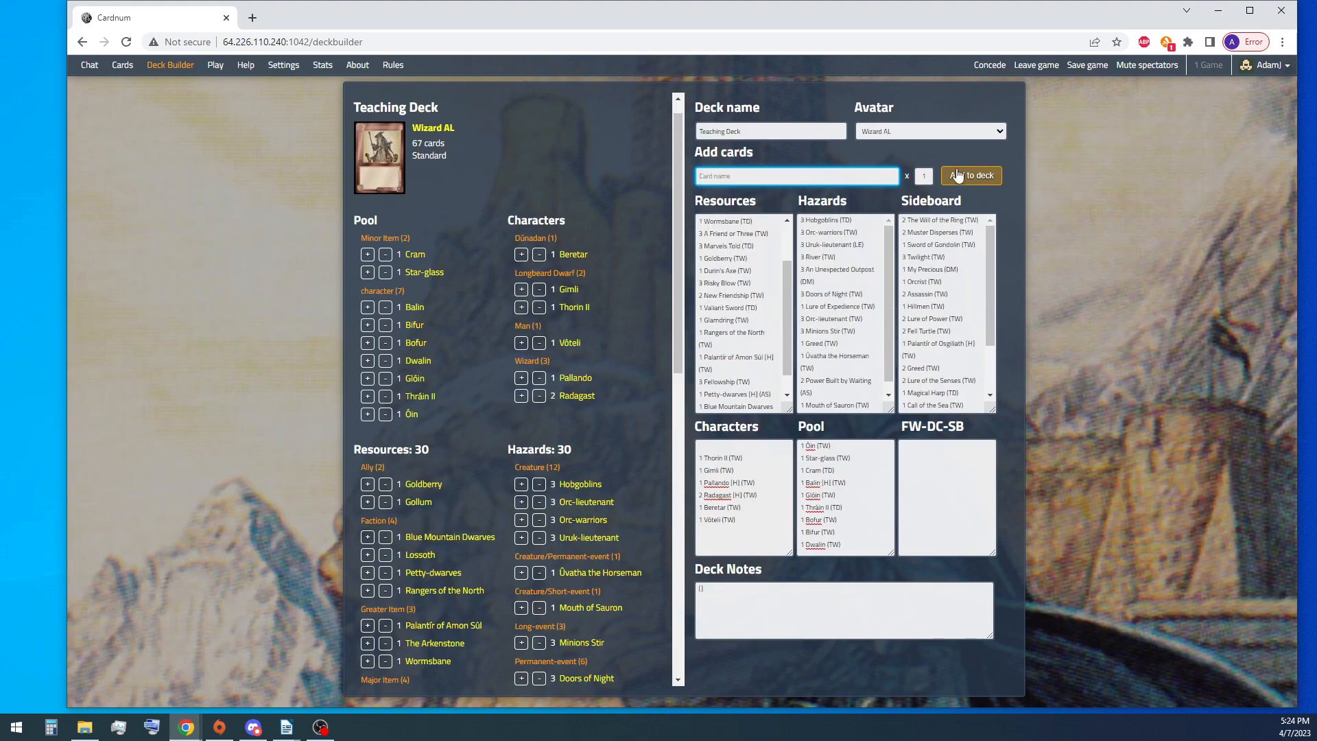
{"action": "scroll", "scroll_direction": "down", "scroll_amount": 3}
{"action": "type", "text": "1 Ori (TW"}
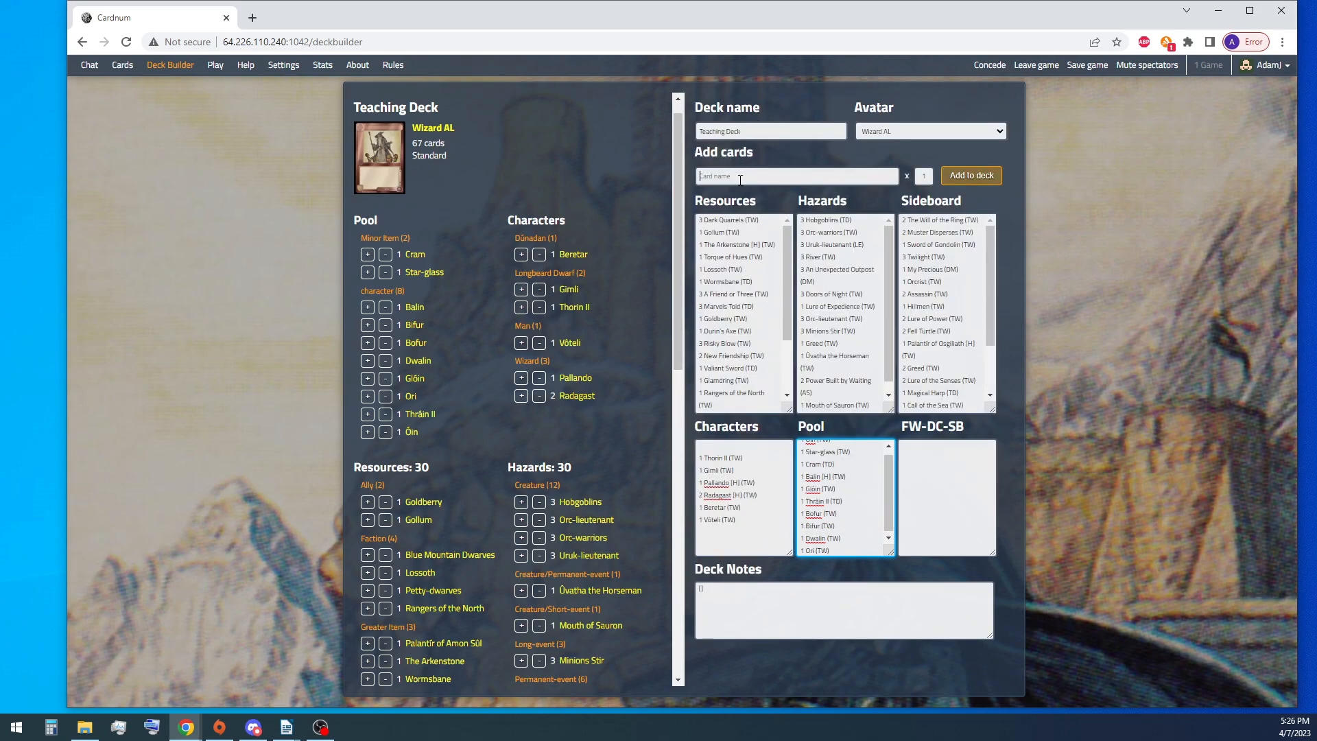
Step: Add Dáin II to the Longbeard Dwarf characters, taking the deck to 68 cards
{"action": "type", "text": "Dáin"}
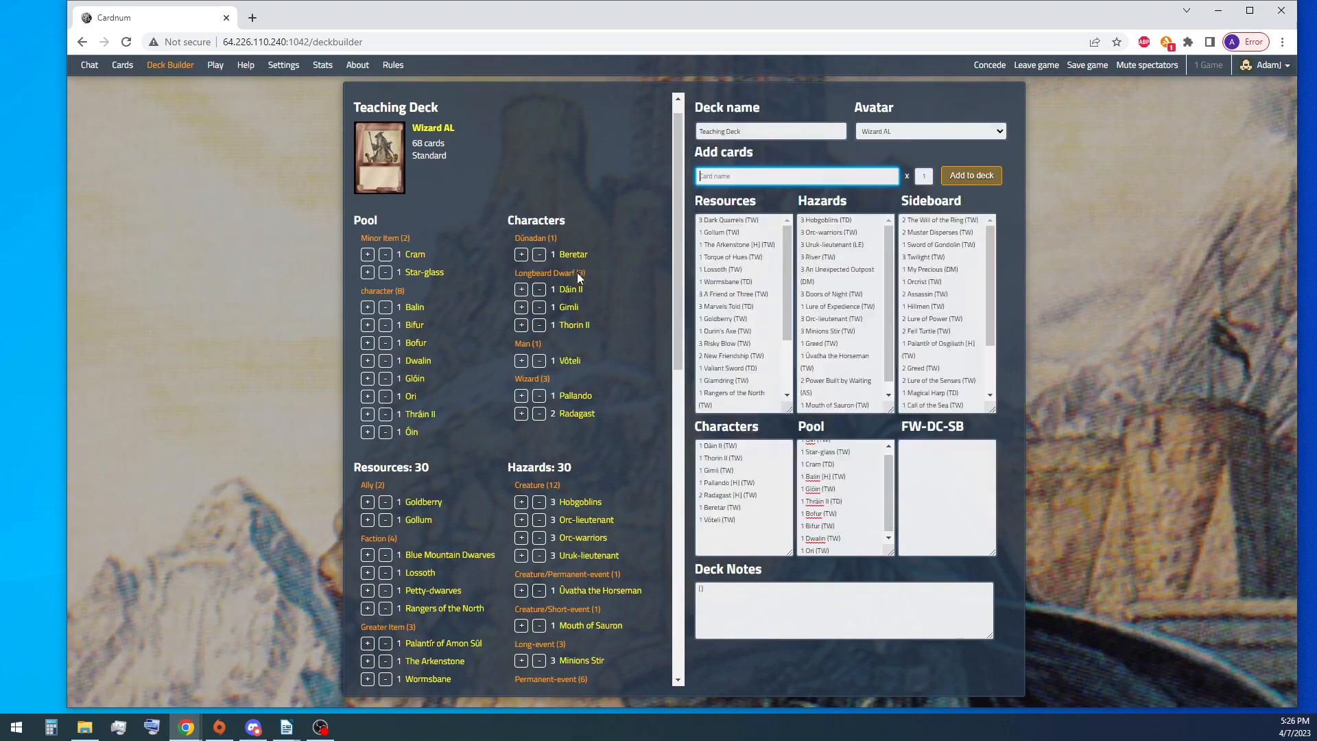
{"action": "mouse_move", "coordinate": [578, 305]}
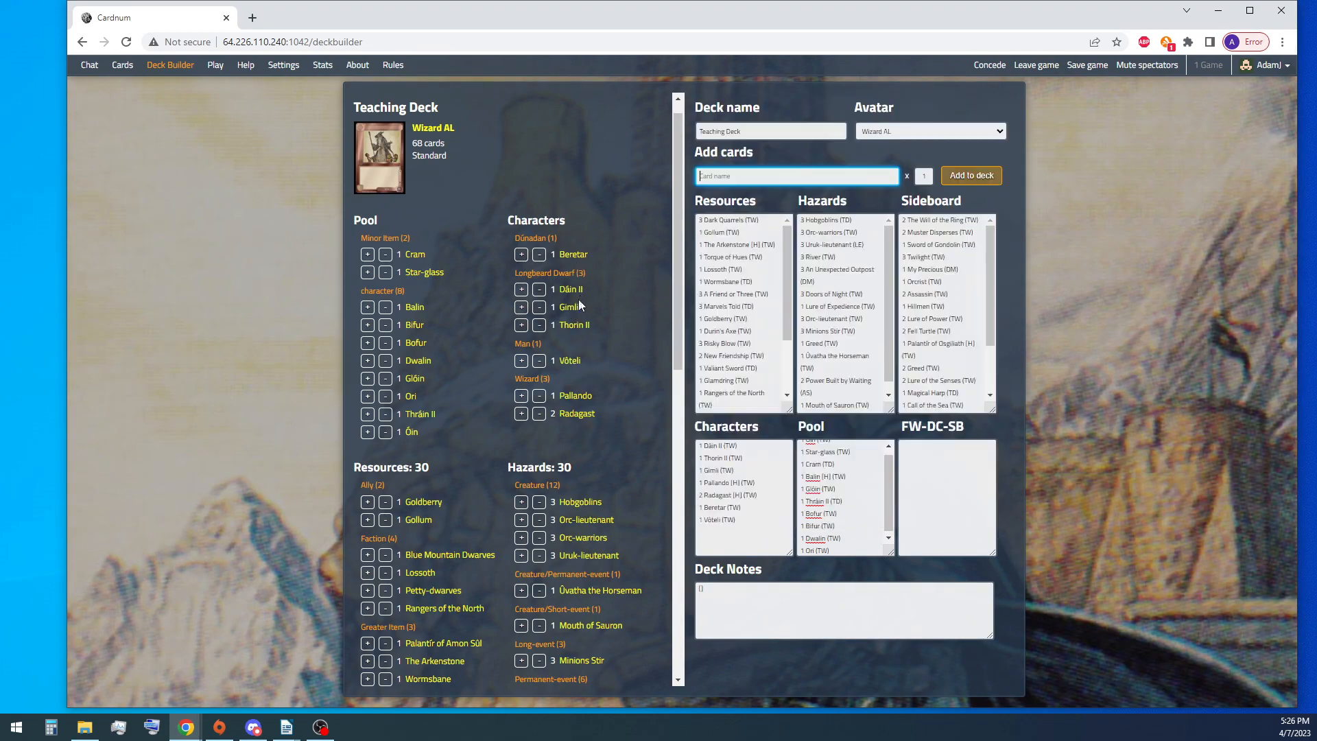
{"action": "scroll", "scroll_direction": "down", "scroll_amount": 3}
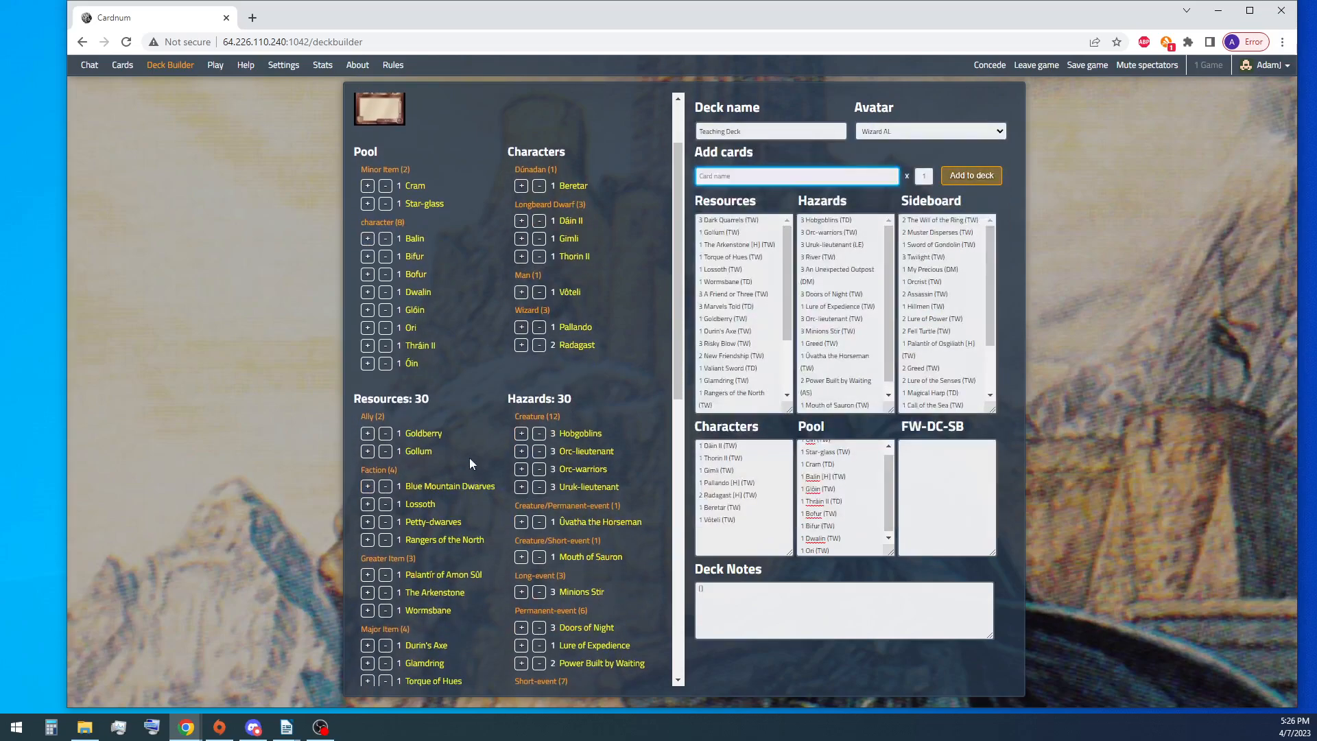
{"action": "scroll", "scroll_direction": "down", "scroll_amount": 3}
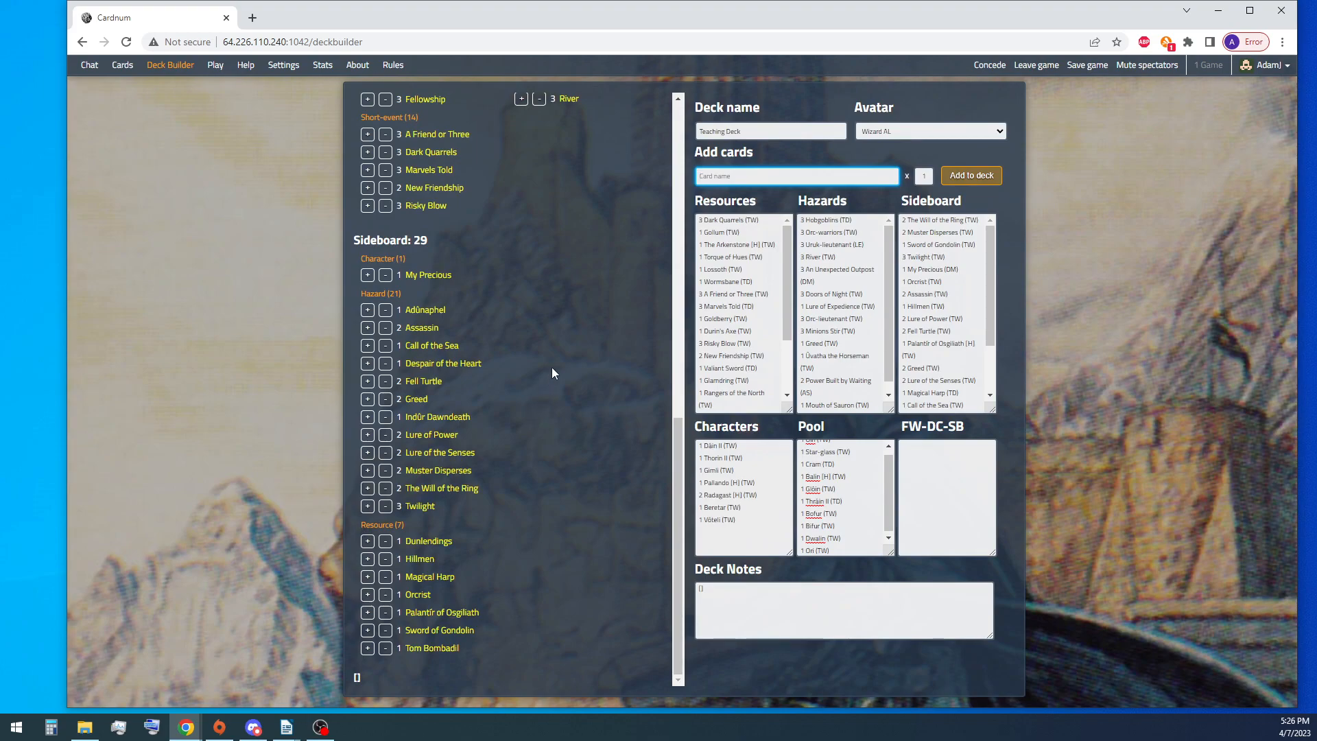
{"action": "left_click", "coordinate": [795, 174]}
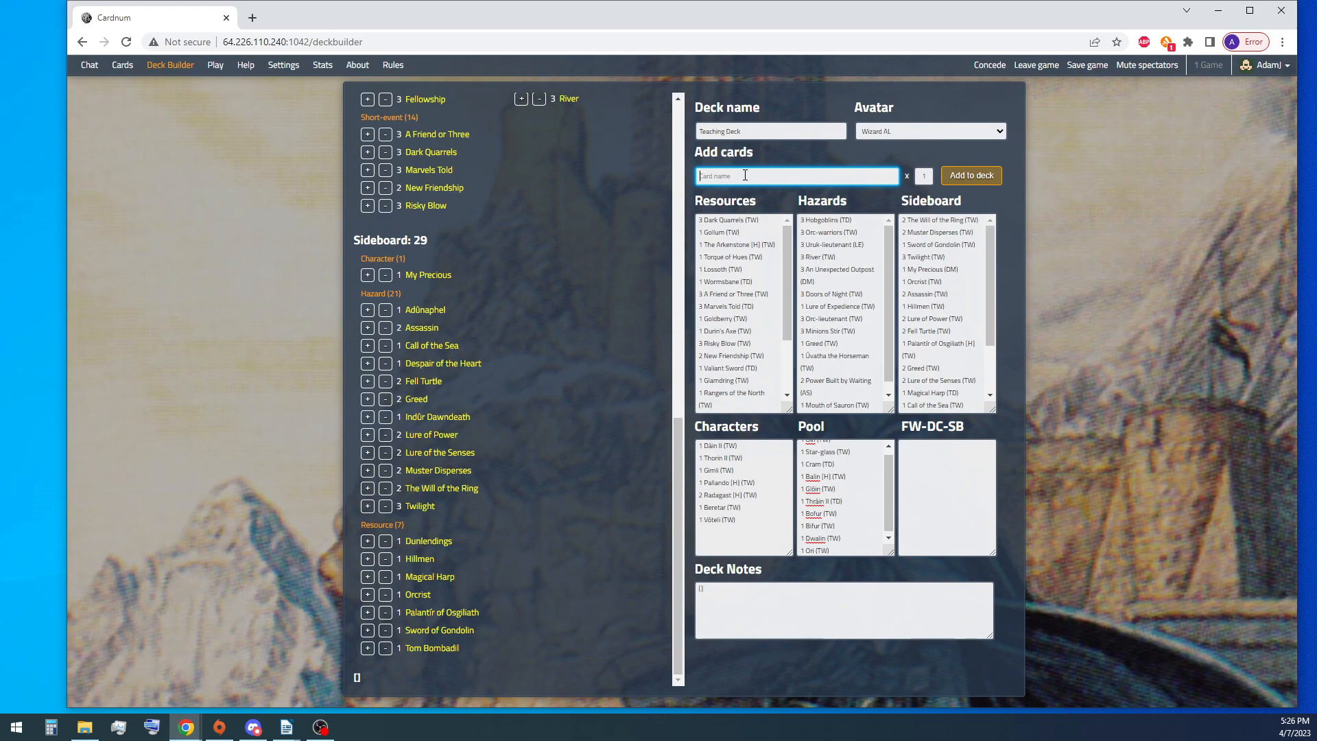
{"action": "type", "text": "Wo"}
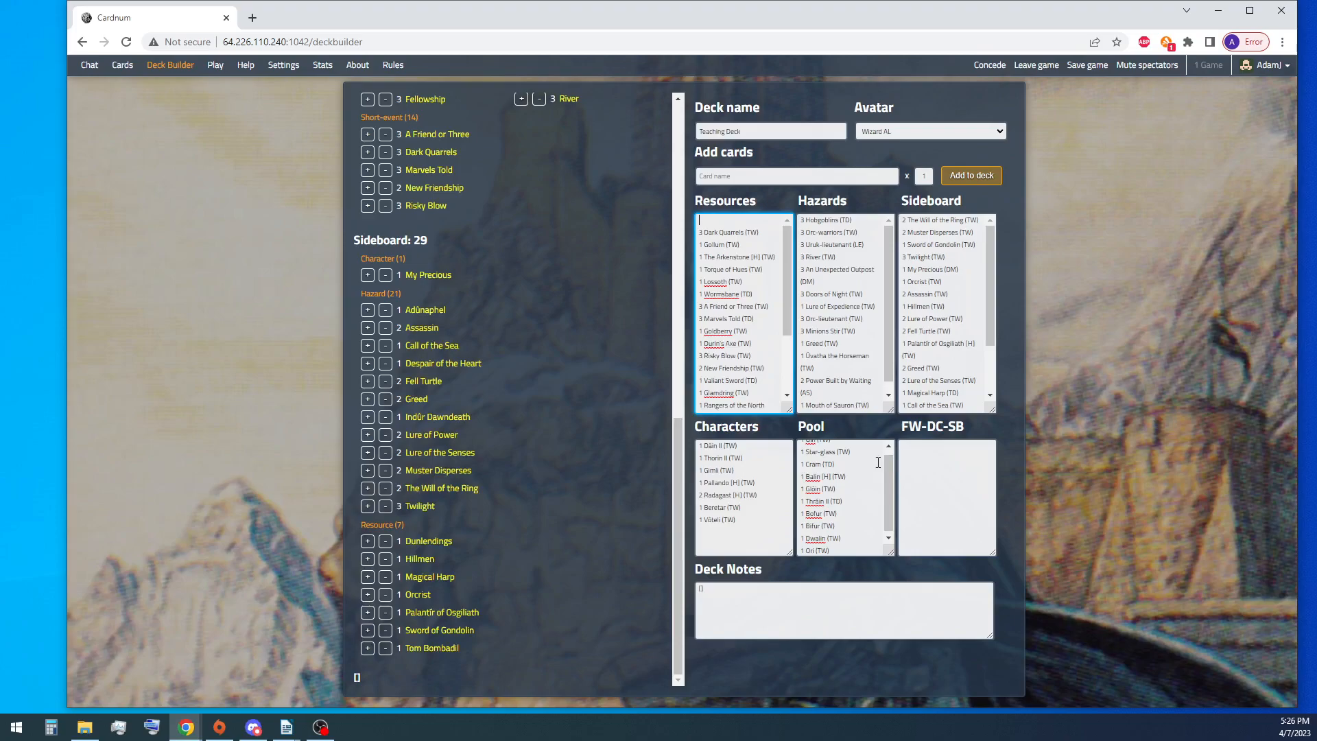
{"action": "mouse_move", "coordinate": [978, 291]}
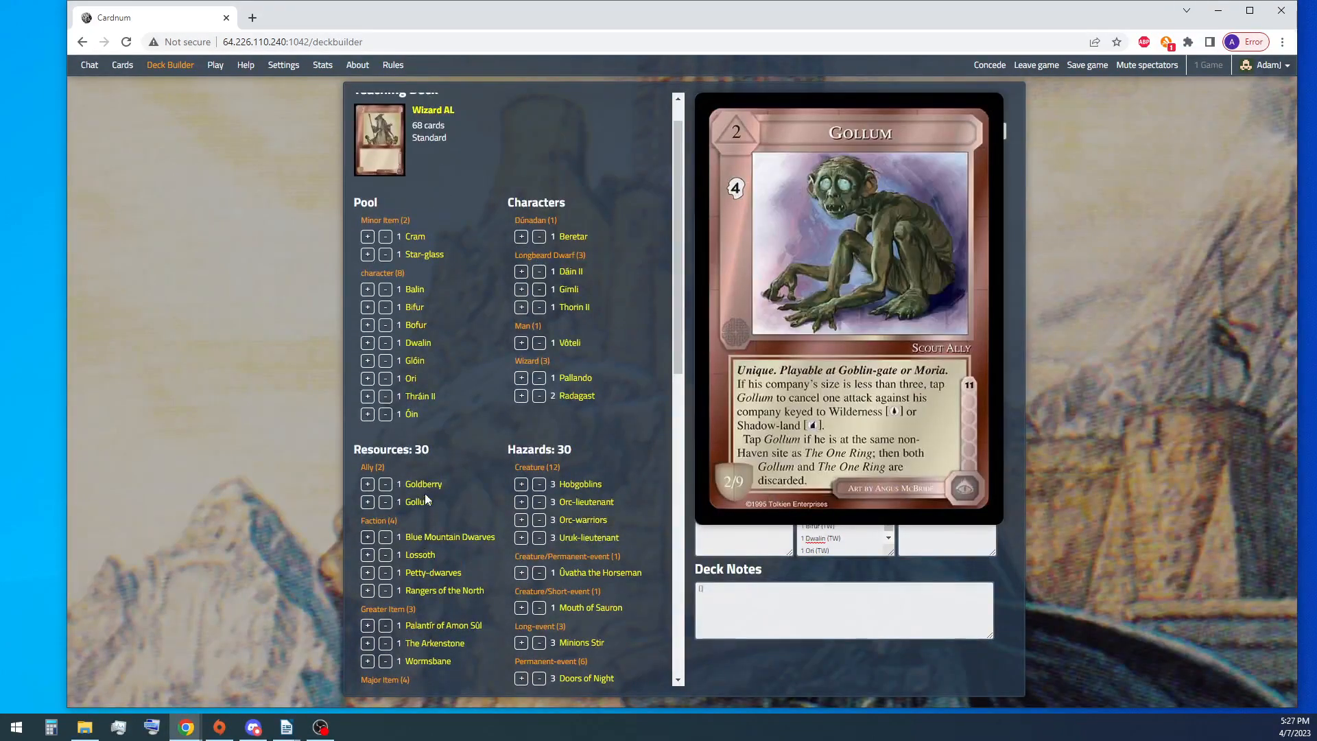
{"action": "mouse_move", "coordinate": [413, 290]}
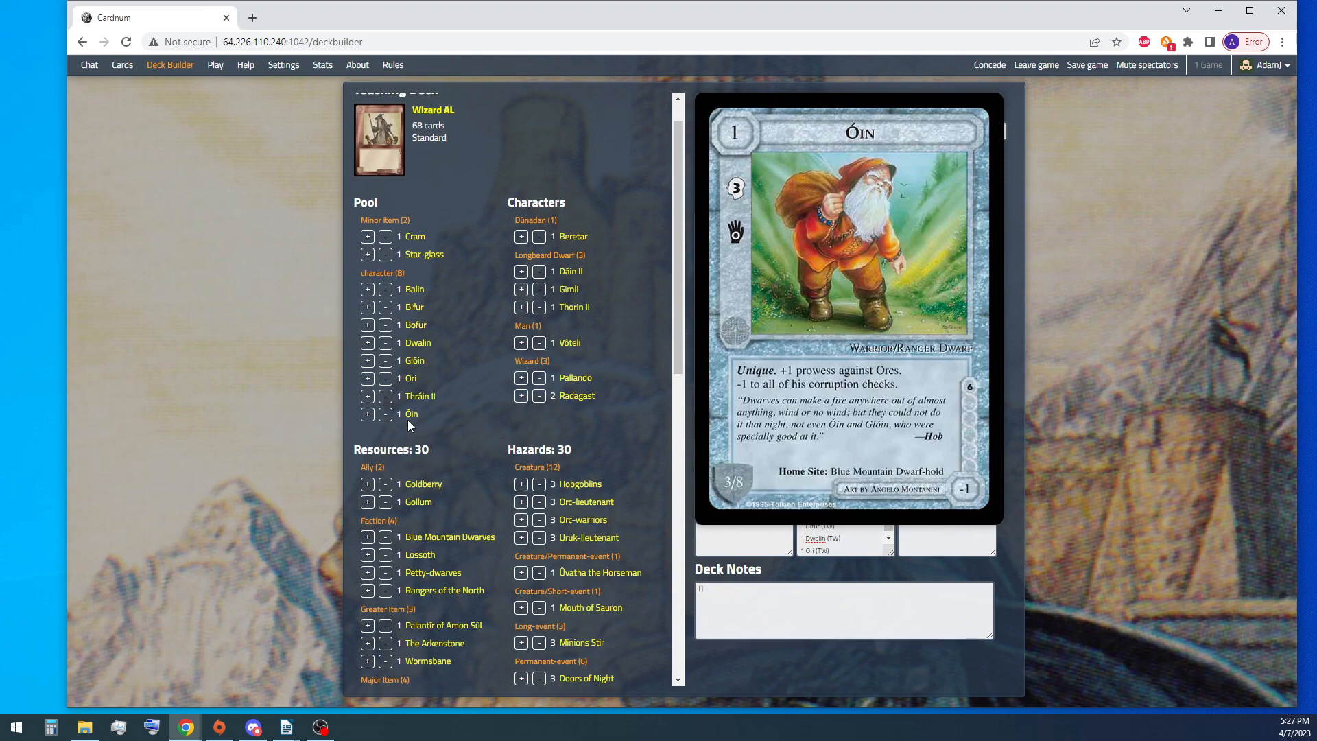
{"action": "mouse_move", "coordinate": [426, 421]}
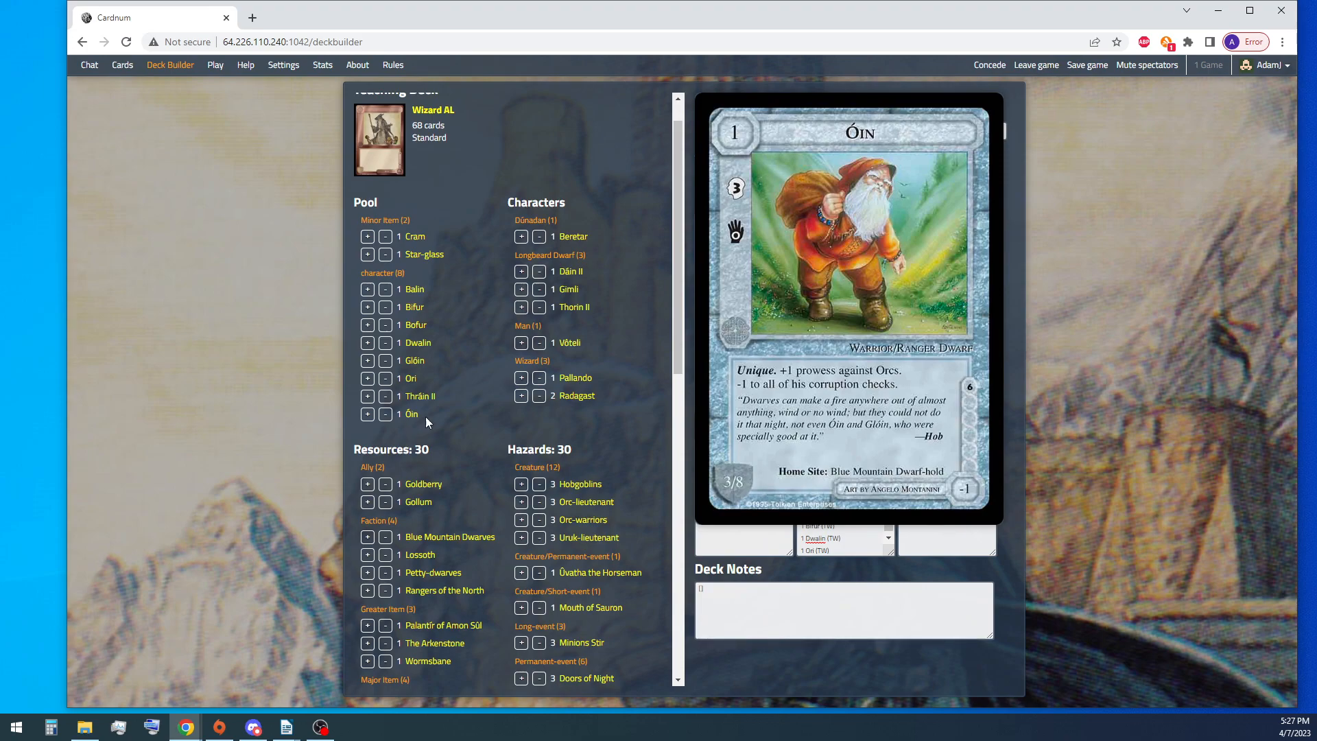
{"action": "mouse_move", "coordinate": [583, 502]}
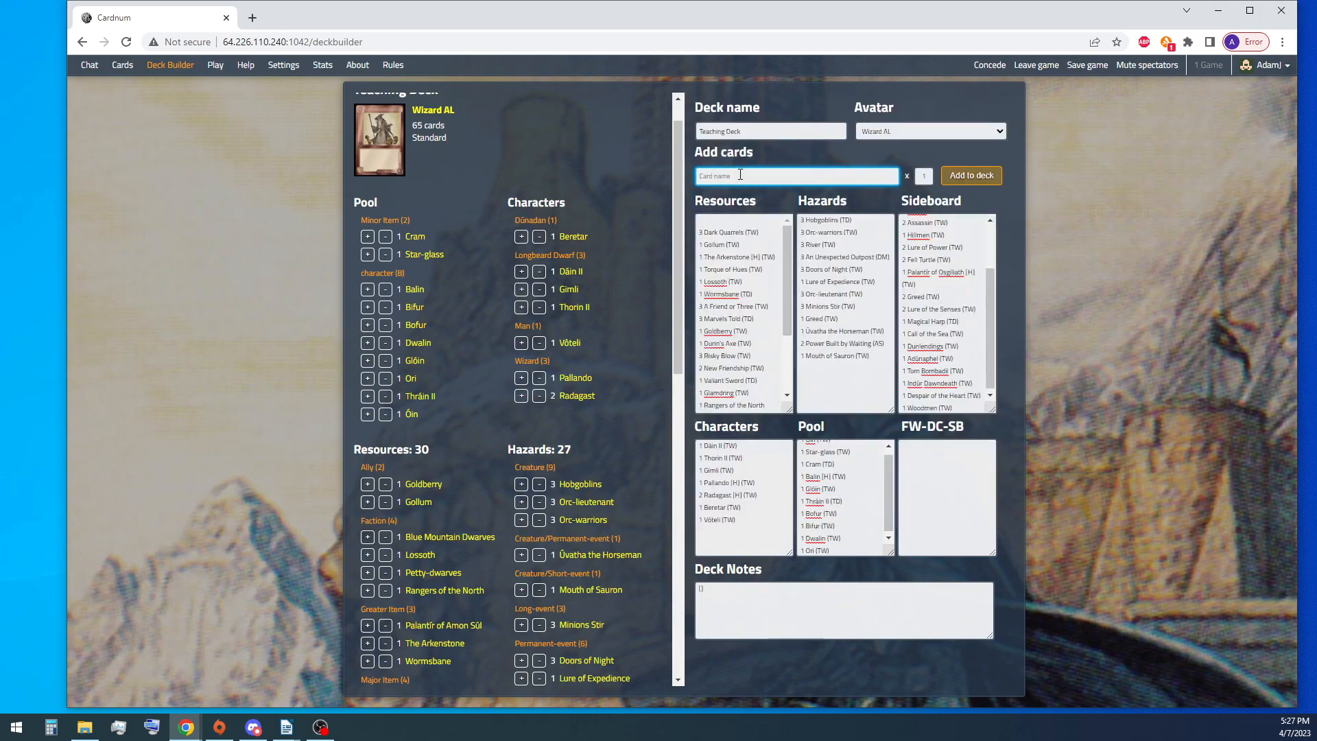
Step: Add three Orc-warband creatures to the hazards, lifting the hazard count to 30
{"action": "type", "text": "Orc-g"}
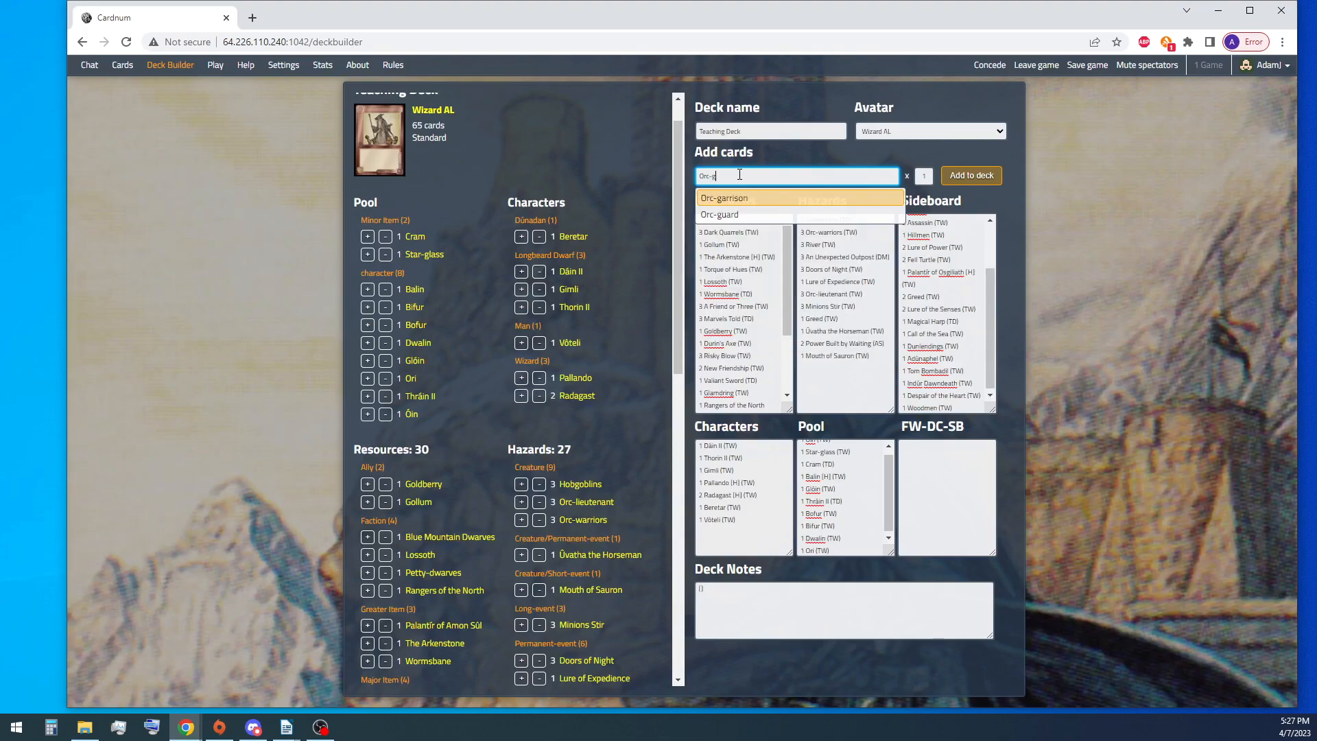
{"action": "left_click", "coordinate": [971, 174]}
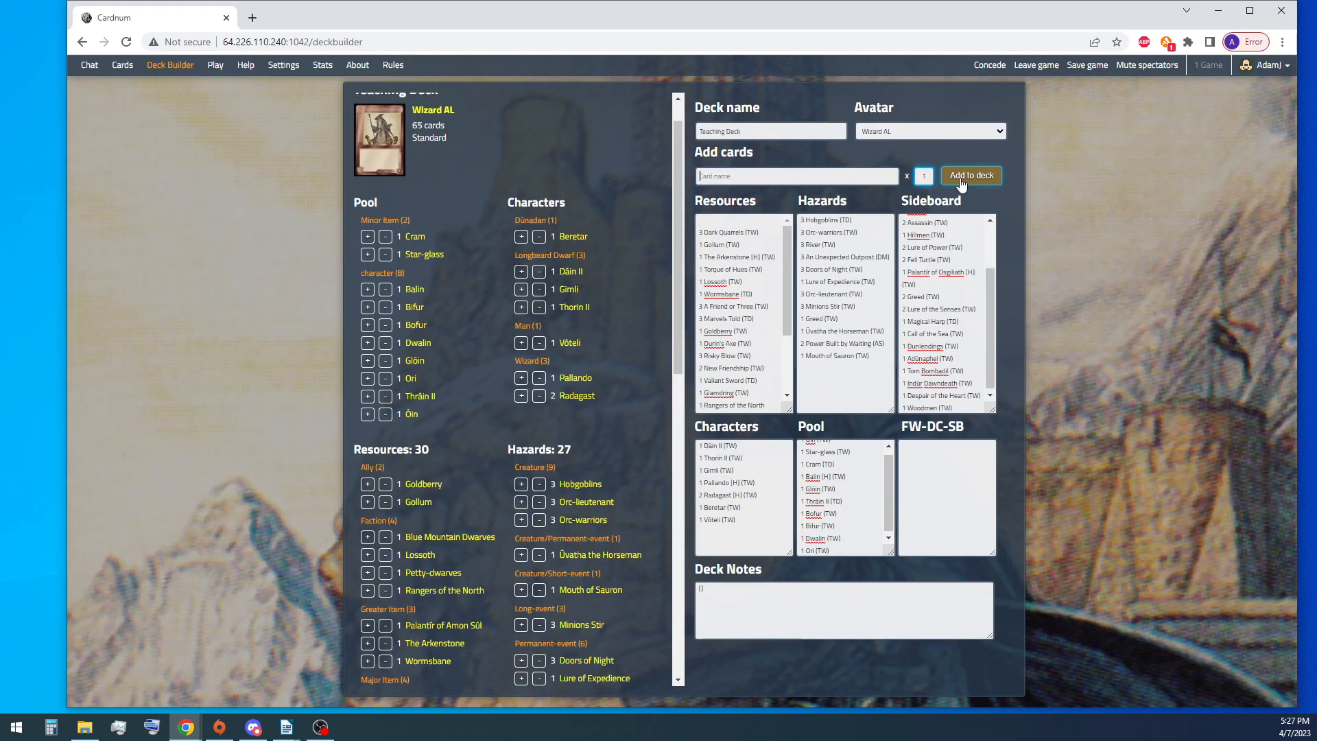
{"action": "left_click", "coordinate": [971, 175]}
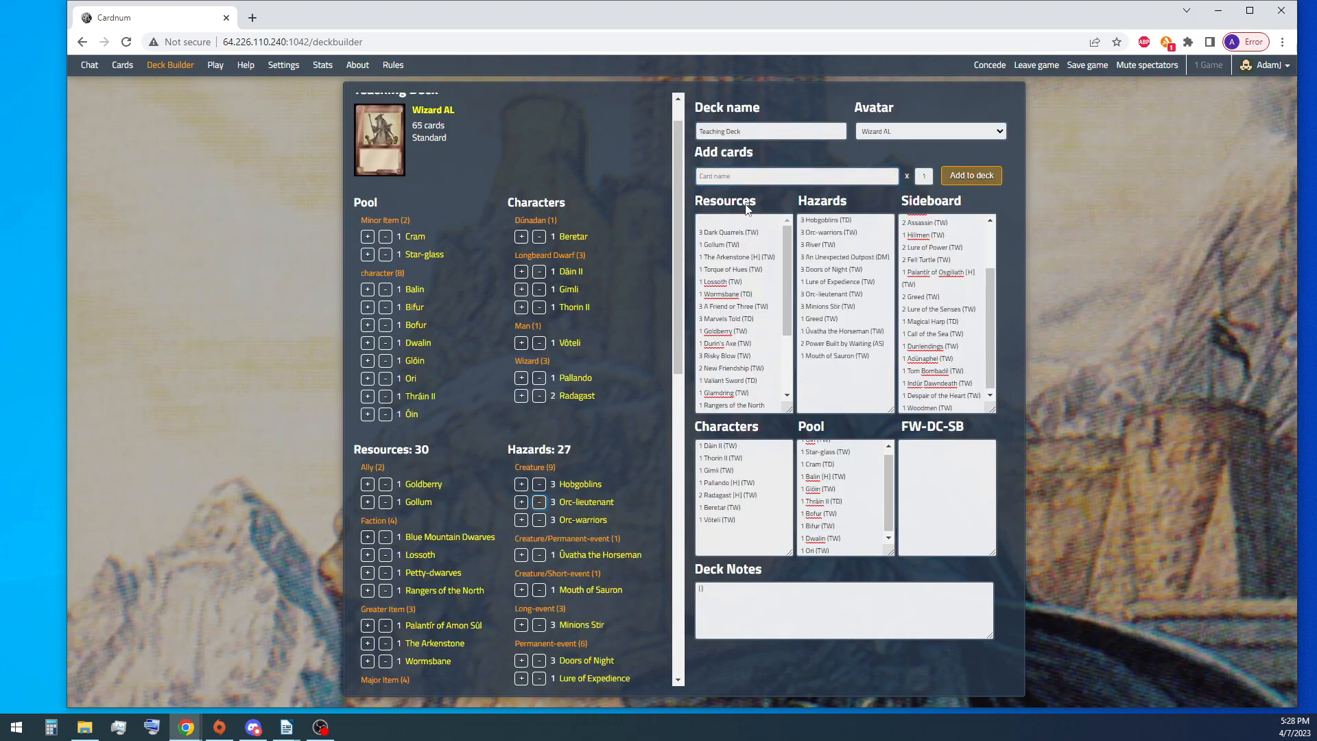
{"action": "type", "text": "Orc-patro"}
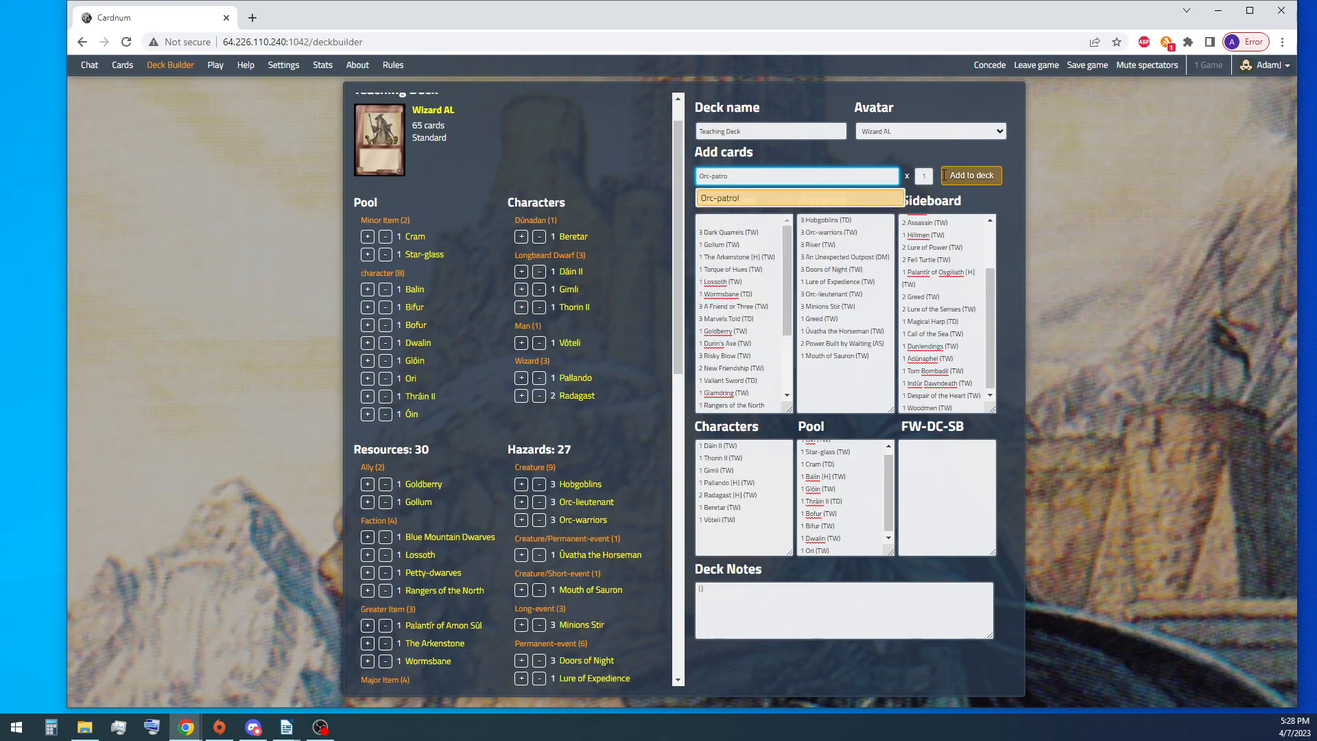
{"action": "left_click", "coordinate": [970, 175]}
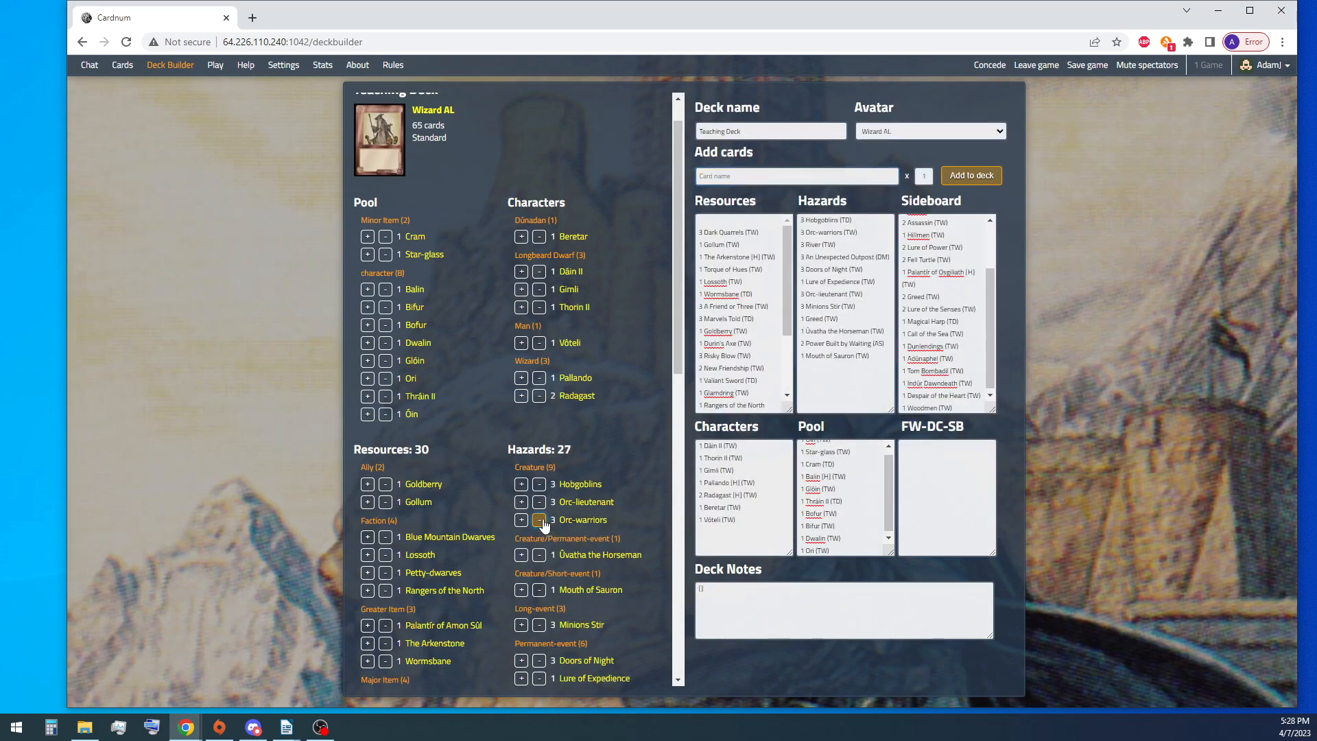
{"action": "type", "text": "Orc-War"}
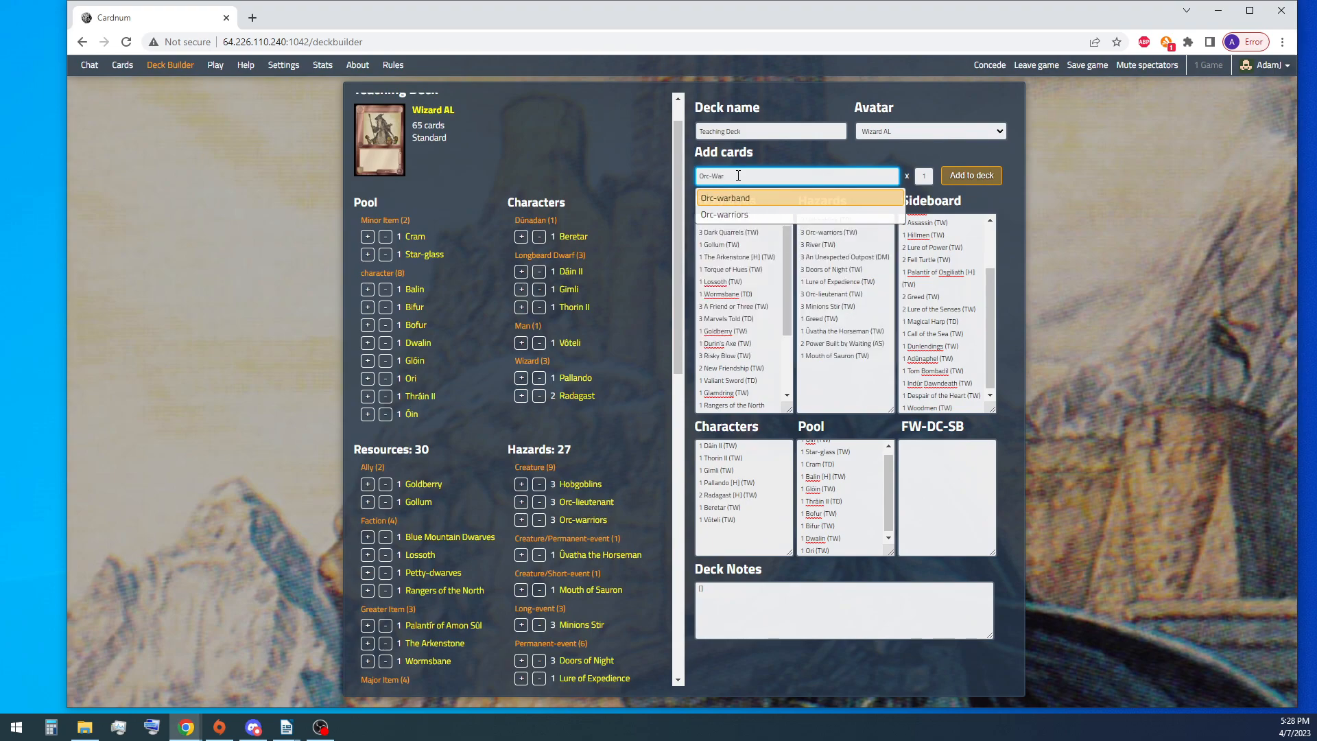
{"action": "left_click", "coordinate": [970, 175]}
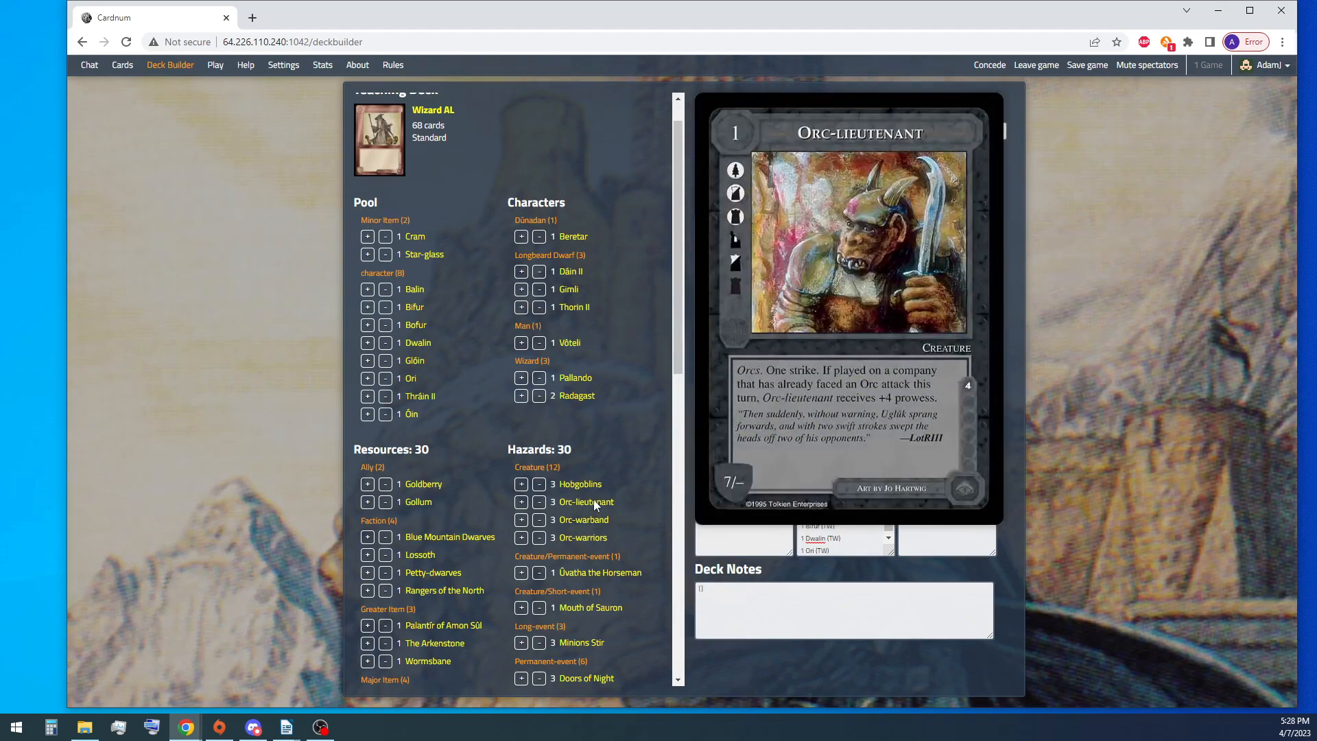
{"action": "mouse_move", "coordinate": [582, 518]}
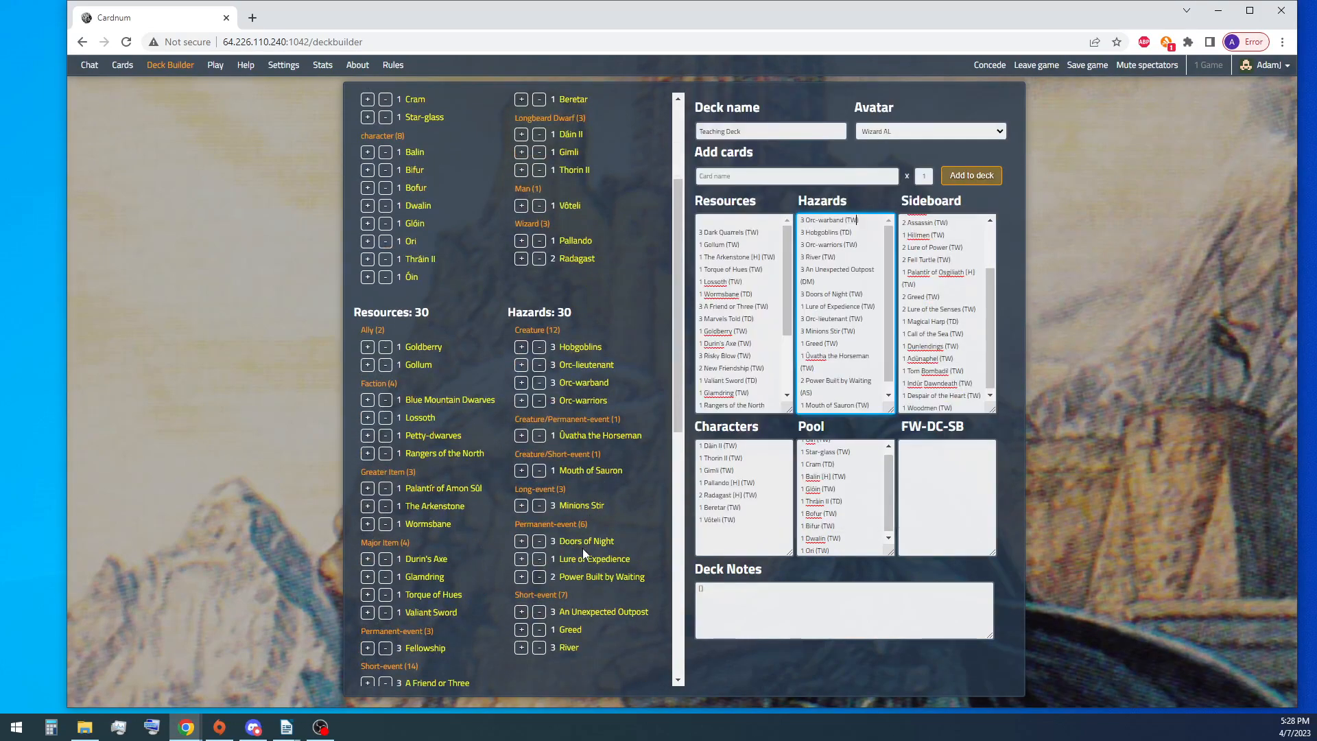
{"action": "scroll", "scroll_direction": "down", "scroll_amount": 3}
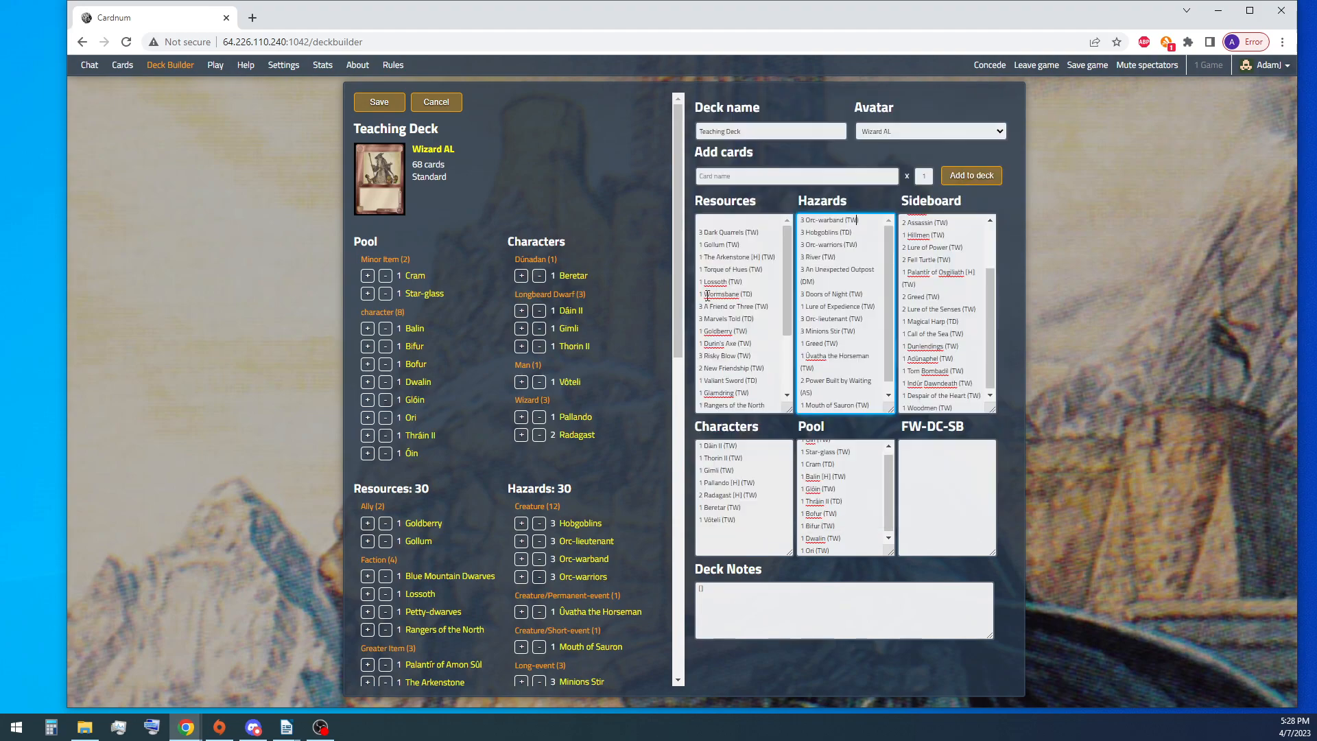
{"action": "mouse_move", "coordinate": [71, 242]}
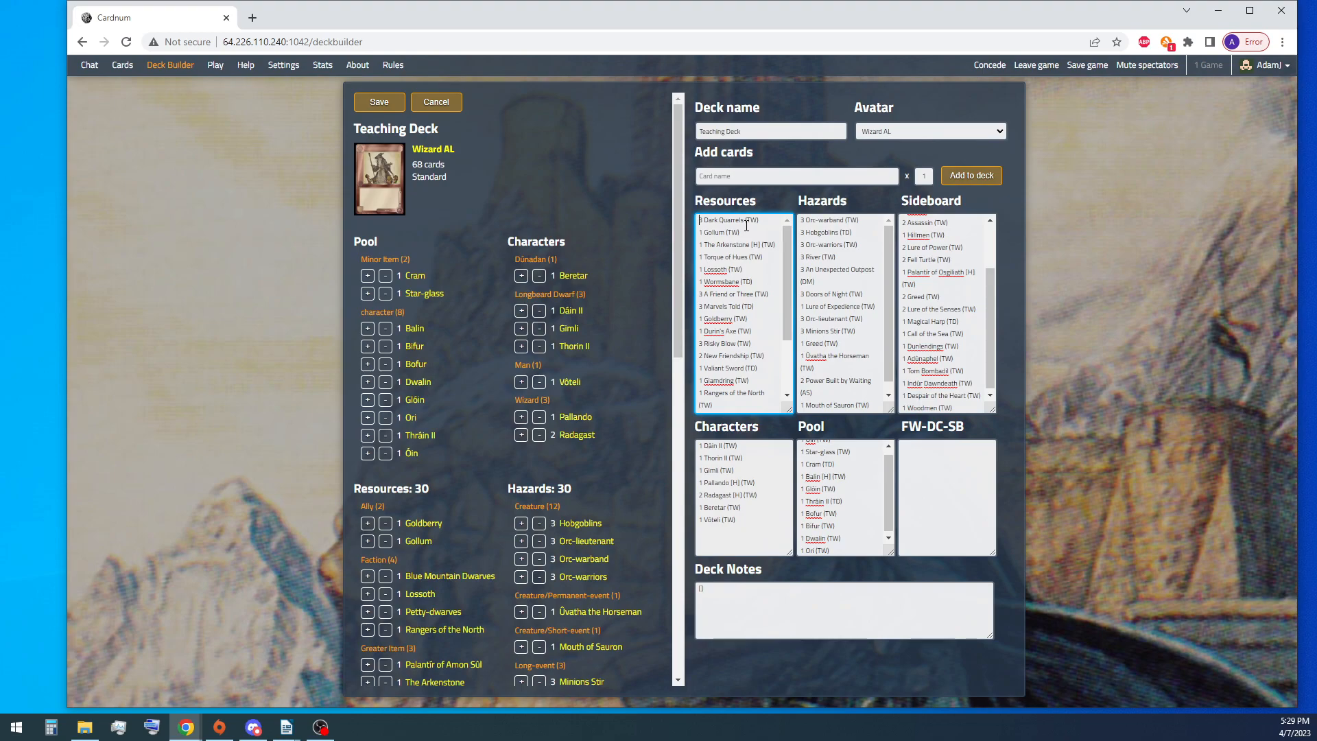
{"action": "scroll", "scroll_direction": "down", "scroll_amount": 3}
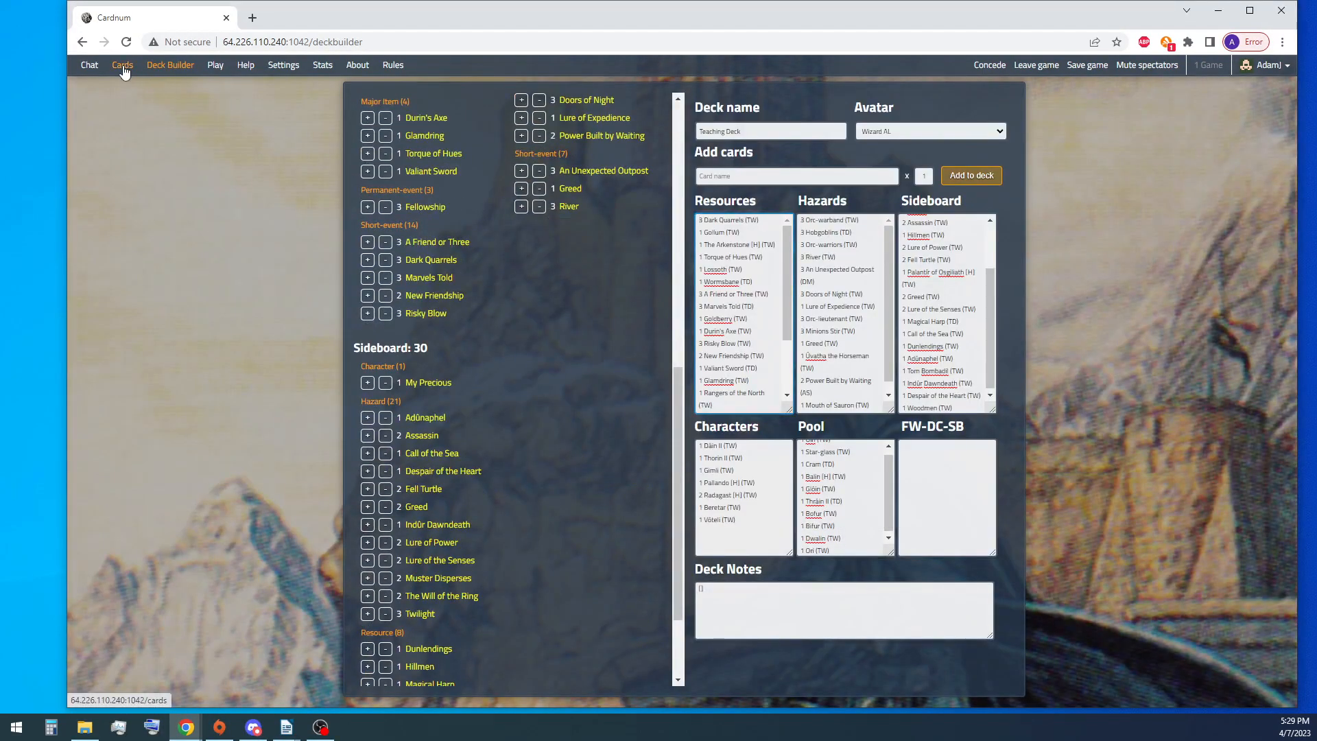
Step: Find Elerina among the agent cards via text search and keyword filter, then bring up the game table
{"action": "left_click", "coordinate": [122, 65]}
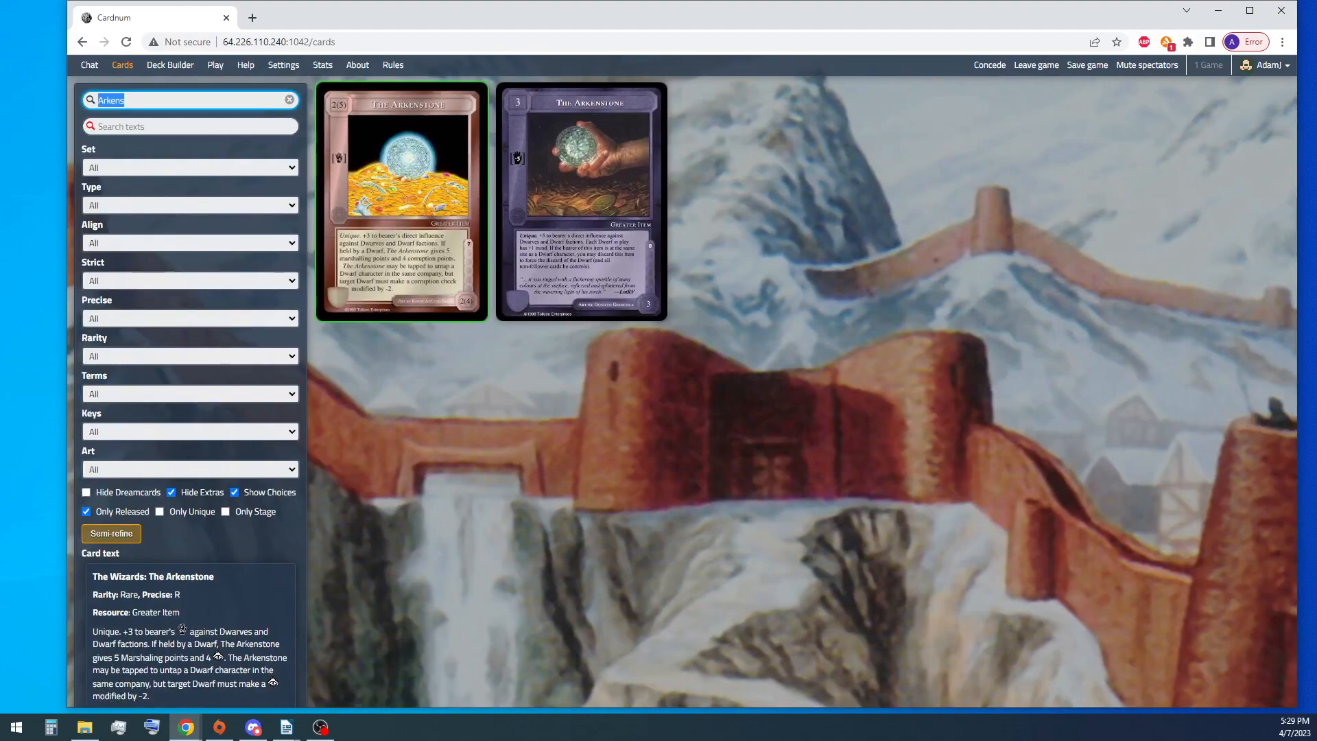
{"action": "type", "text": "Ela"}
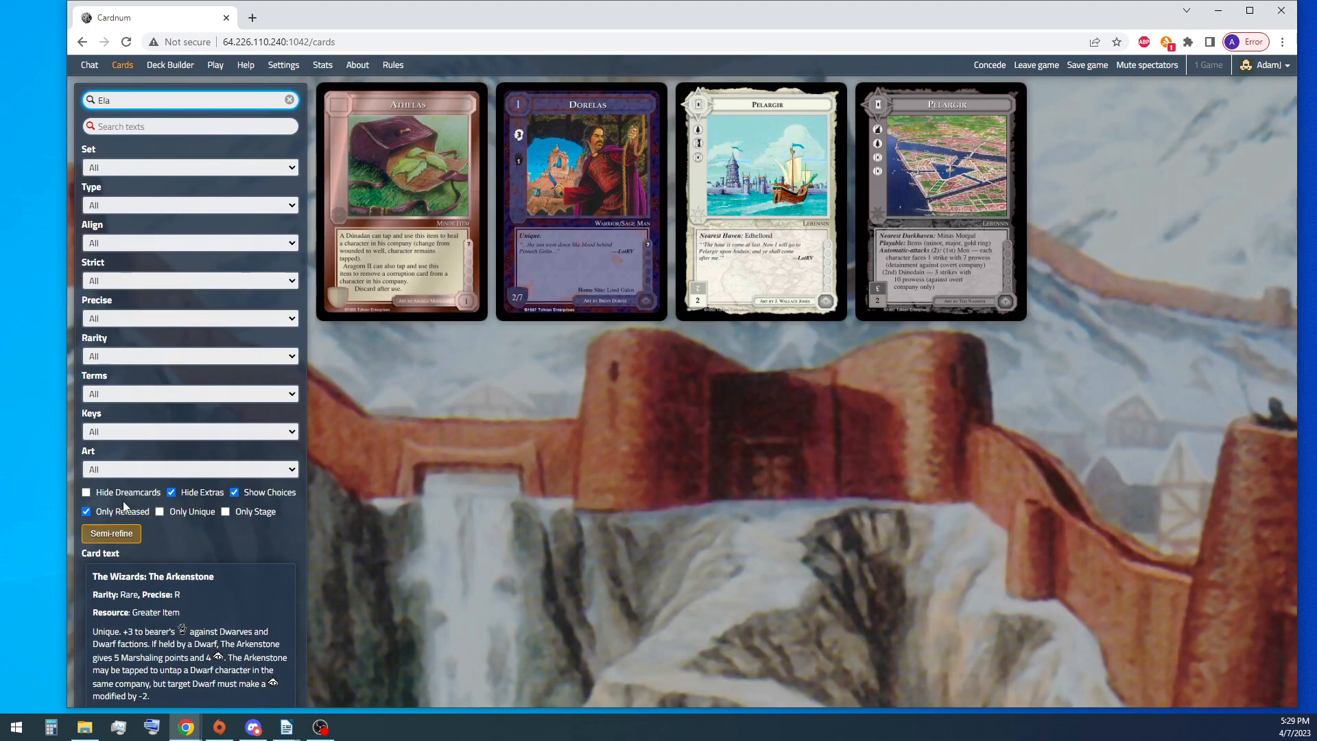
{"action": "left_click", "coordinate": [85, 492]}
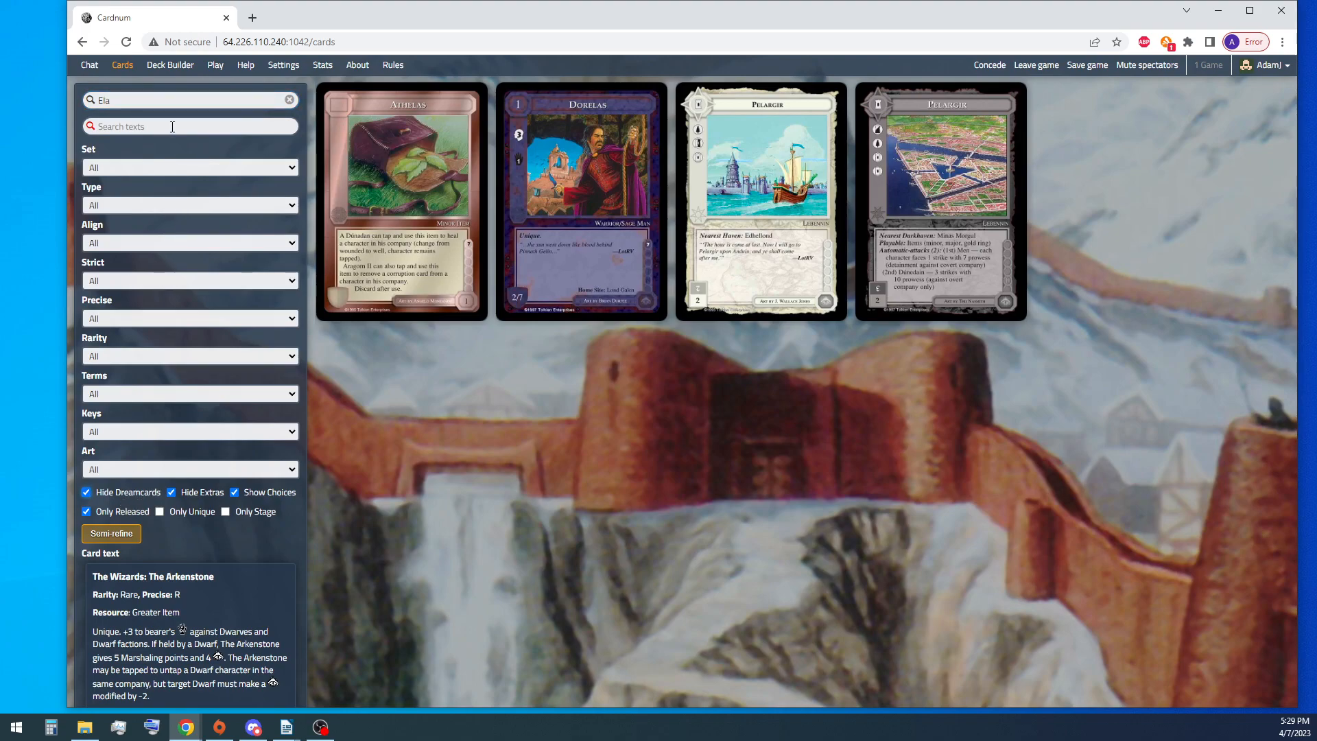
{"action": "left_click", "coordinate": [189, 431]}
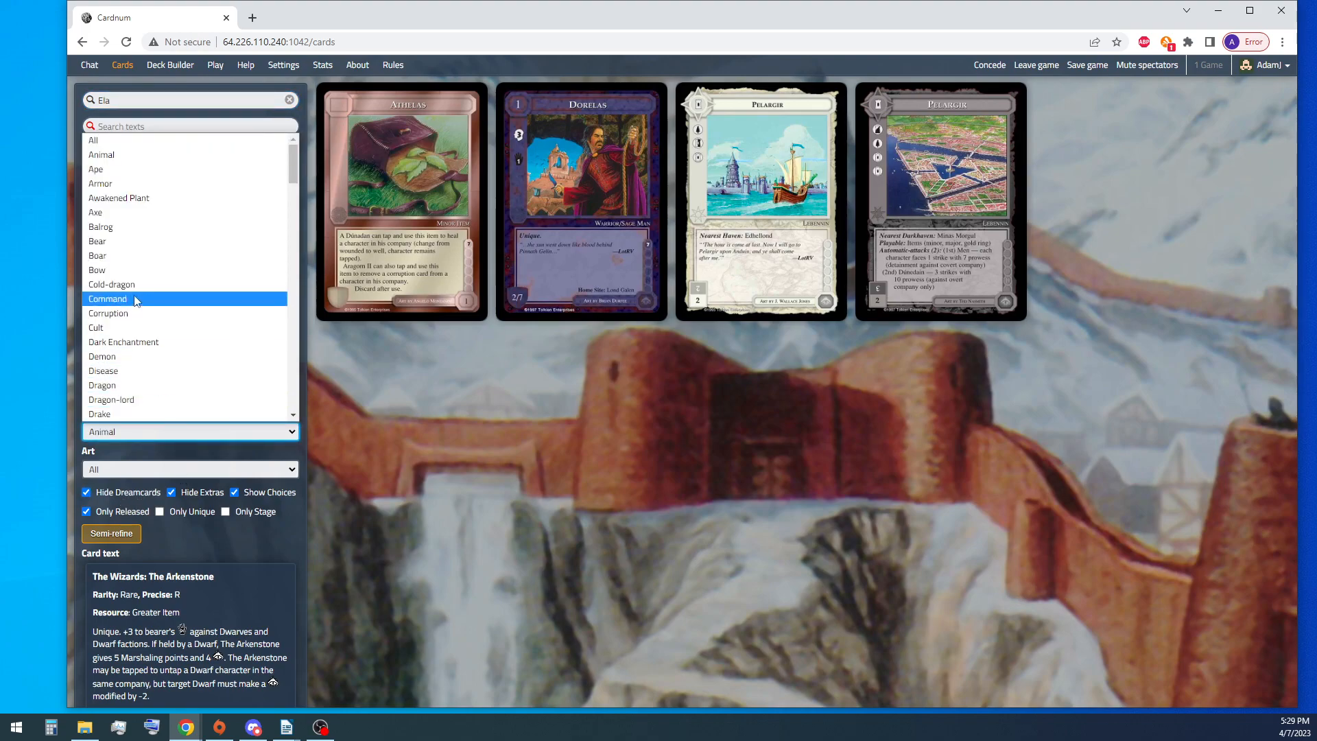
{"action": "left_click", "coordinate": [96, 169]}
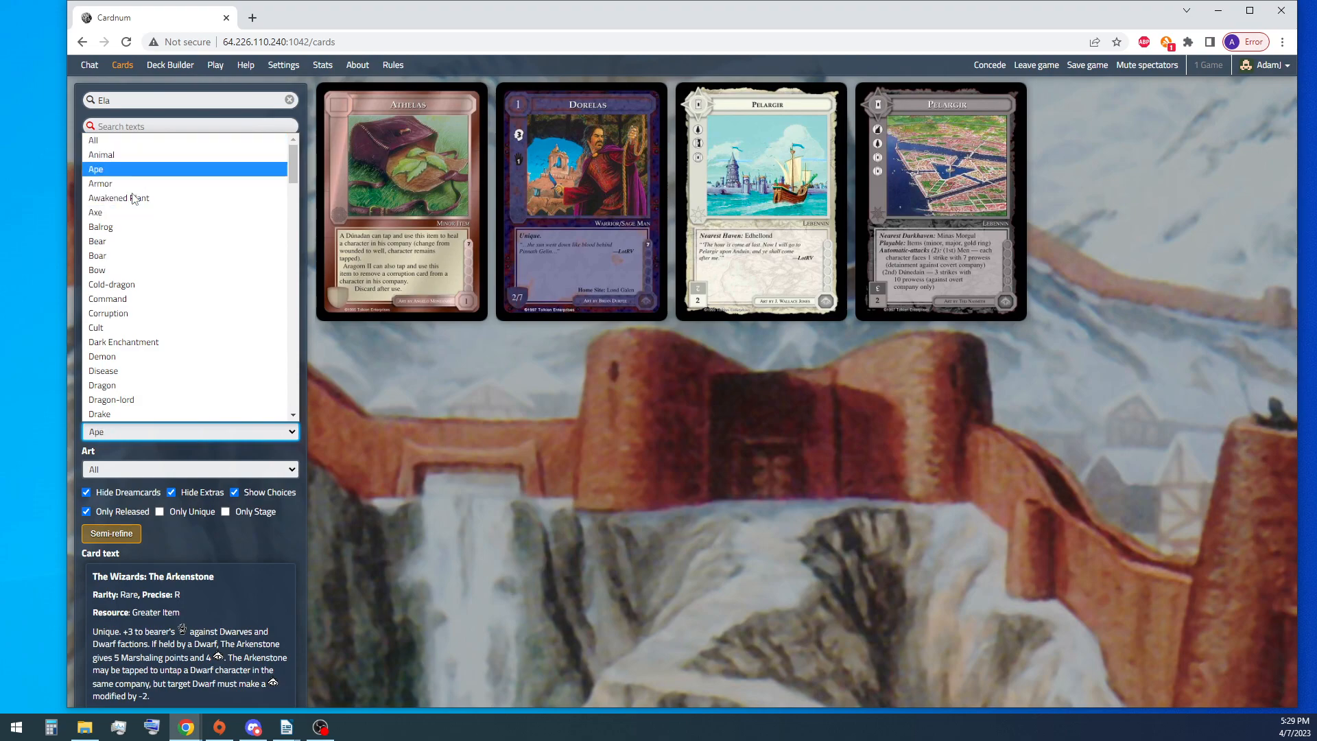
{"action": "left_click", "coordinate": [93, 140]}
{"action": "type", "text": "agent"}
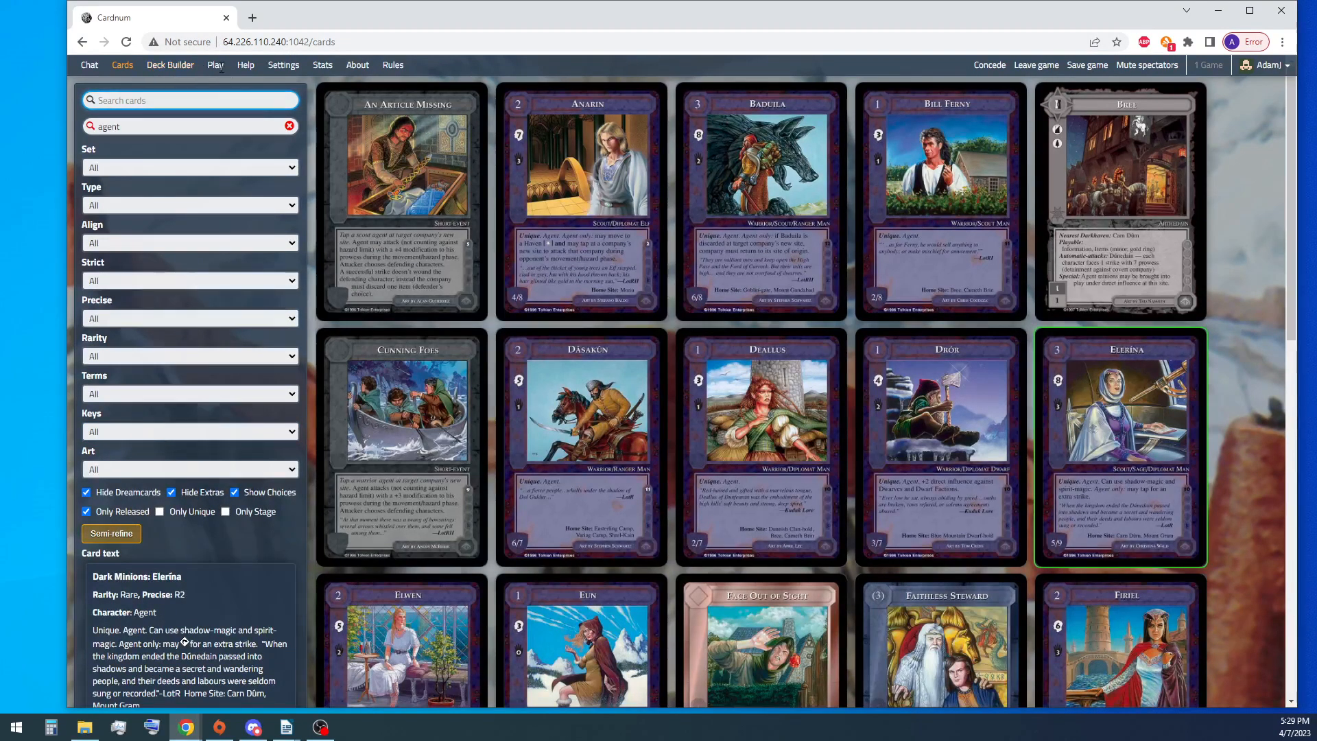
{"action": "left_click", "coordinate": [215, 64]}
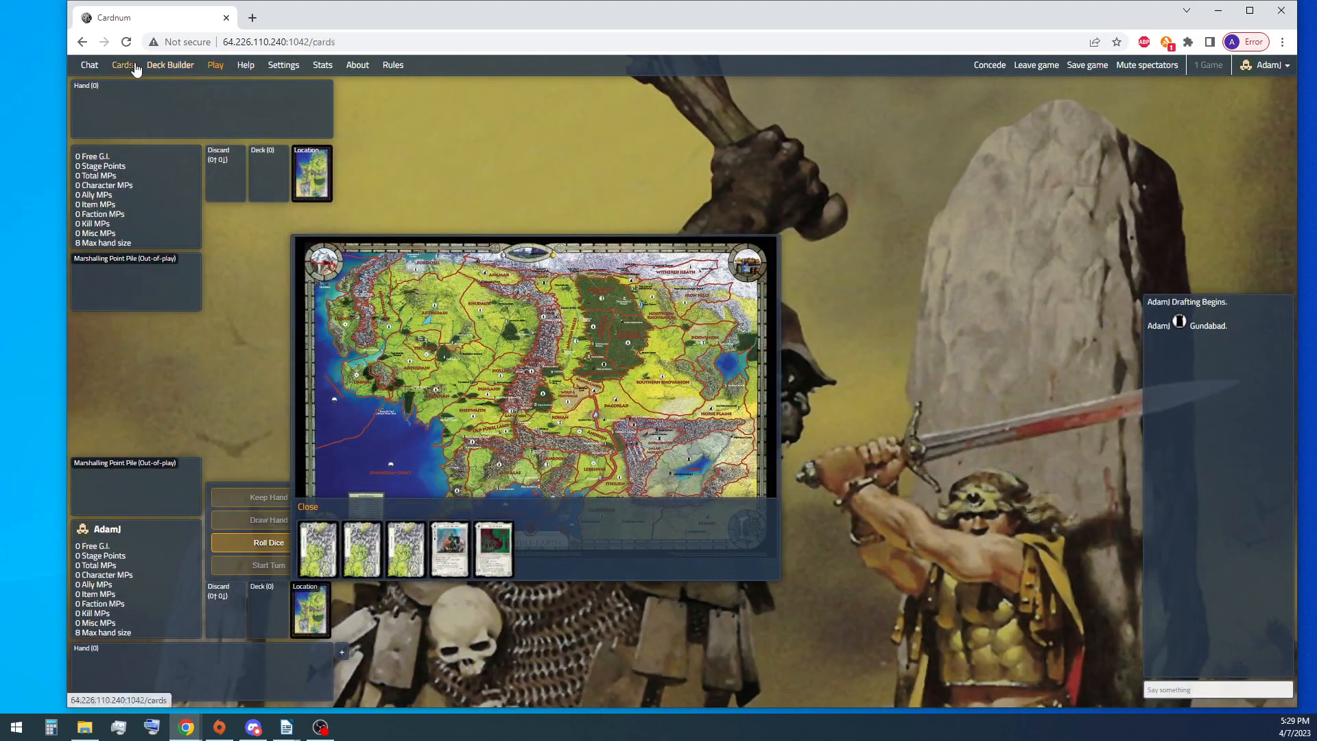
Step: Search 'Eler' in Add cards and add Elerina to Teaching Deck's characters list
{"action": "left_click", "coordinate": [170, 64]}
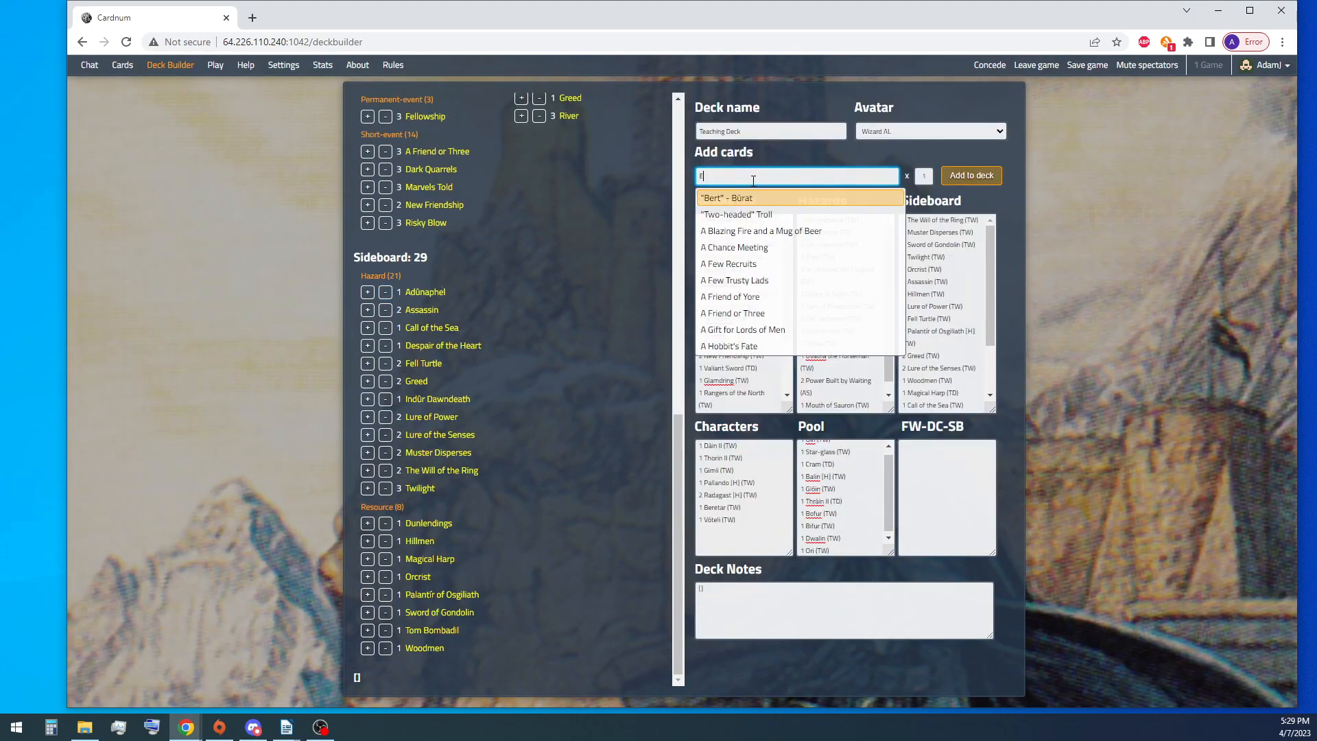
{"action": "type", "text": "le"}
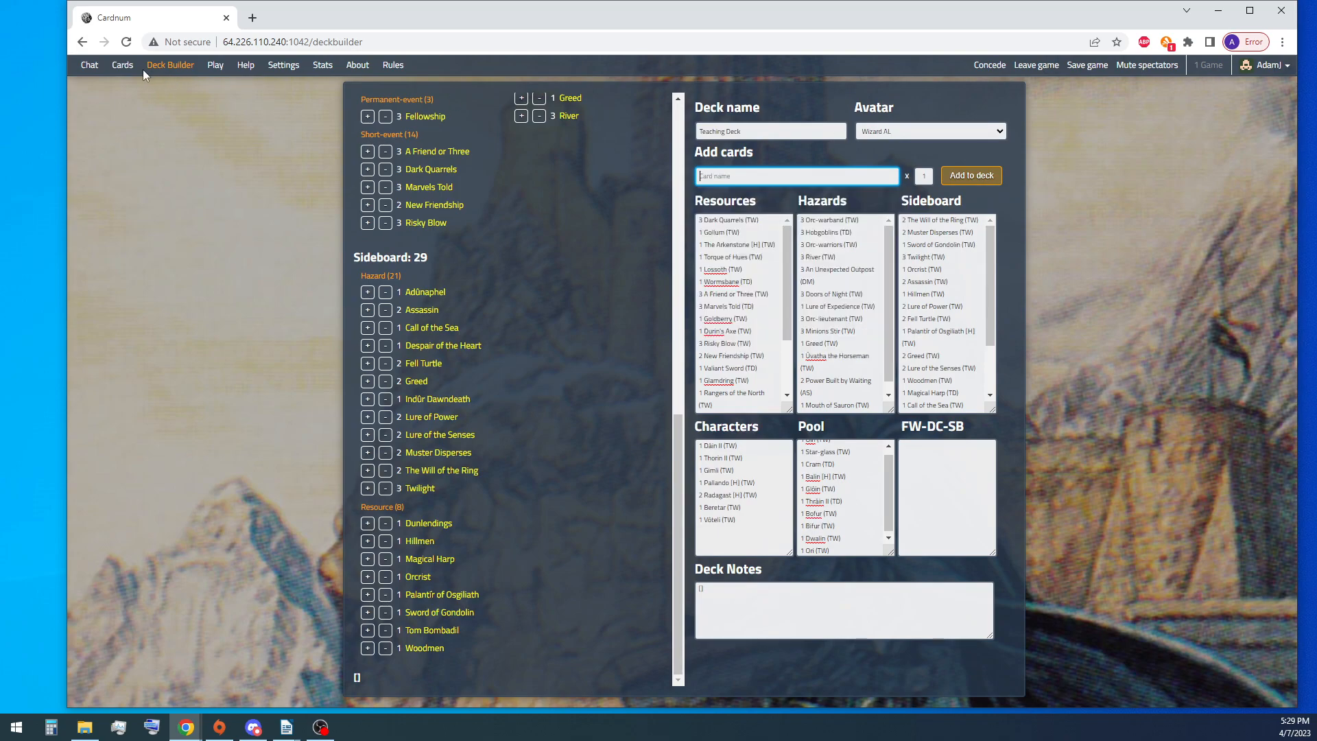
{"action": "left_click", "coordinate": [122, 65]}
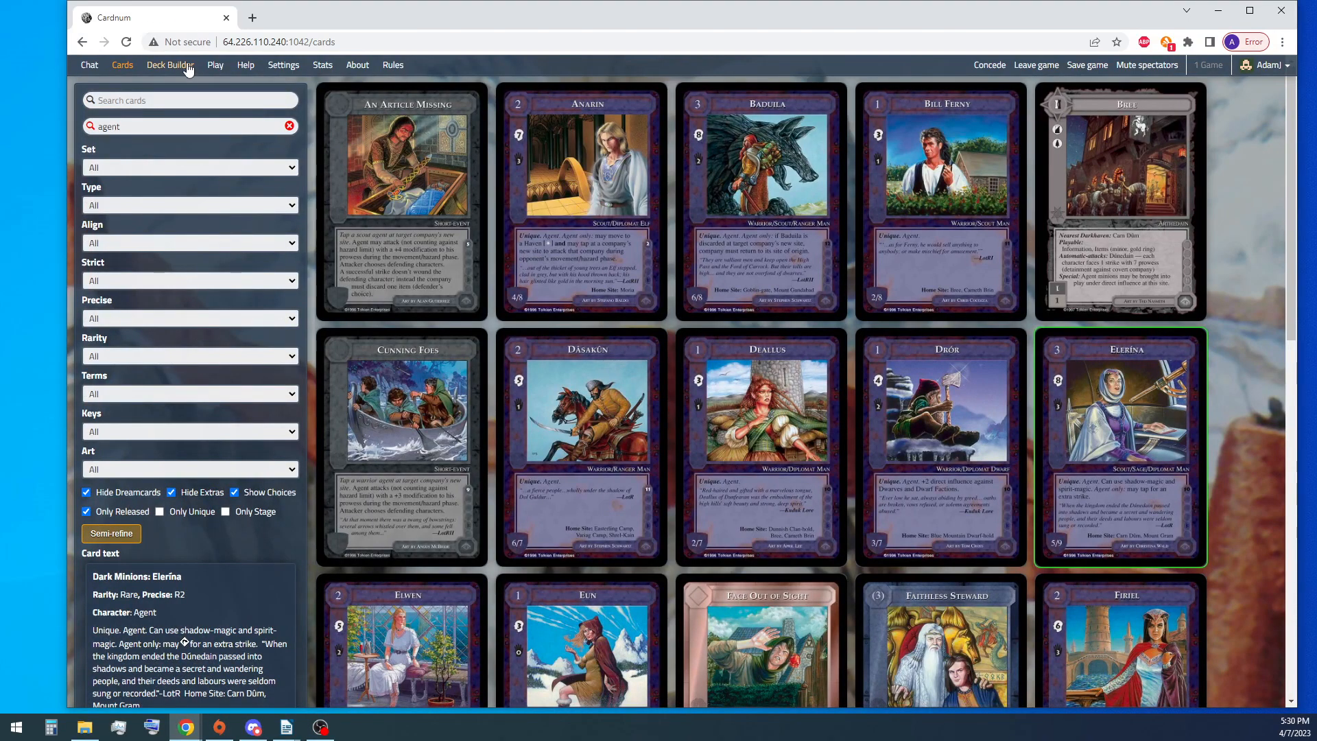
{"action": "left_click", "coordinate": [171, 64]}
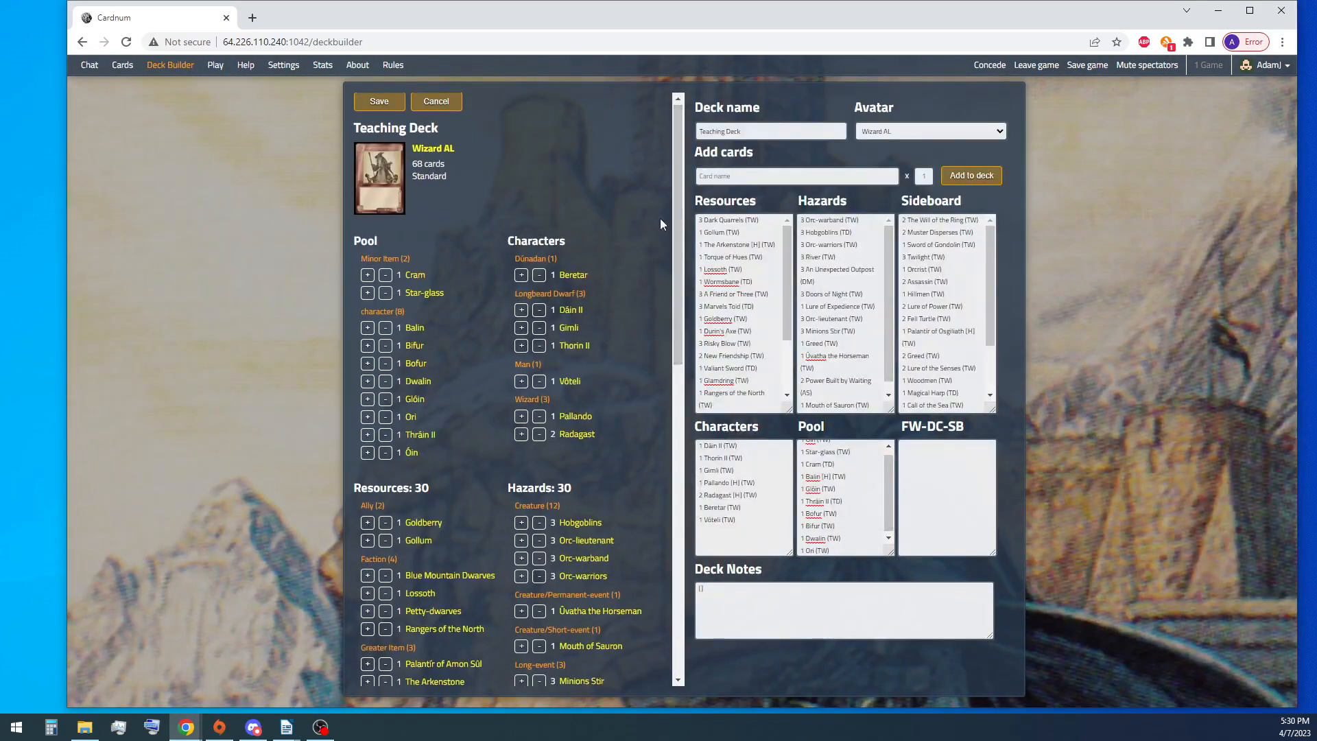
{"action": "type", "text": "B"}
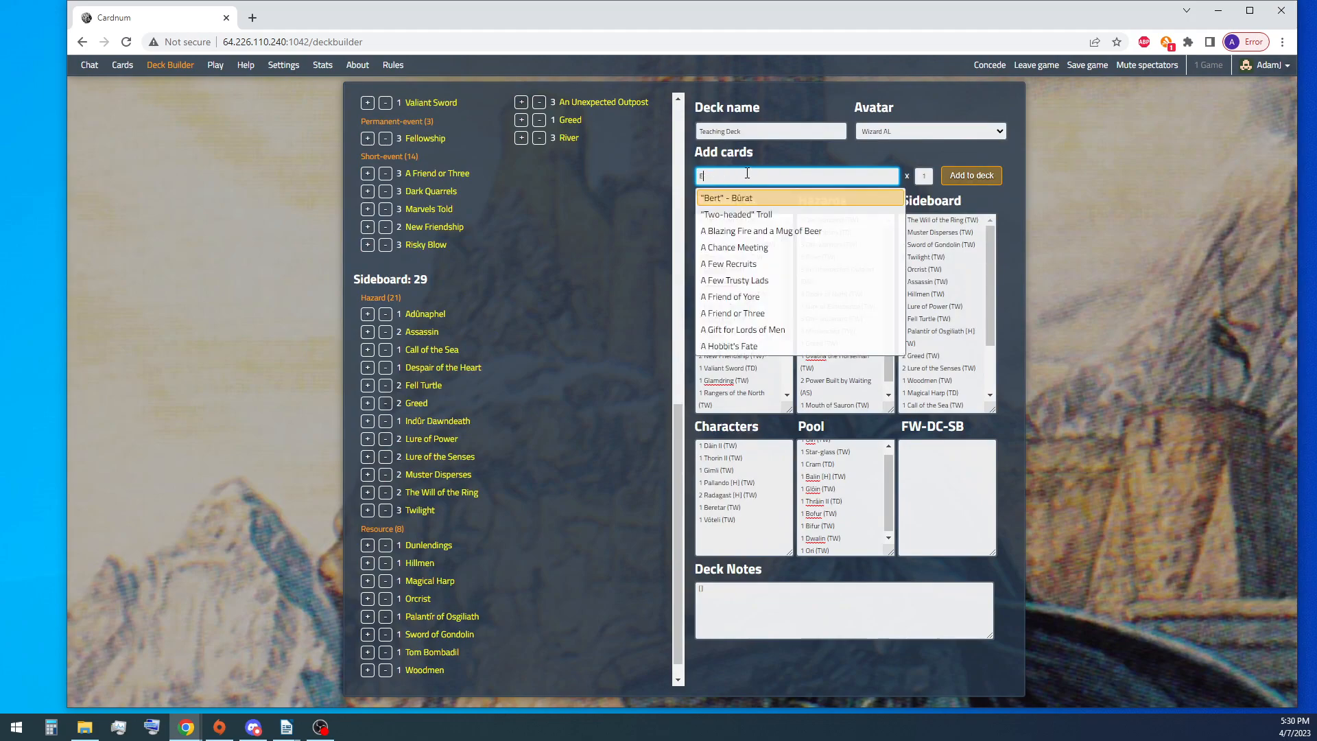
{"action": "type", "text": "Eler"}
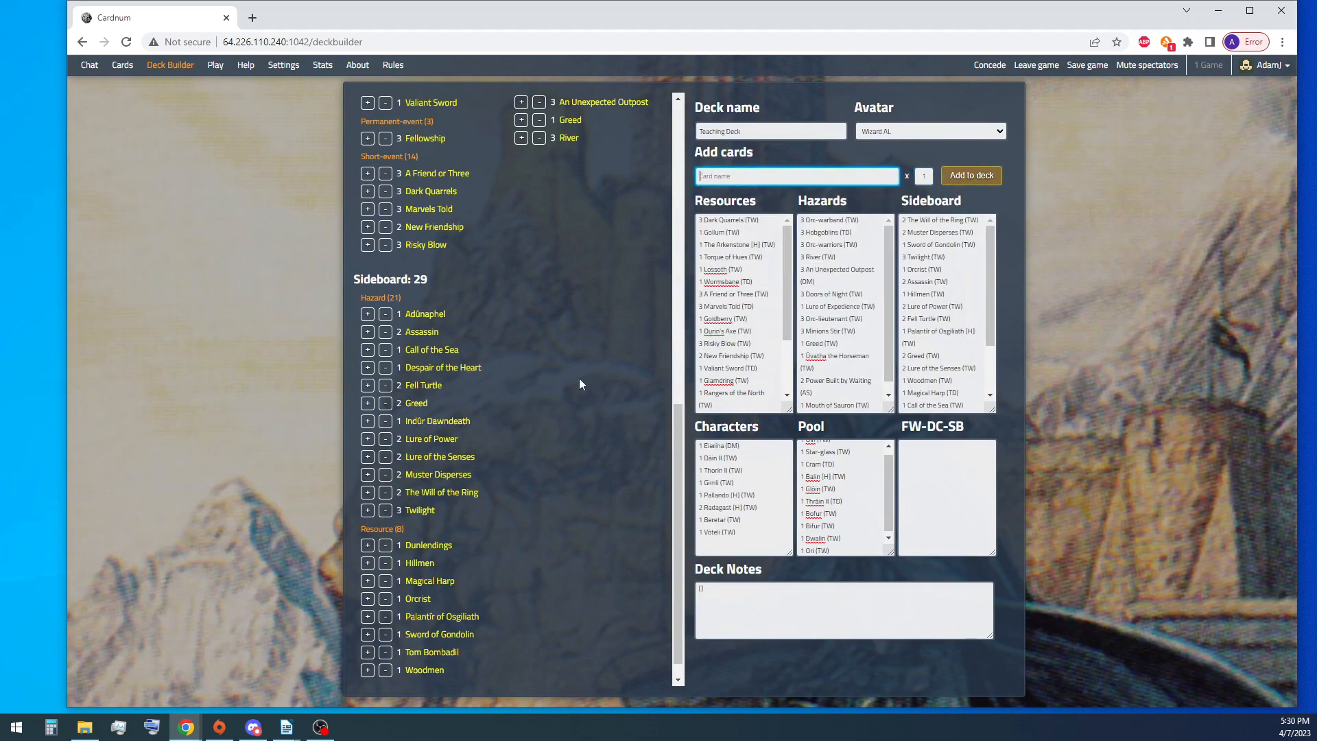
{"action": "left_click", "coordinate": [717, 444]}
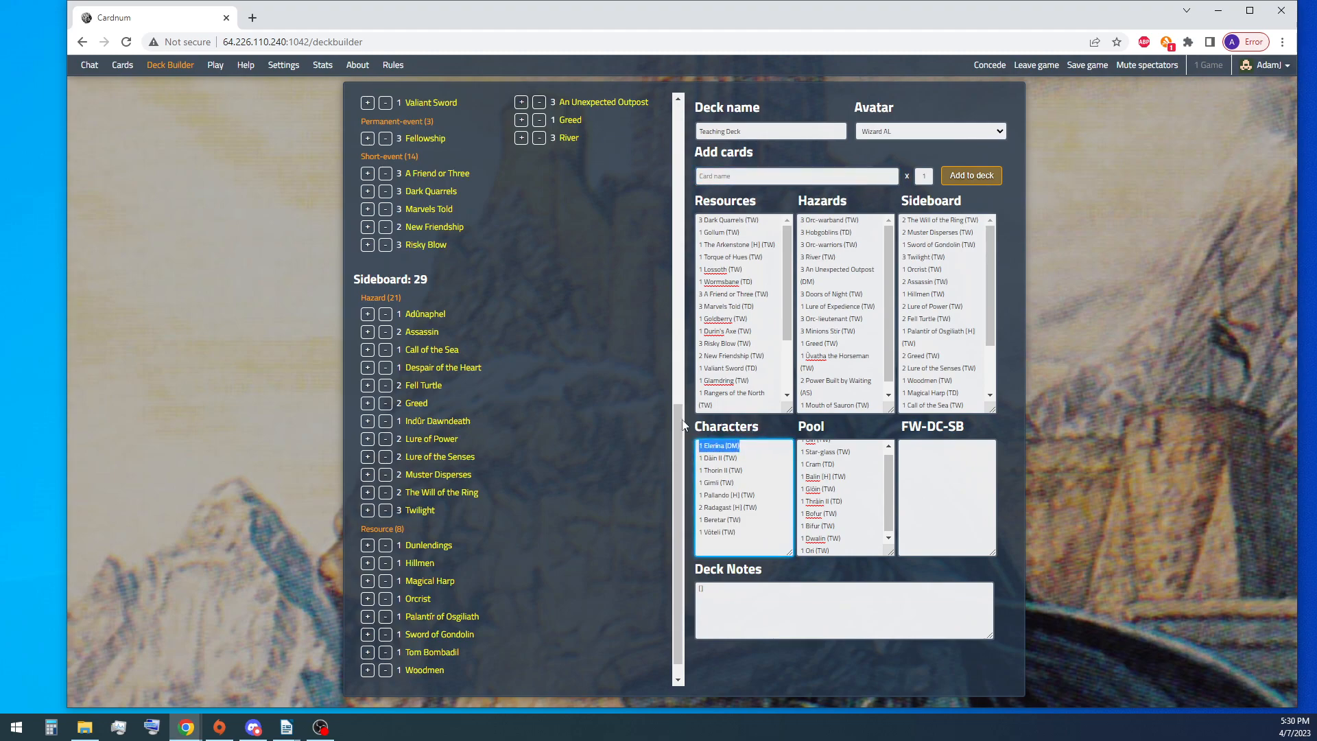